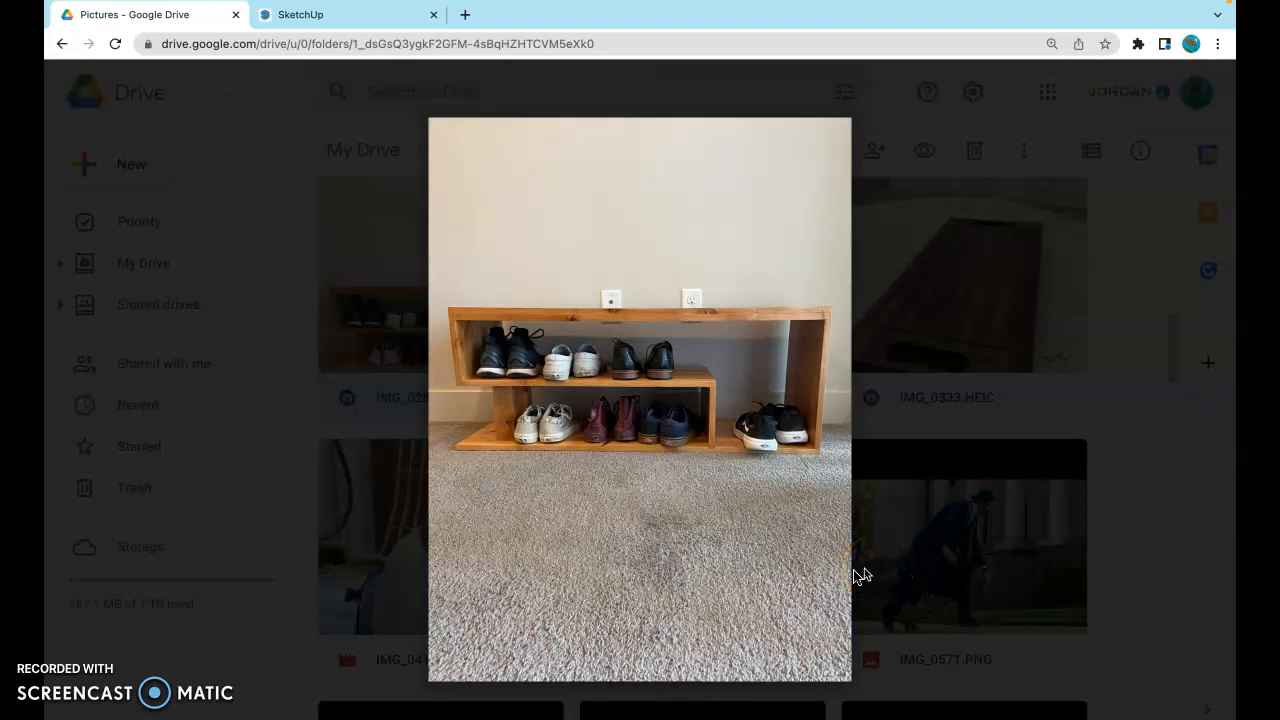
{"action": "mouse_move", "coordinate": [816, 512]}
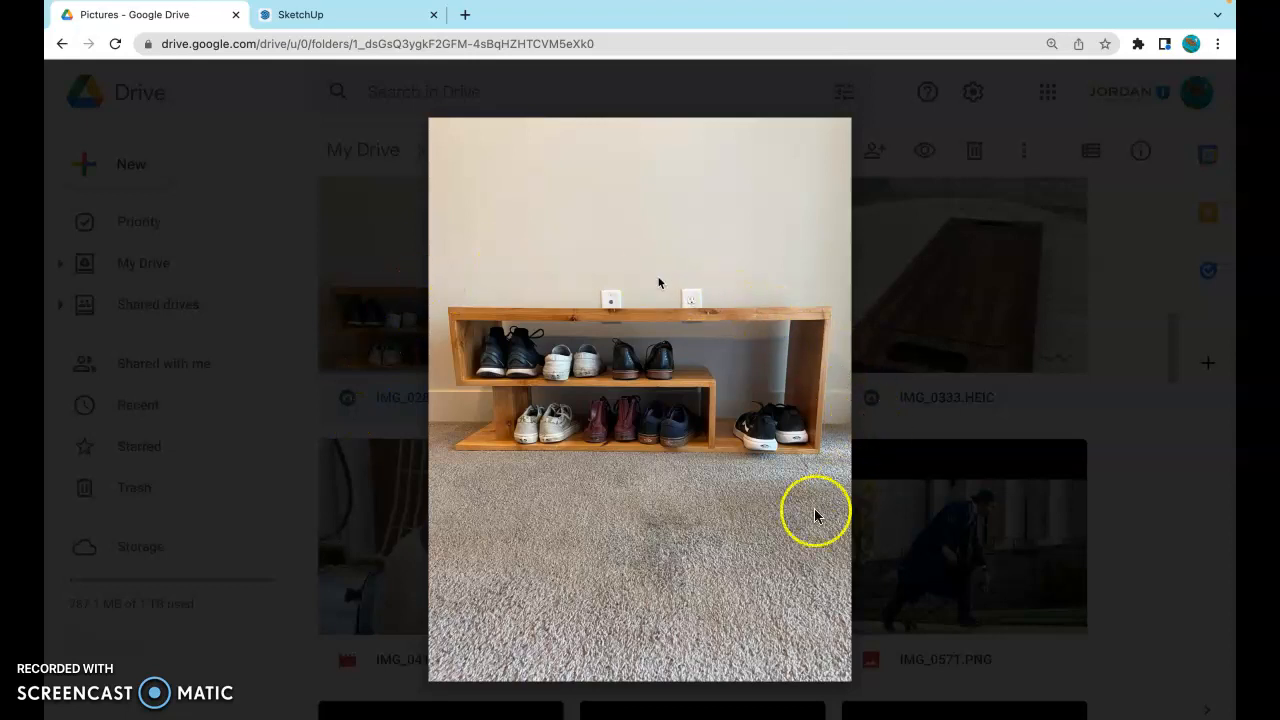
{"action": "mouse_move", "coordinate": [630, 528]}
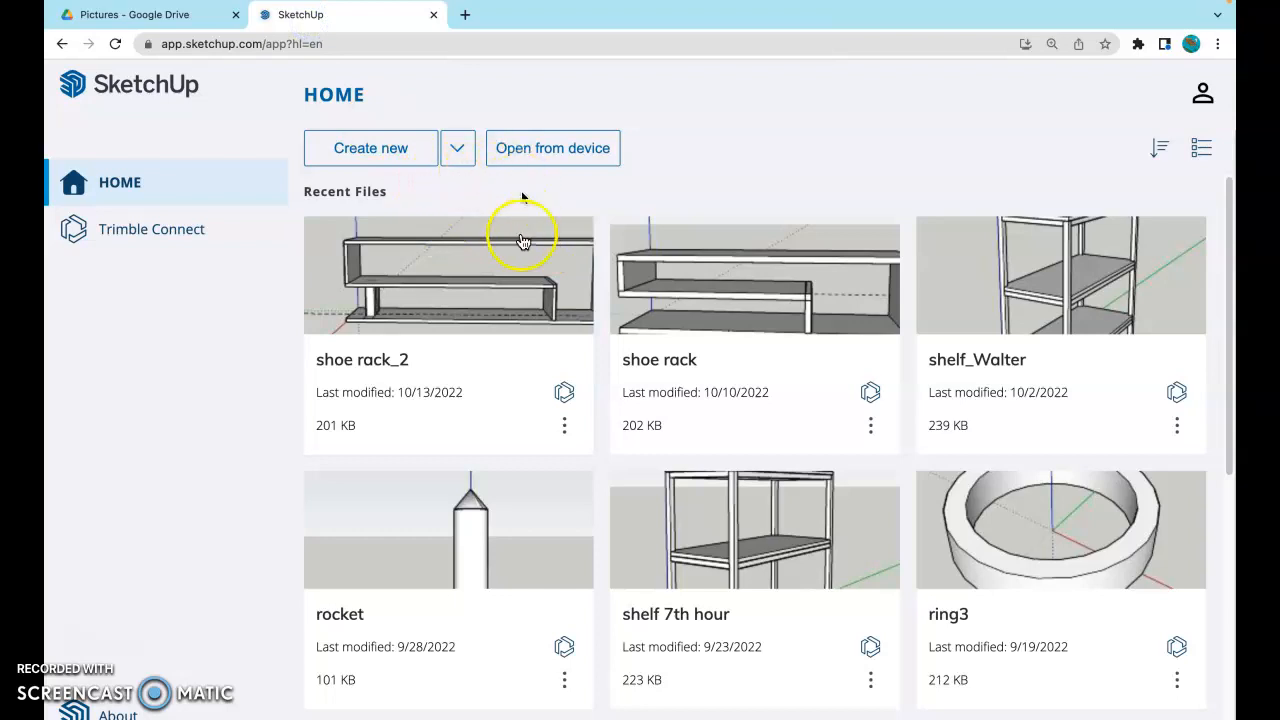
{"action": "mouse_move", "coordinate": [290, 364]}
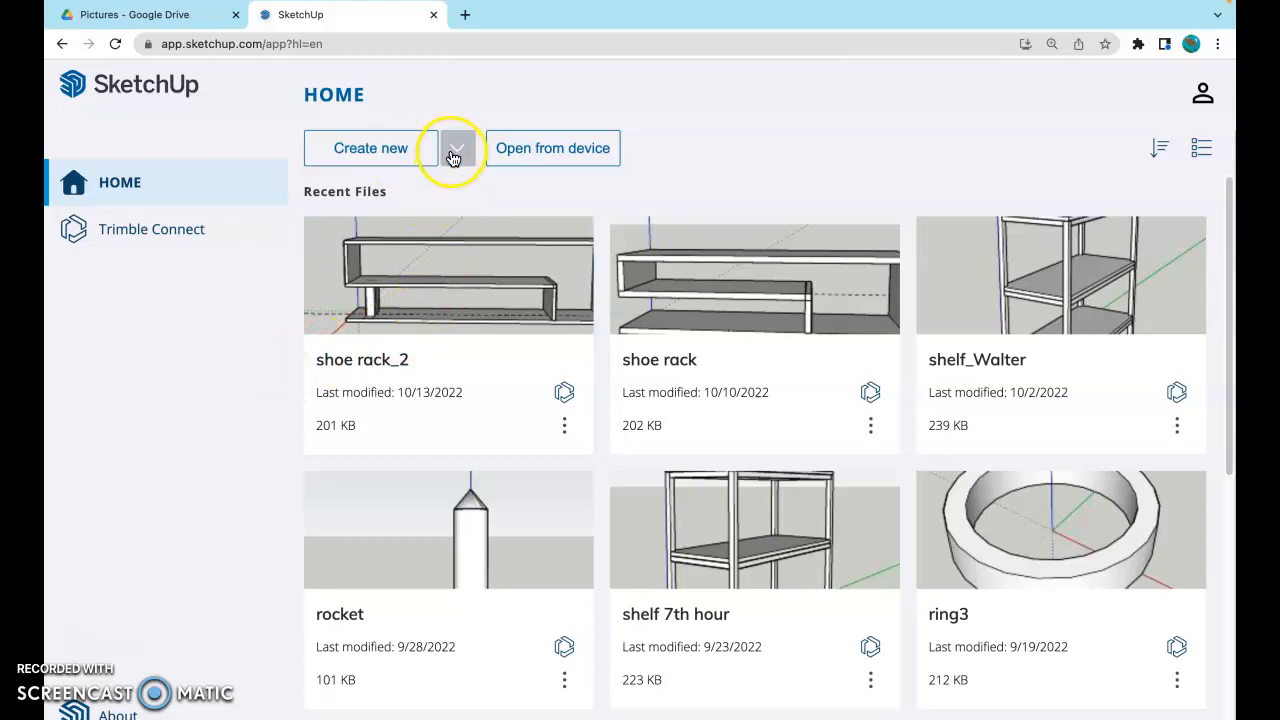
Step: Start a new model from the Fractional - Inches template on the home page
{"action": "left_click", "coordinate": [456, 148]}
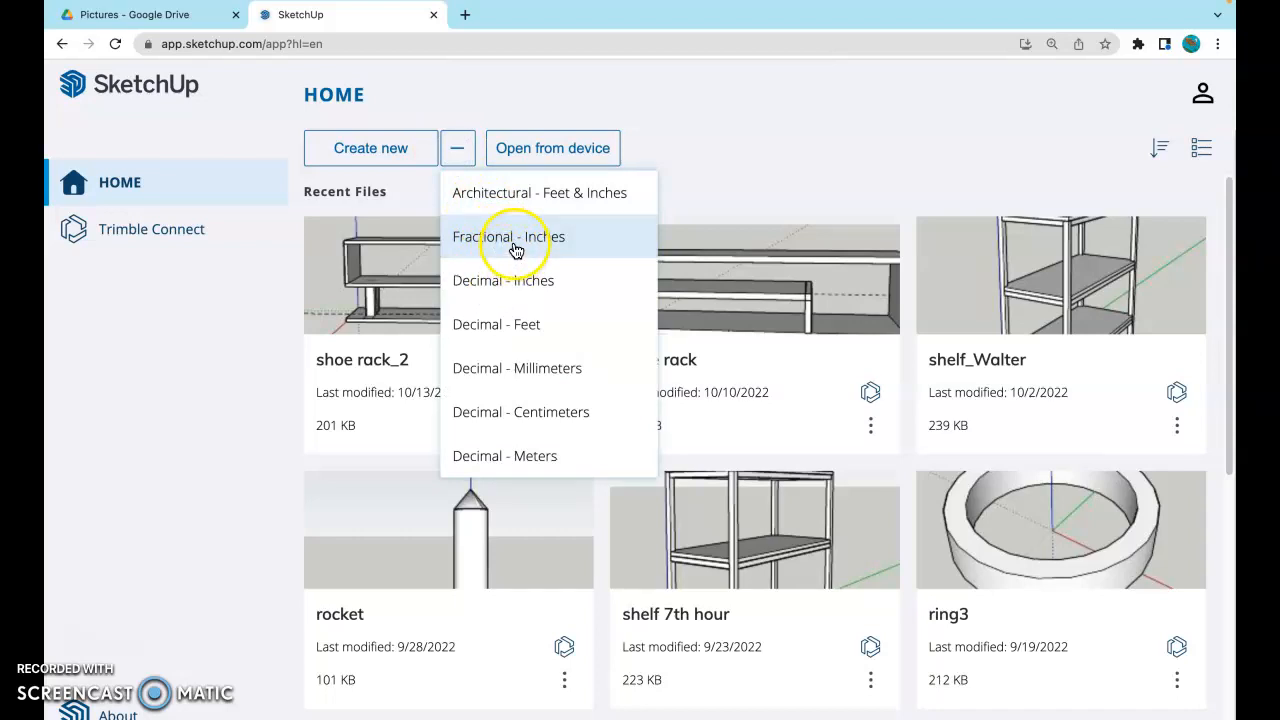
{"action": "mouse_move", "coordinate": [540, 248]}
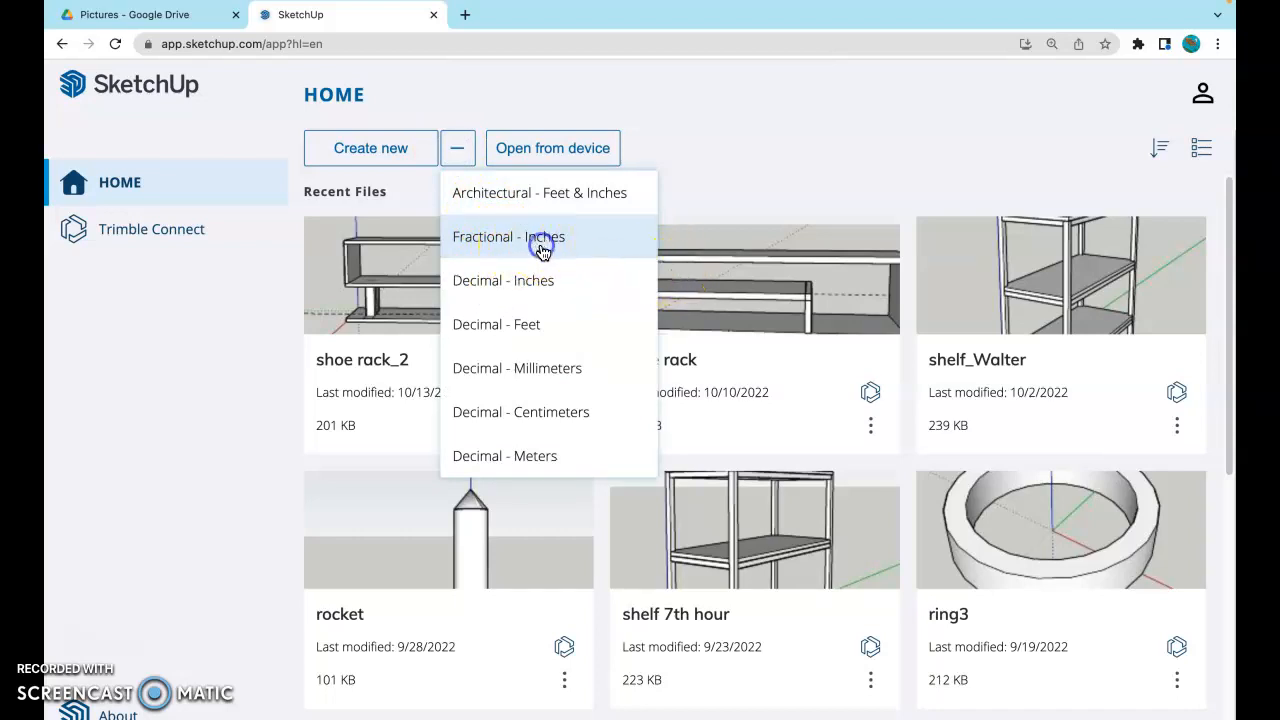
{"action": "left_click", "coordinate": [508, 236]}
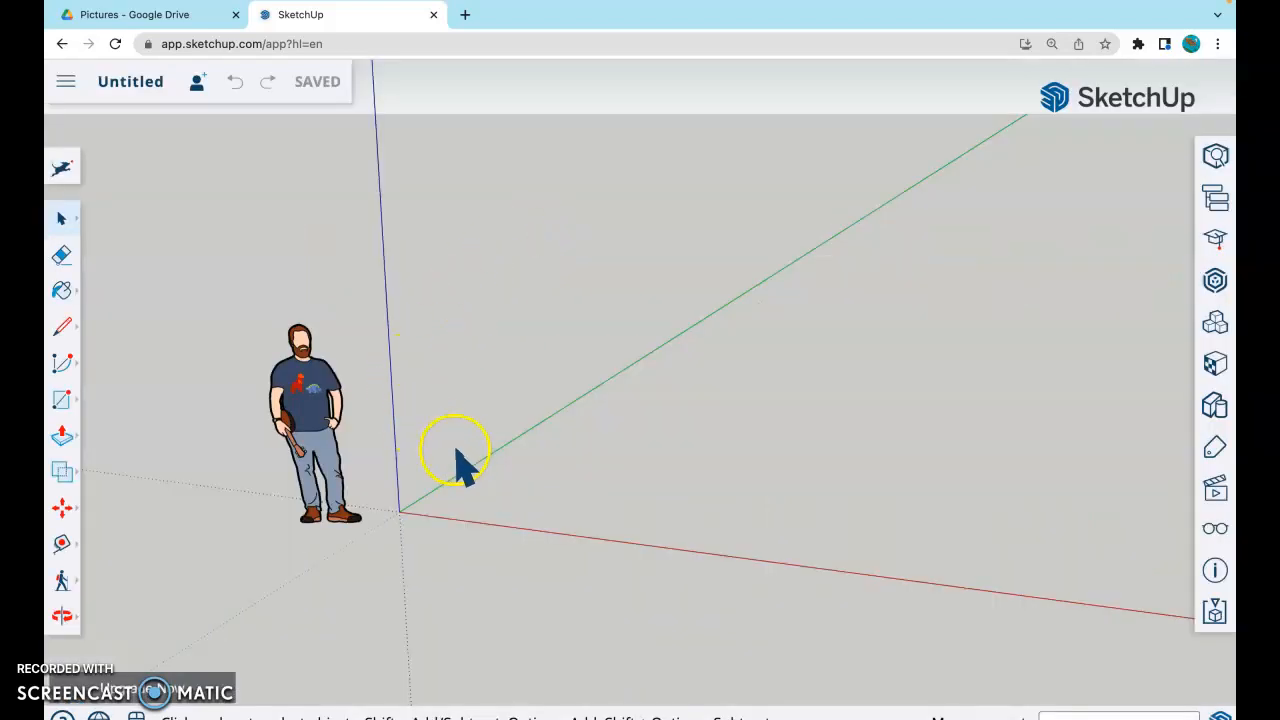
Step: Name the untitled model SR_1 and save it into the SketchUp project folder
{"action": "left_click", "coordinate": [310, 420]}
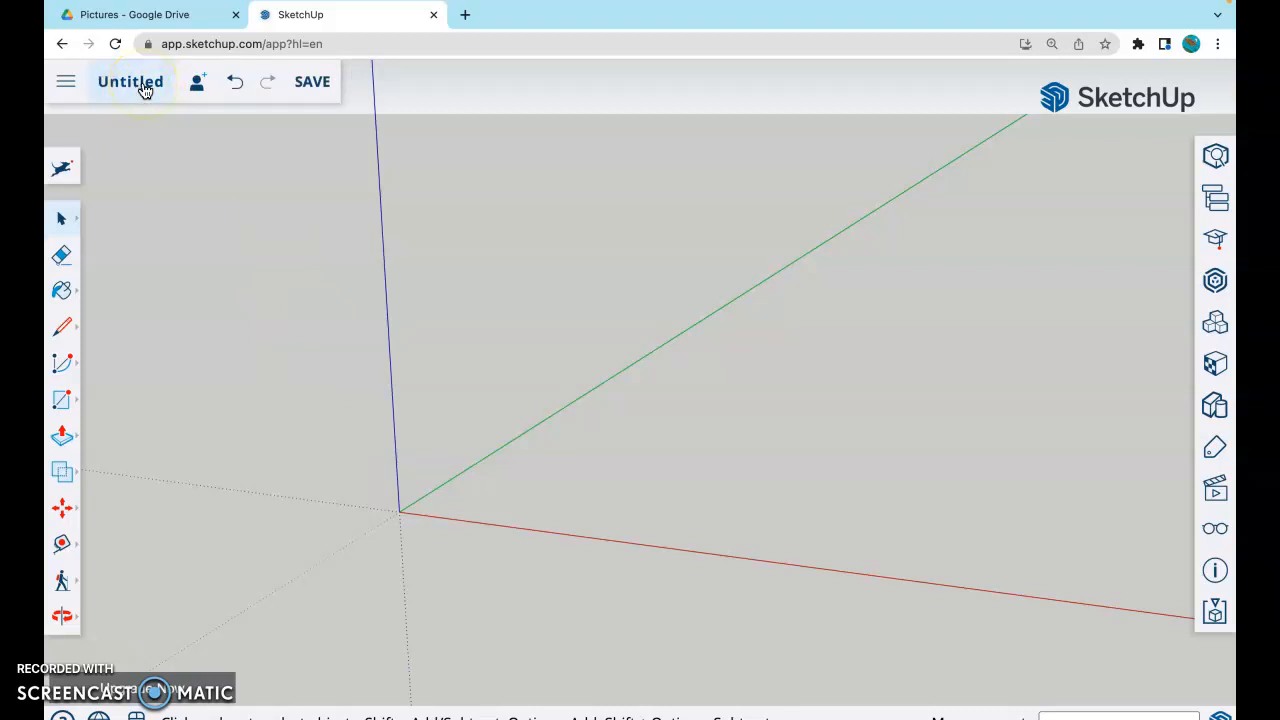
{"action": "left_click", "coordinate": [130, 80]}
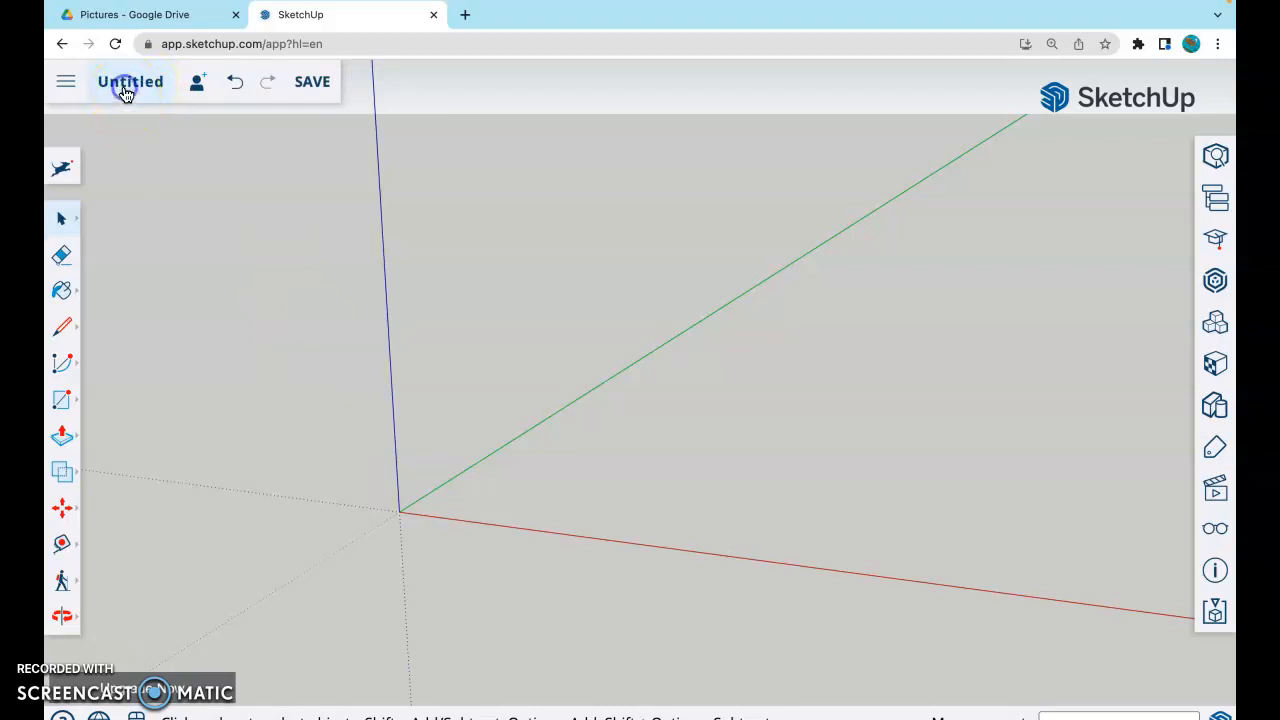
{"action": "left_click", "coordinate": [312, 80]}
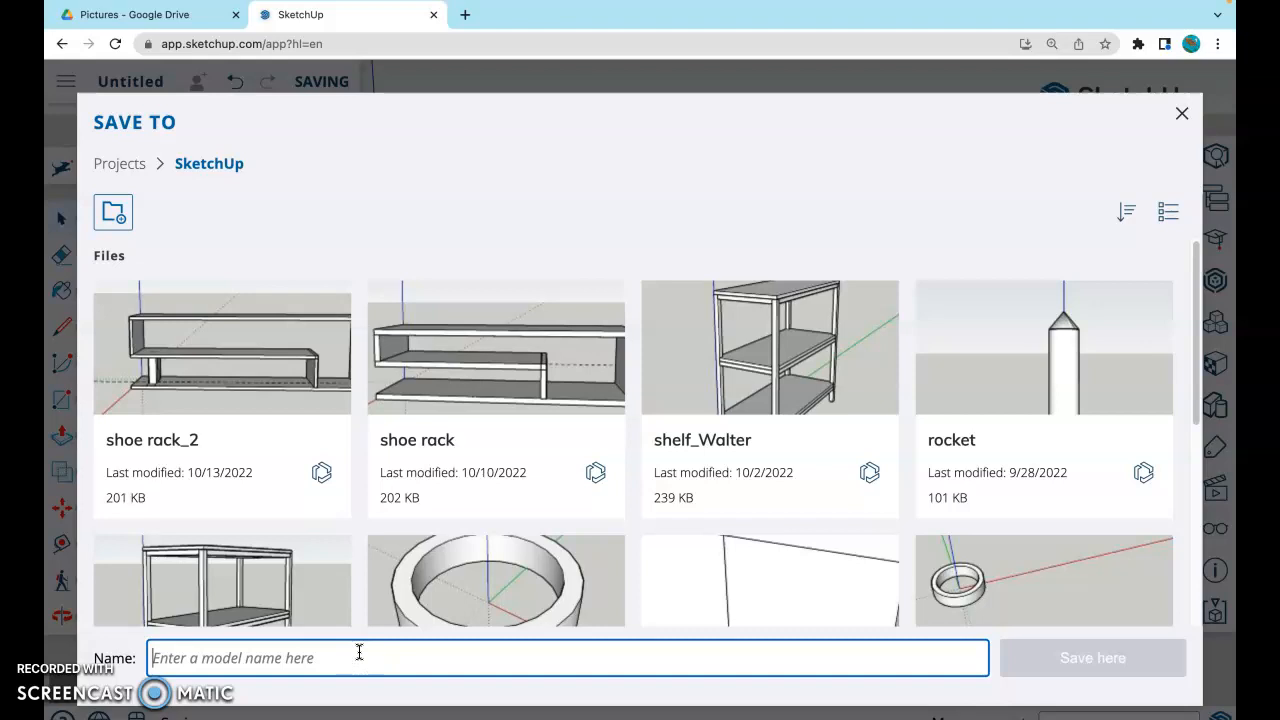
{"action": "type", "text": "SR_1"}
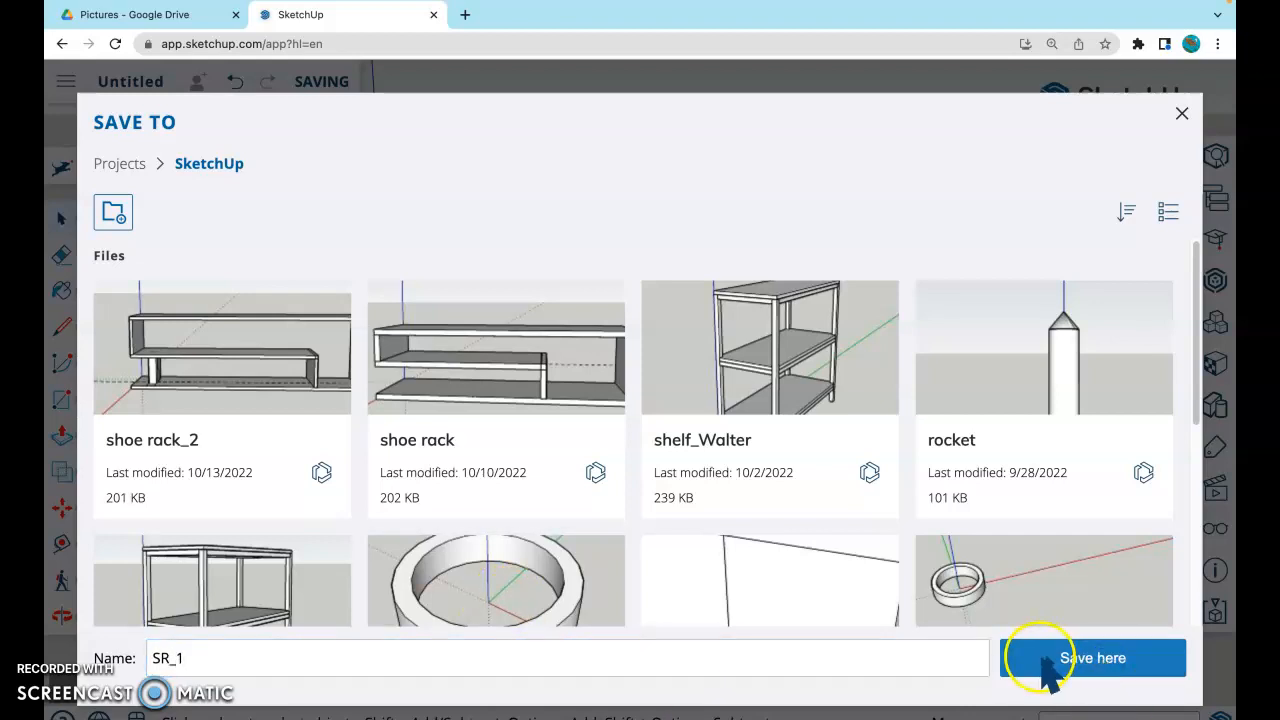
{"action": "left_click", "coordinate": [1092, 656]}
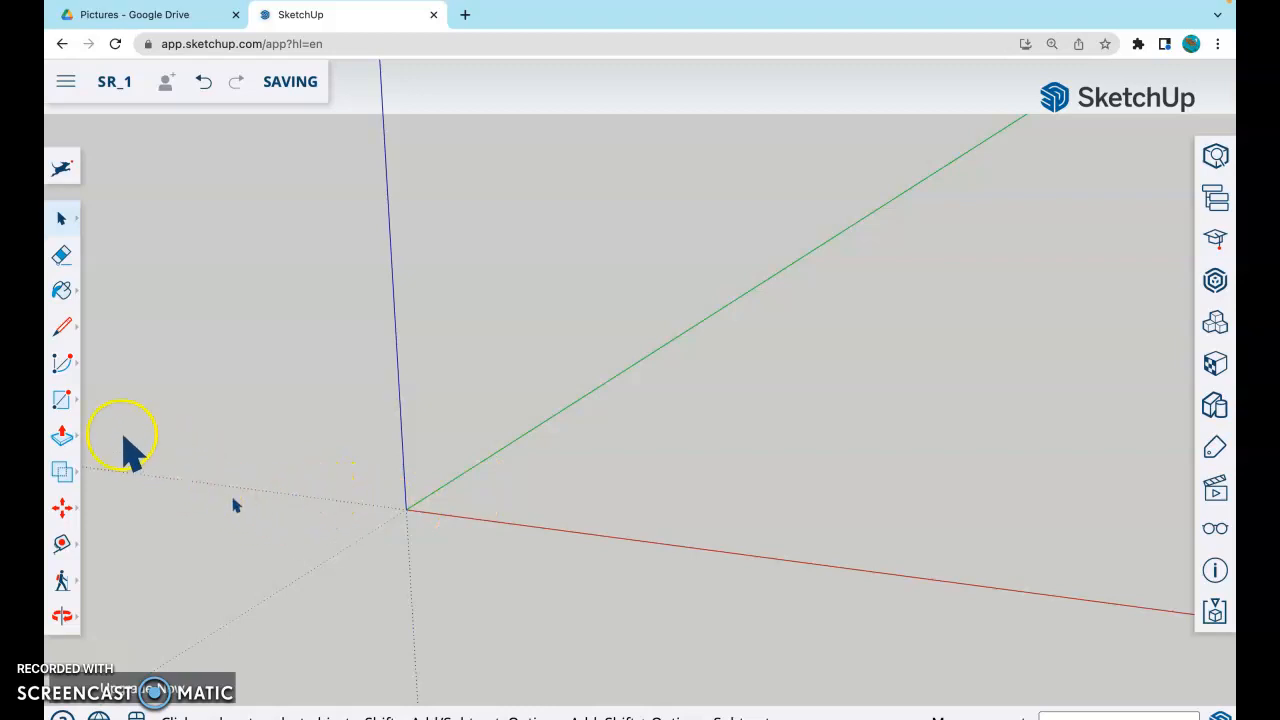
Step: Draw a 9 5/16 wide rectangle at the origin and pull it into a .75 thick board
{"action": "left_click", "coordinate": [62, 400]}
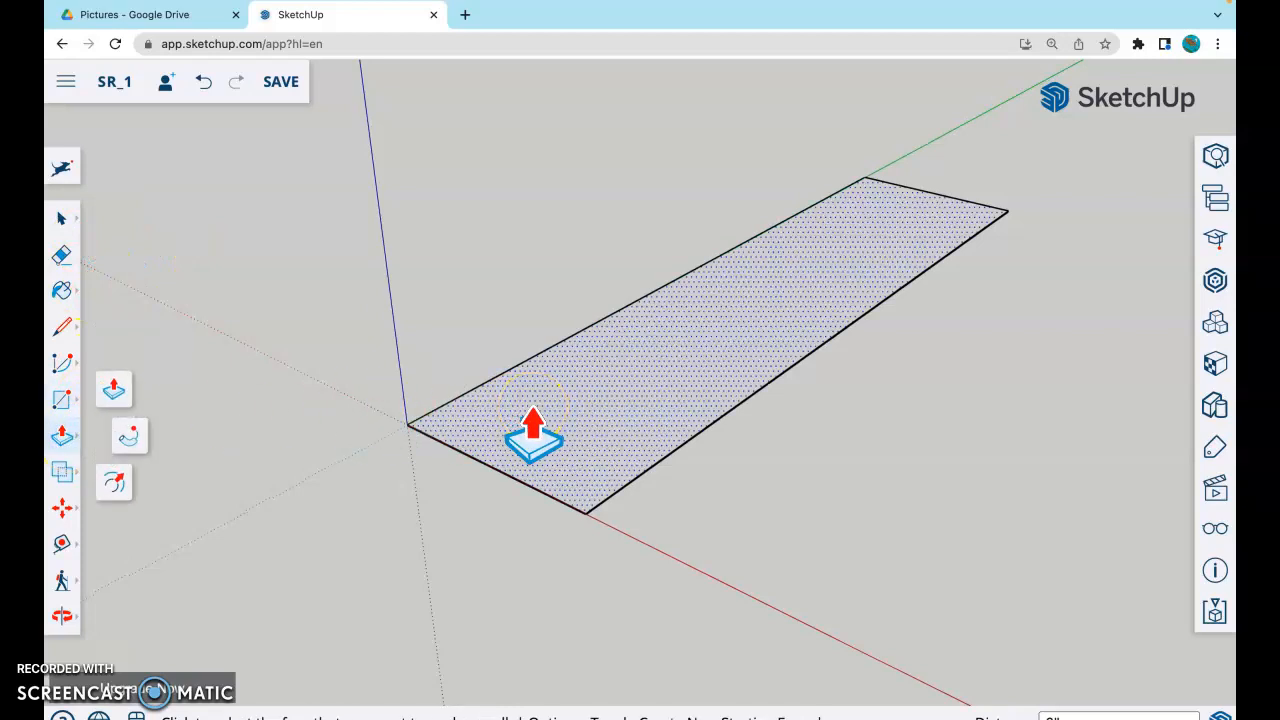
{"action": "left_click_drag", "start_coordinate": [532, 436], "coordinate": [510, 310]}
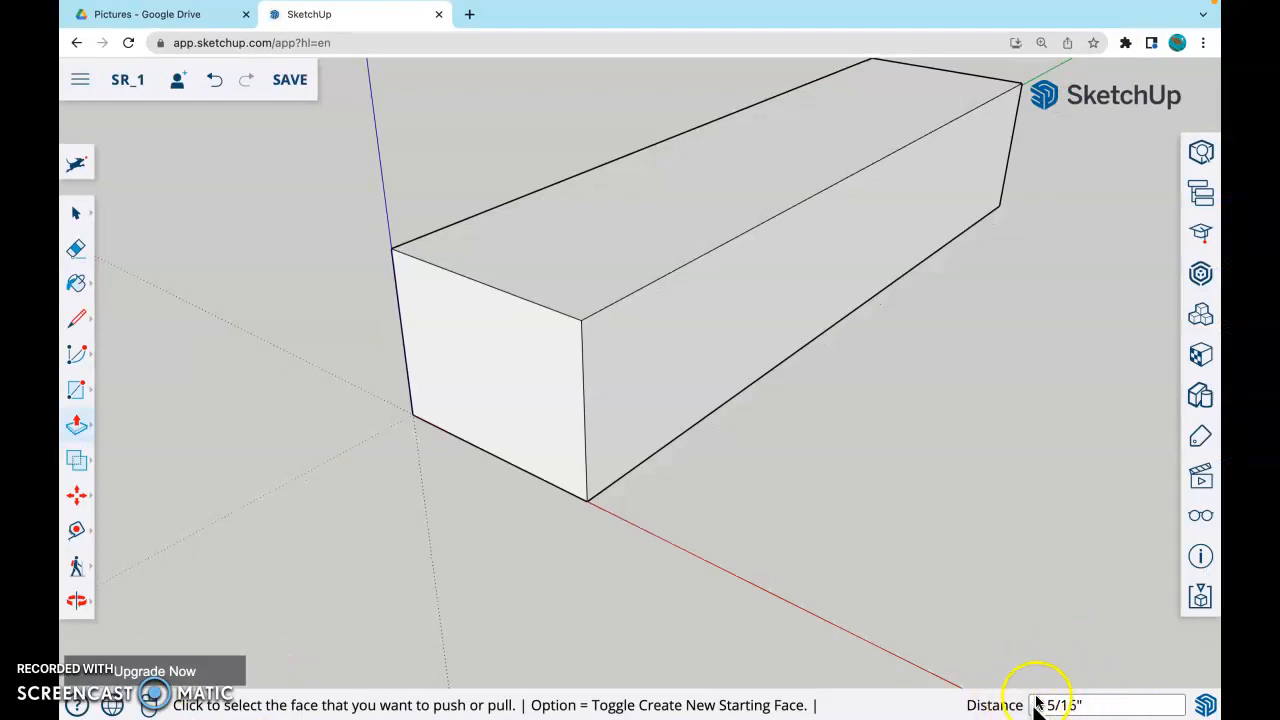
{"action": "type", "text": "9 5/16"}
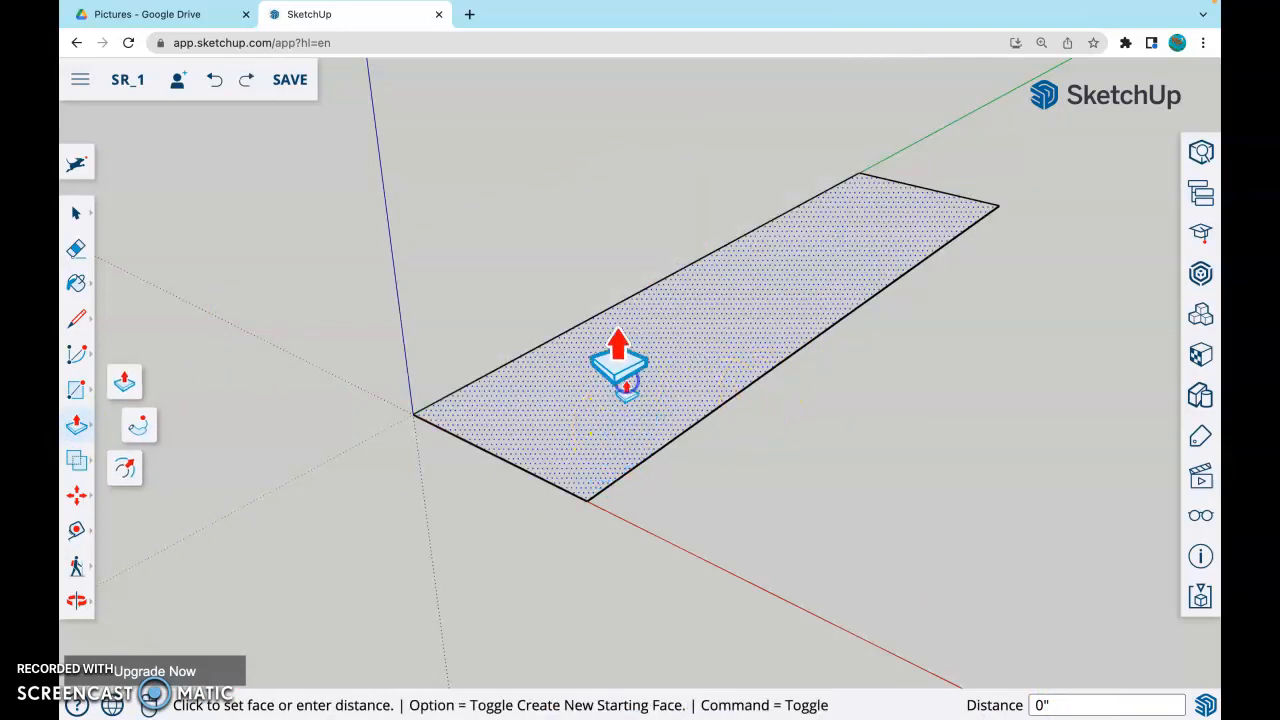
{"action": "left_click_drag", "start_coordinate": [620, 364], "coordinate": [604, 290]}
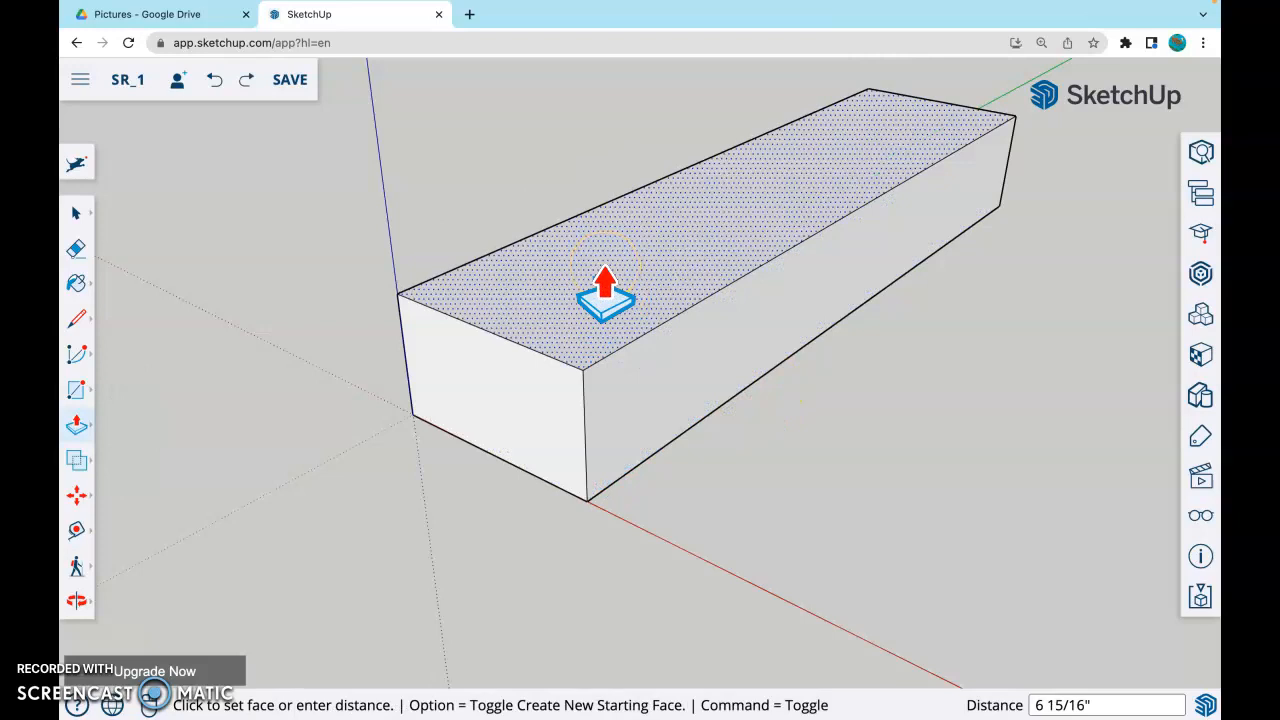
{"action": "type", "text": ".75"}
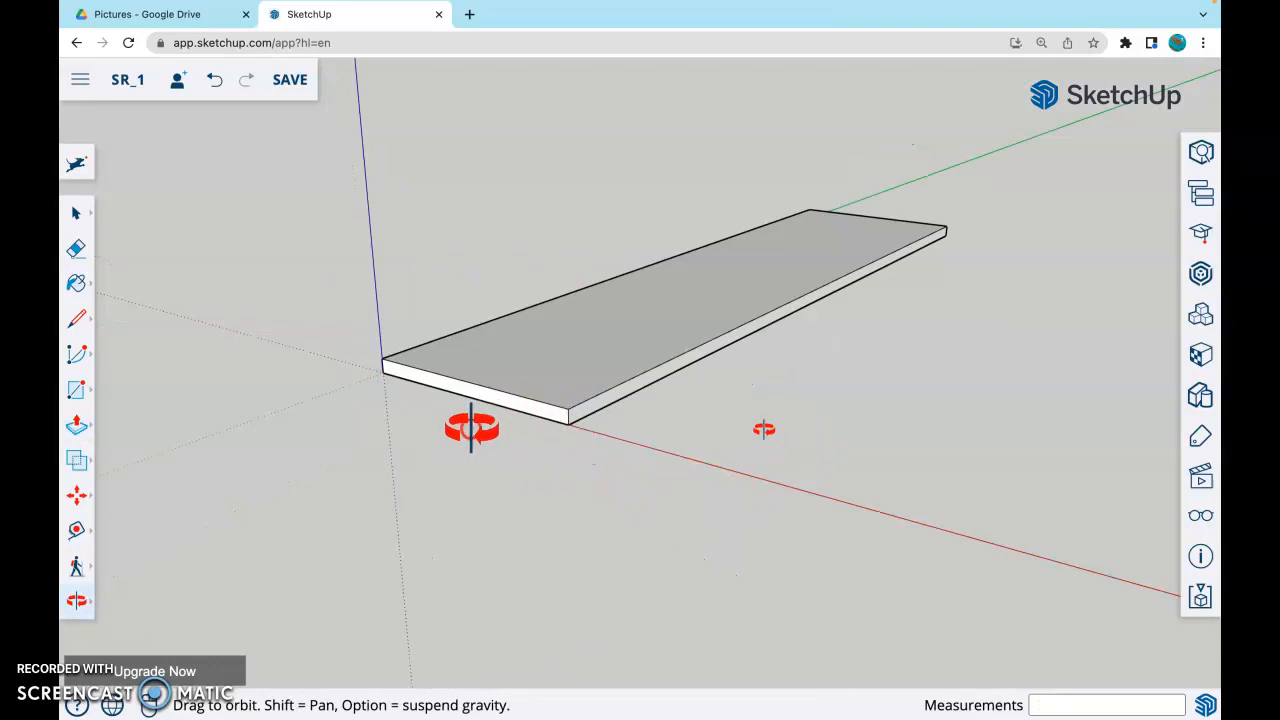
Step: Select the whole board and make it a component via the right-click menu
{"action": "left_click_drag", "start_coordinate": [472, 428], "coordinate": [652, 428]}
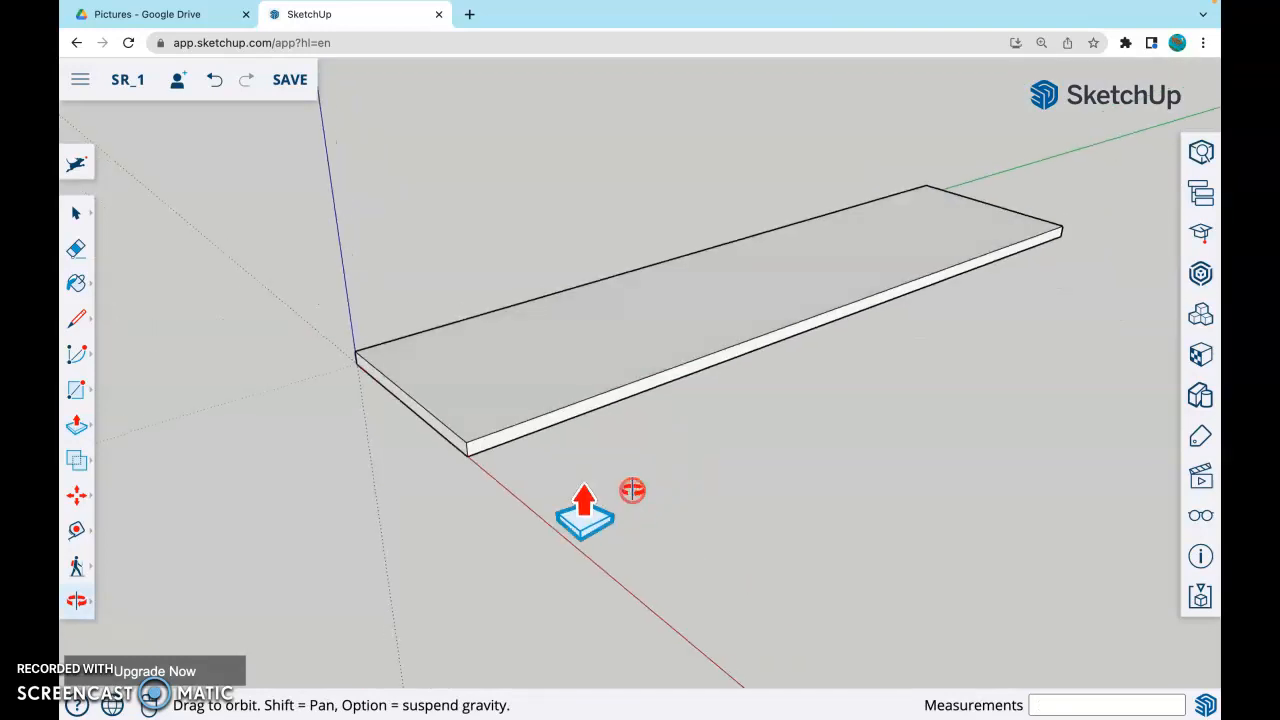
{"action": "left_click", "coordinate": [76, 212]}
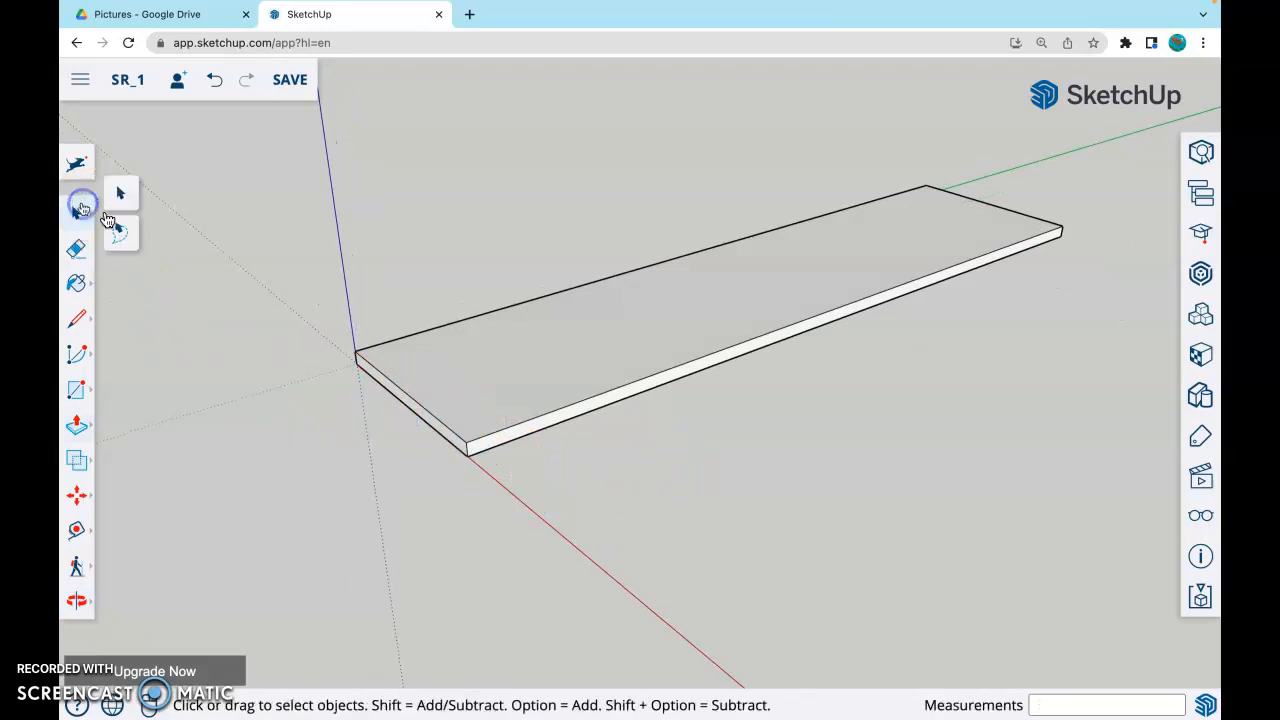
{"action": "left_click", "coordinate": [536, 356]}
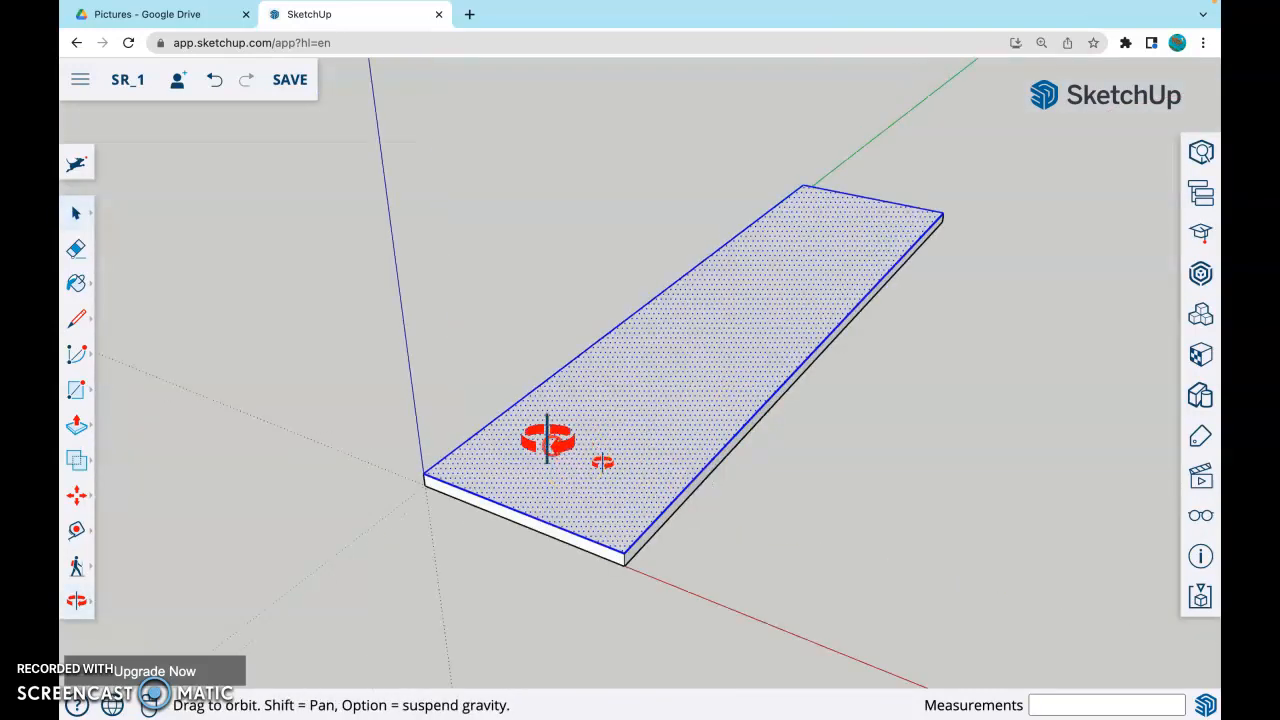
{"action": "left_click_drag", "start_coordinate": [548, 440], "coordinate": [670, 356]}
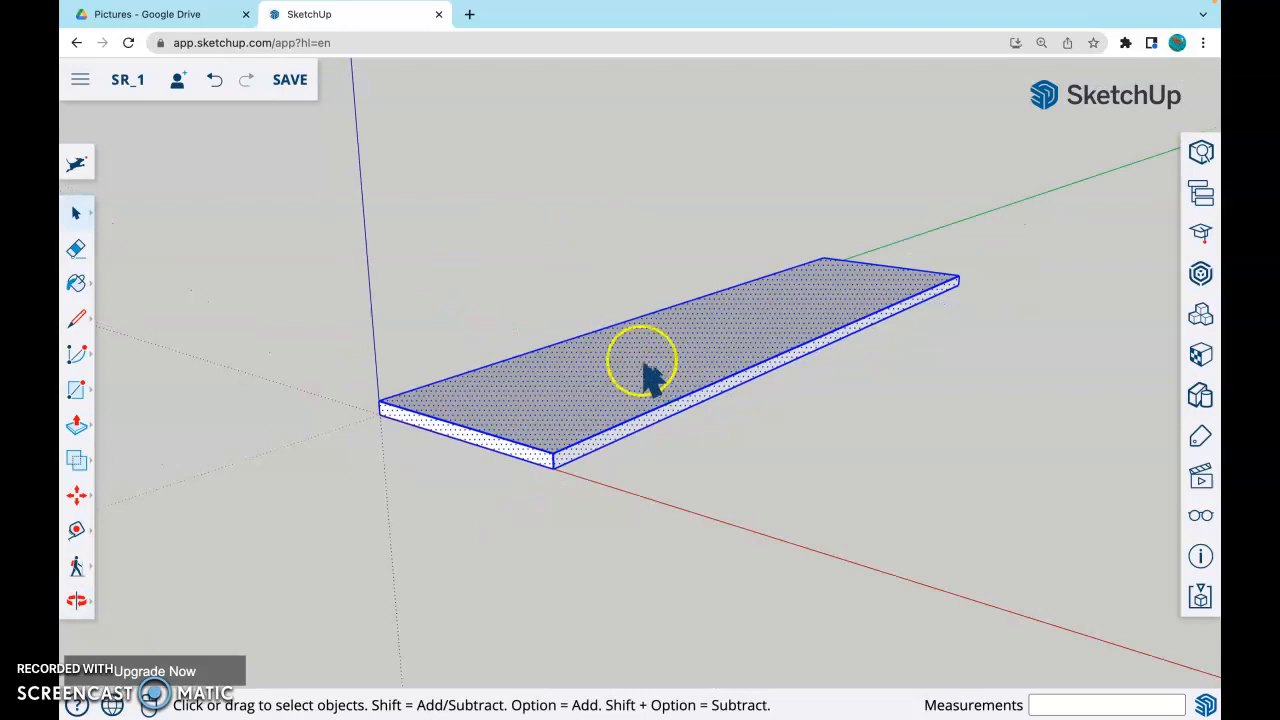
{"action": "right_click", "coordinate": [644, 376]}
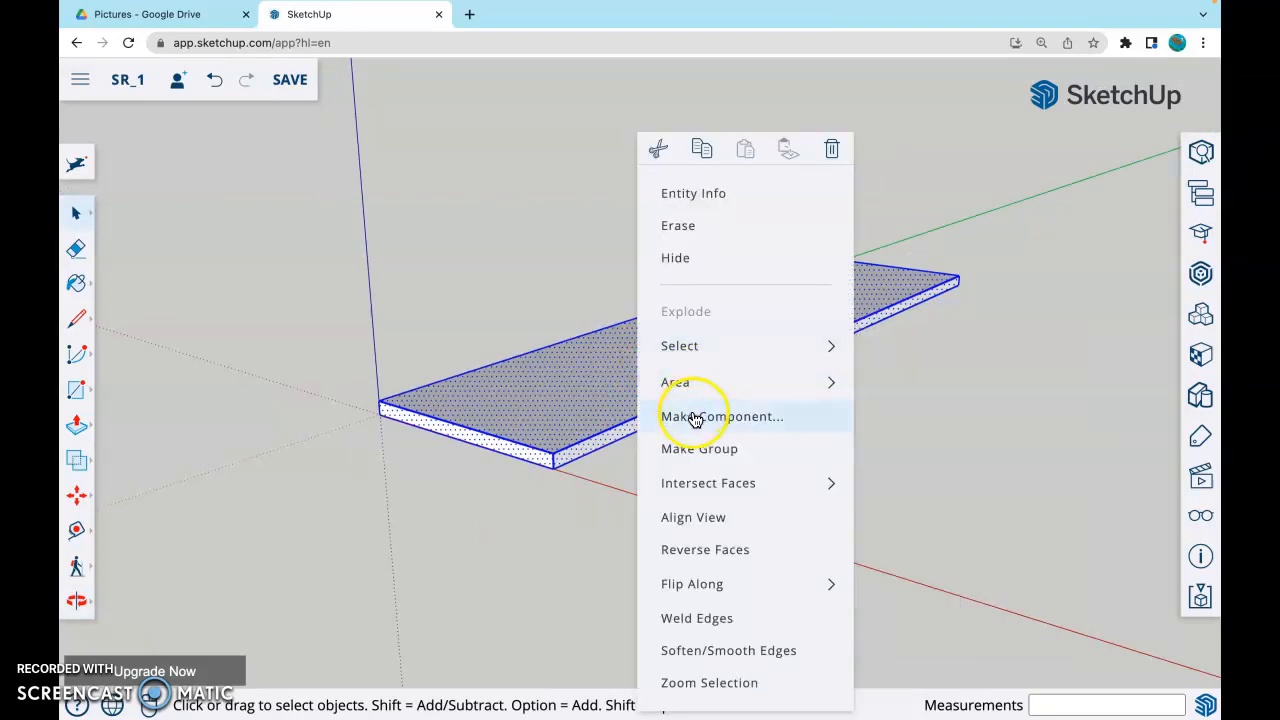
{"action": "left_click", "coordinate": [722, 416]}
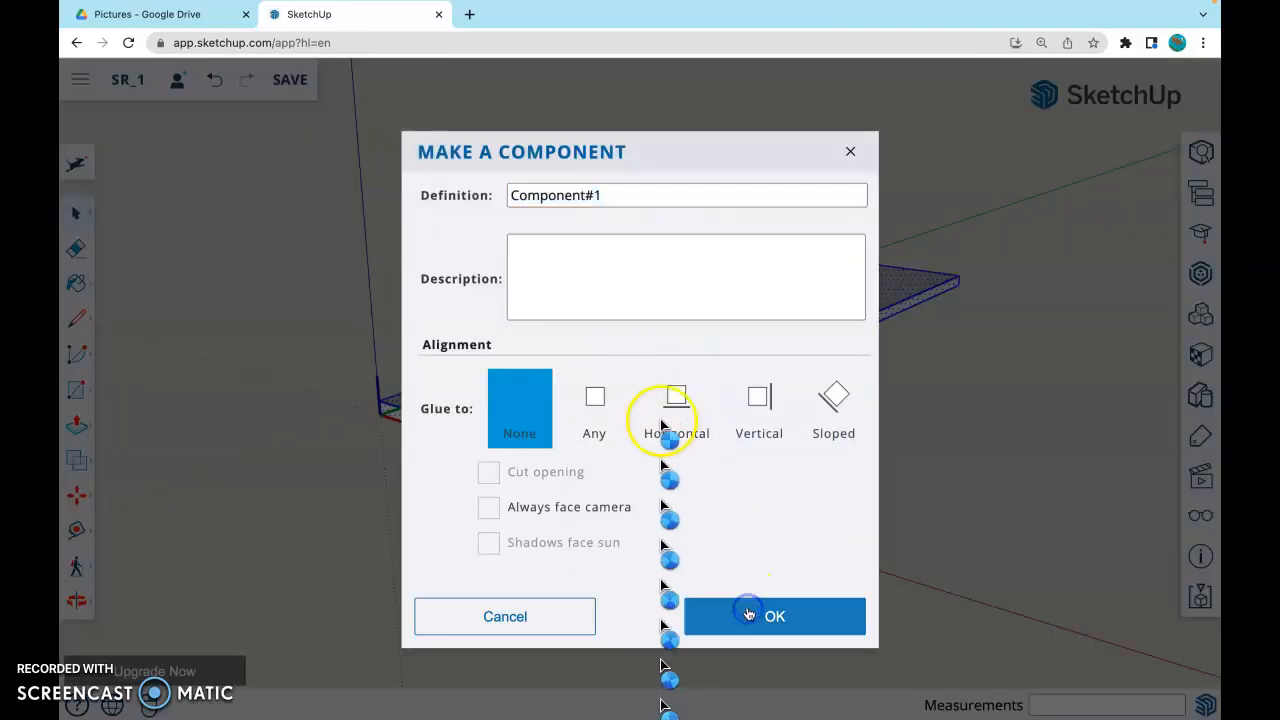
{"action": "left_click", "coordinate": [774, 616]}
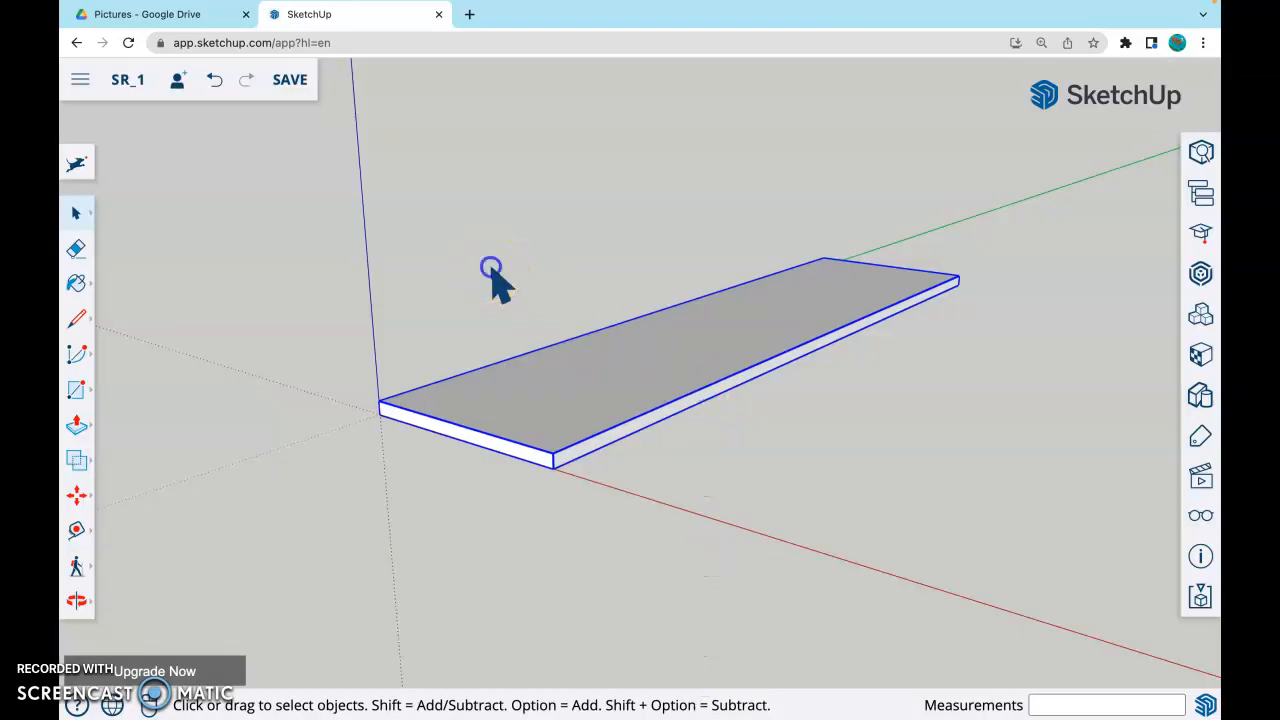
Step: Drag the board's corner points with Move, warping it into a slanted wedge
{"action": "left_click", "coordinate": [76, 496]}
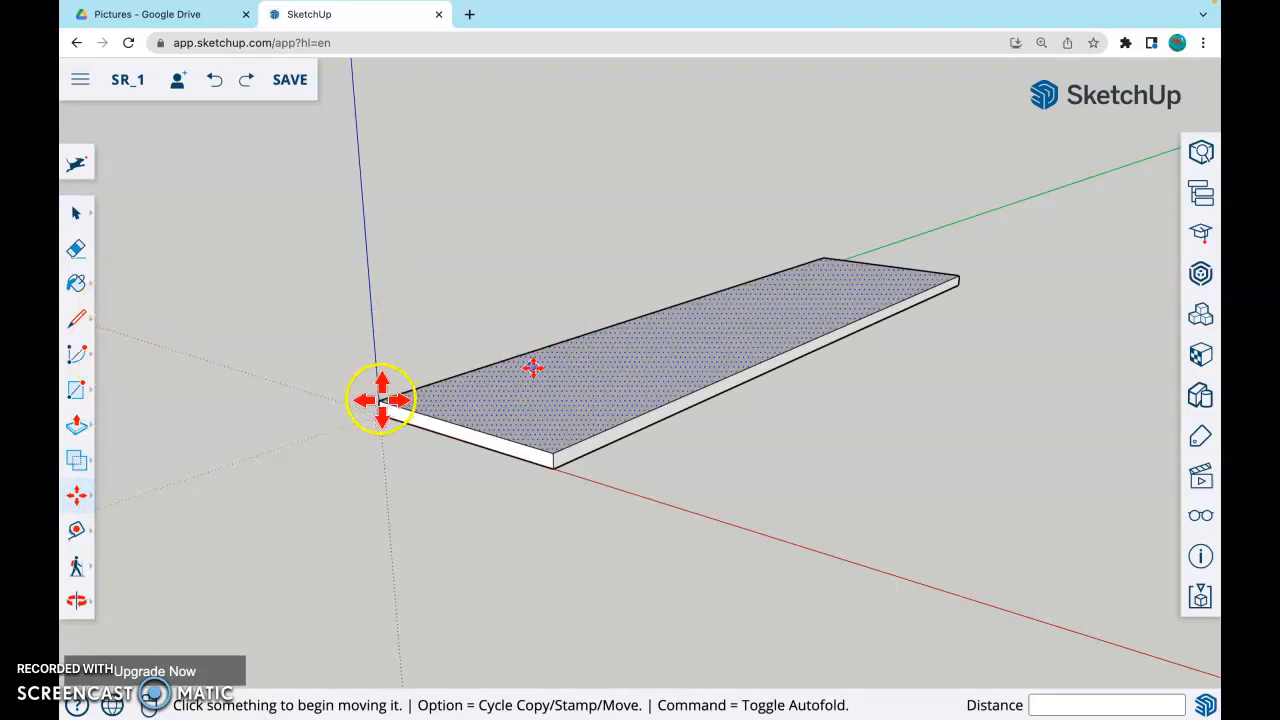
{"action": "left_click_drag", "start_coordinate": [384, 400], "coordinate": [530, 238]}
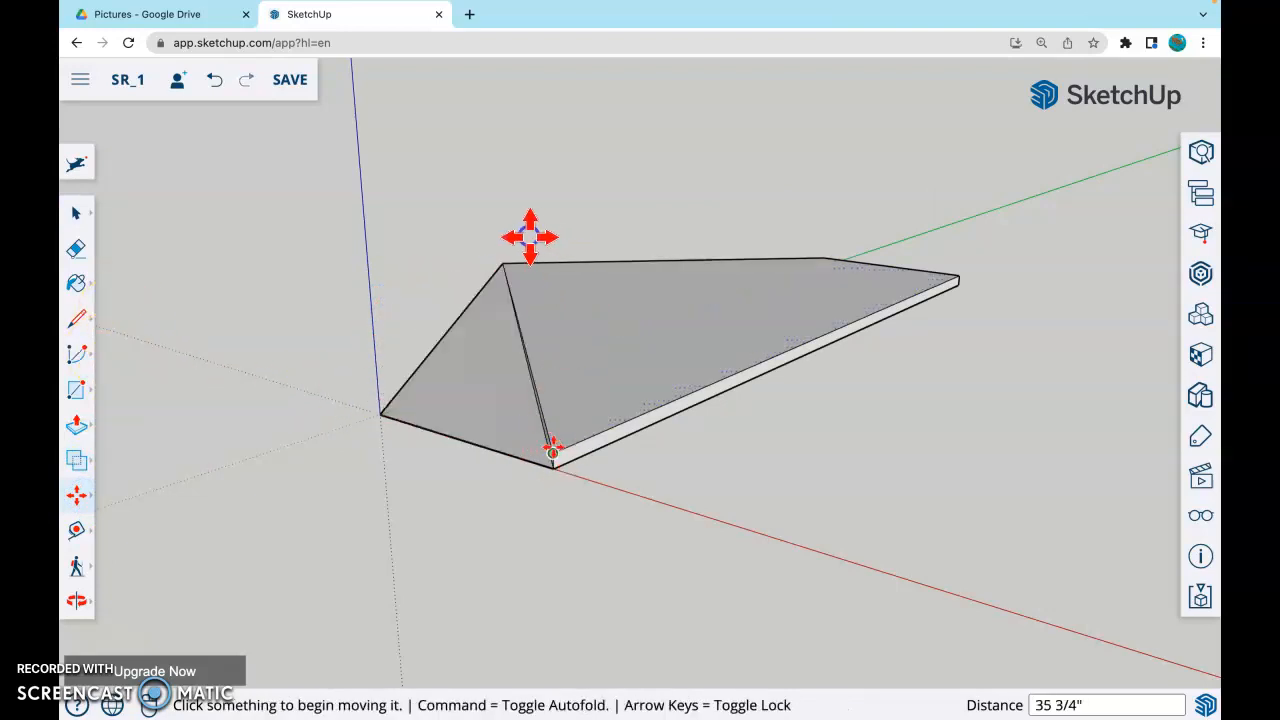
{"action": "left_click_drag", "start_coordinate": [530, 236], "coordinate": [556, 462]}
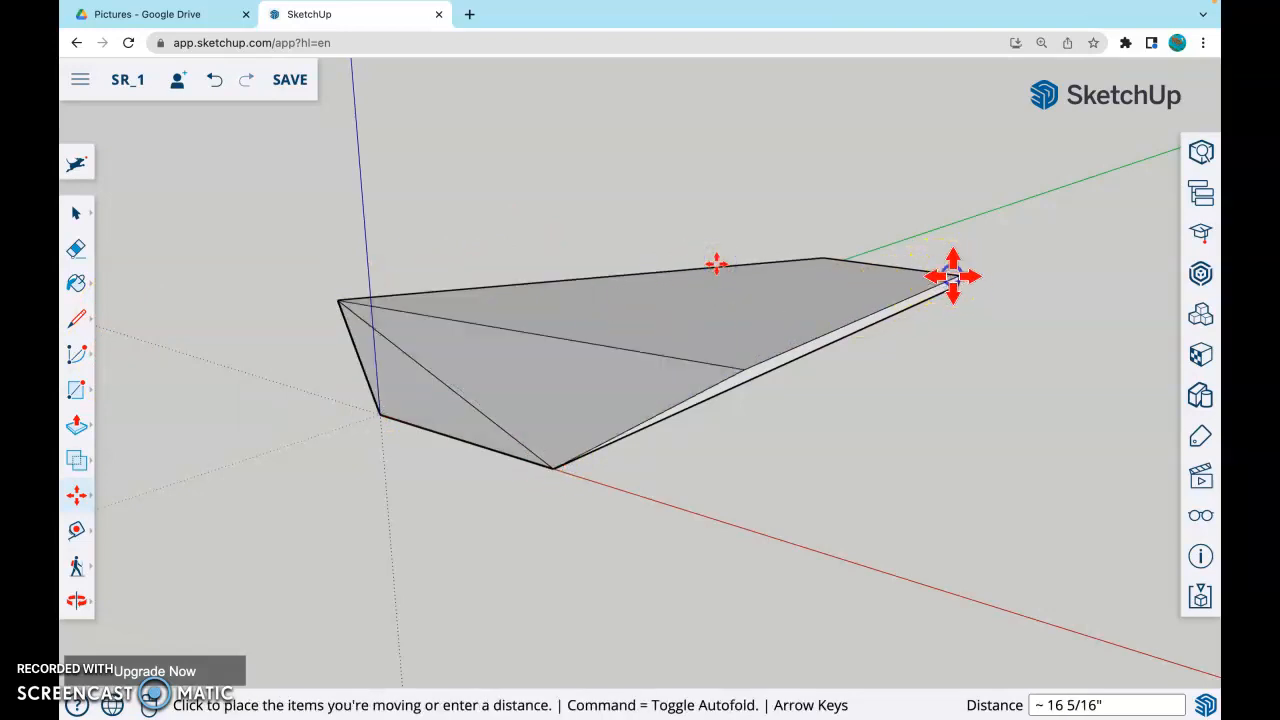
{"action": "left_click_drag", "start_coordinate": [952, 276], "coordinate": [844, 354]}
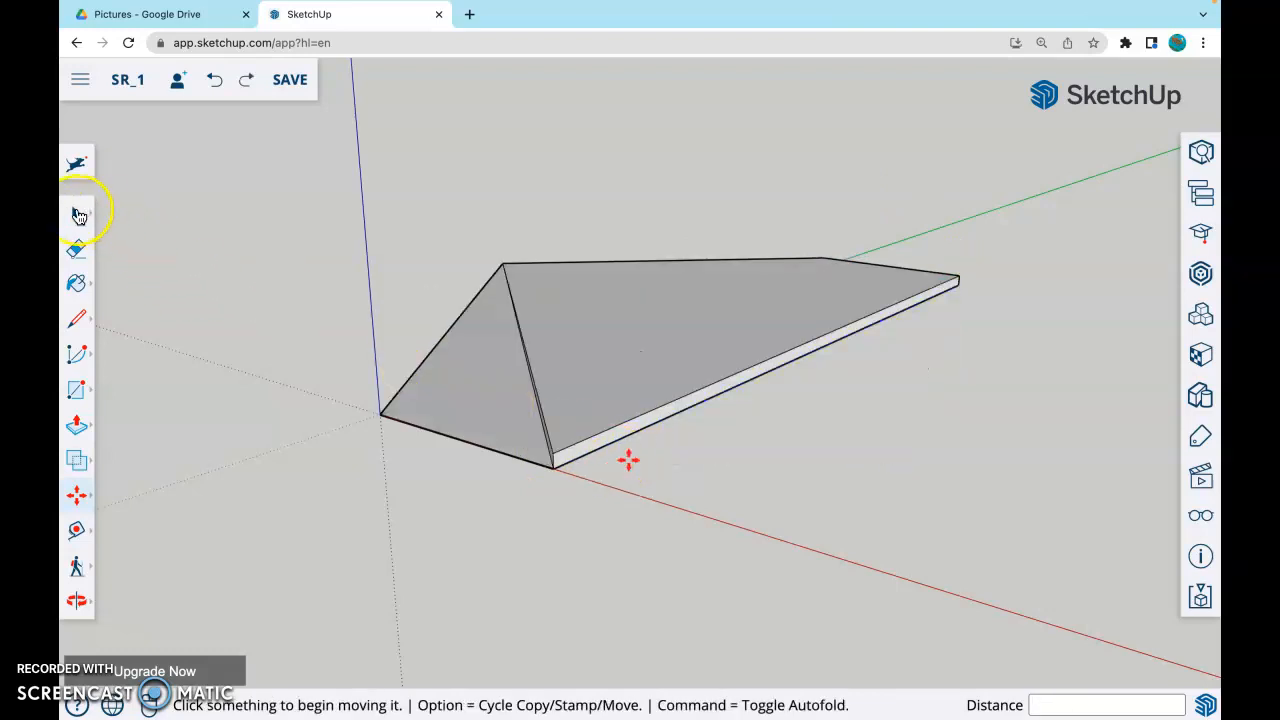
Step: Remake the flat board as a component and lift it above the origin along the blue axis
{"action": "left_click", "coordinate": [76, 212]}
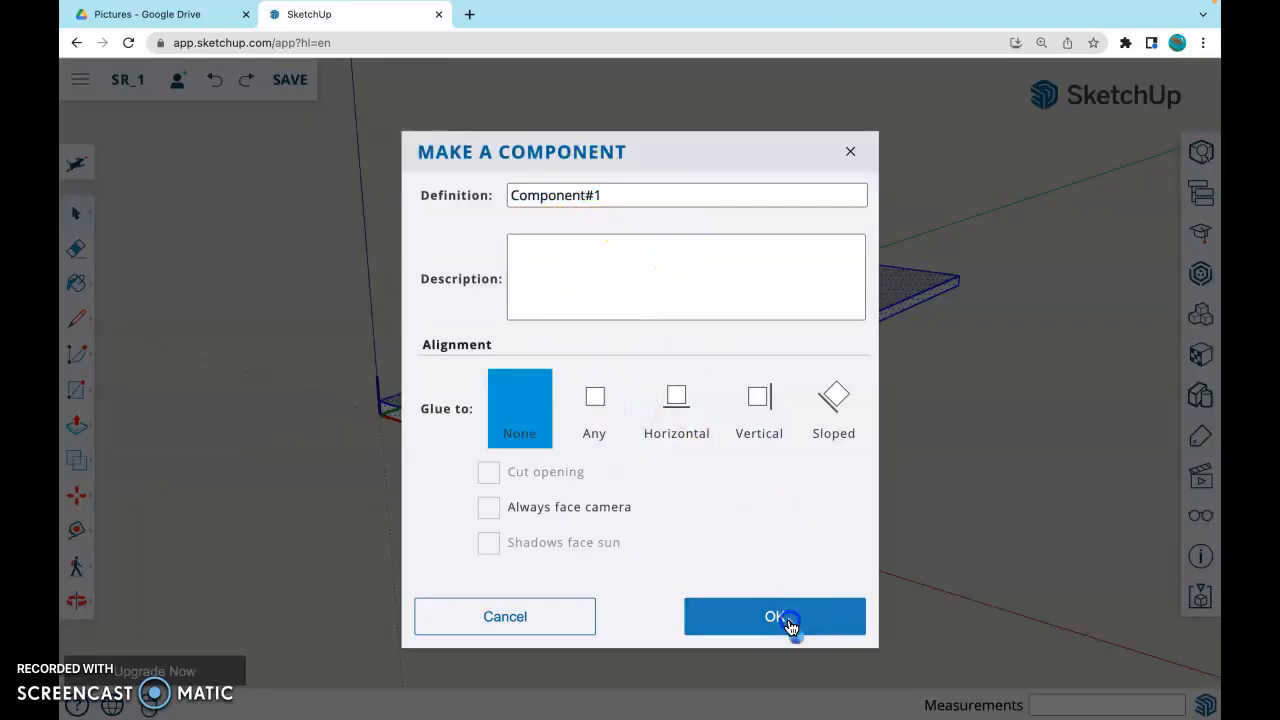
{"action": "left_click", "coordinate": [776, 616]}
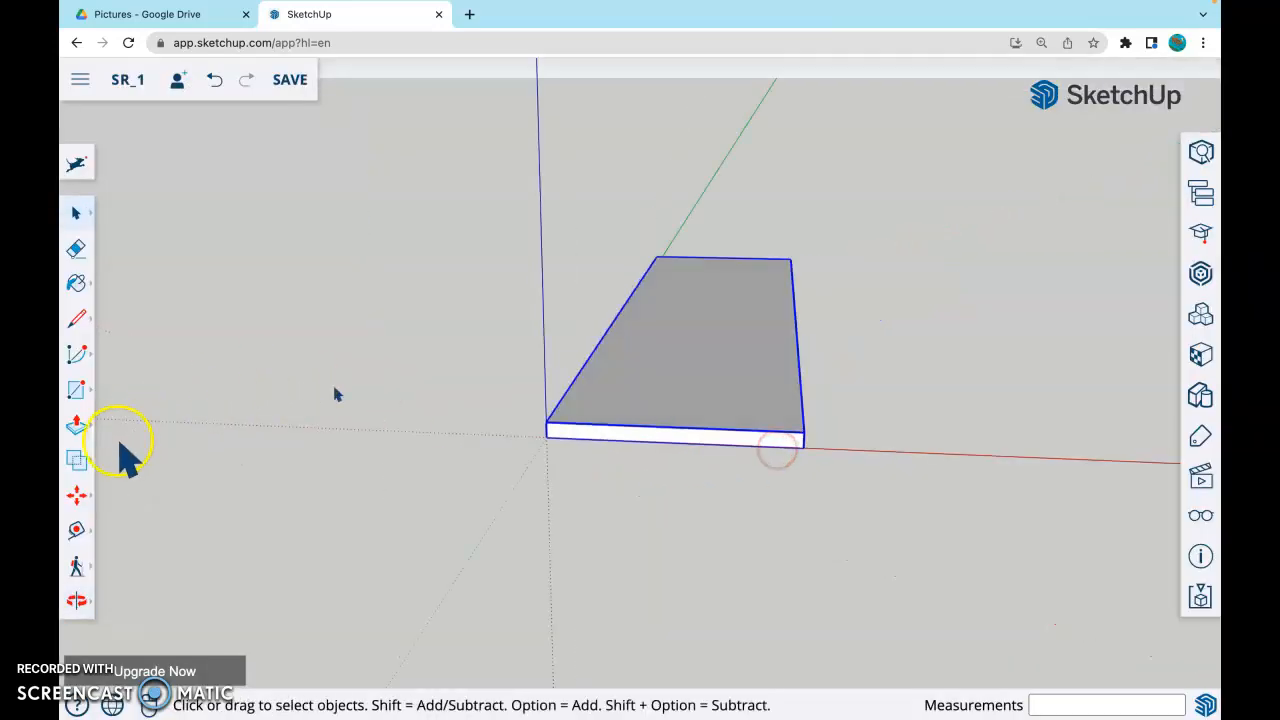
{"action": "mouse_move", "coordinate": [830, 384]}
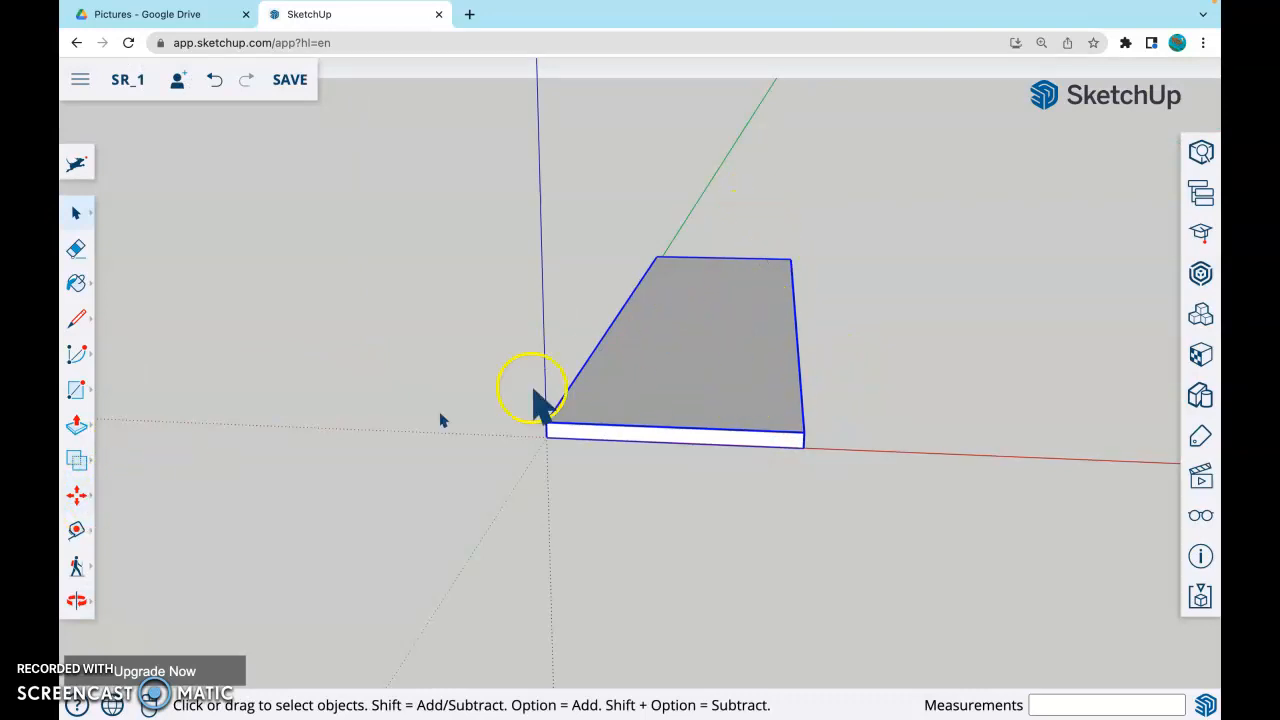
{"action": "left_click", "coordinate": [76, 496]}
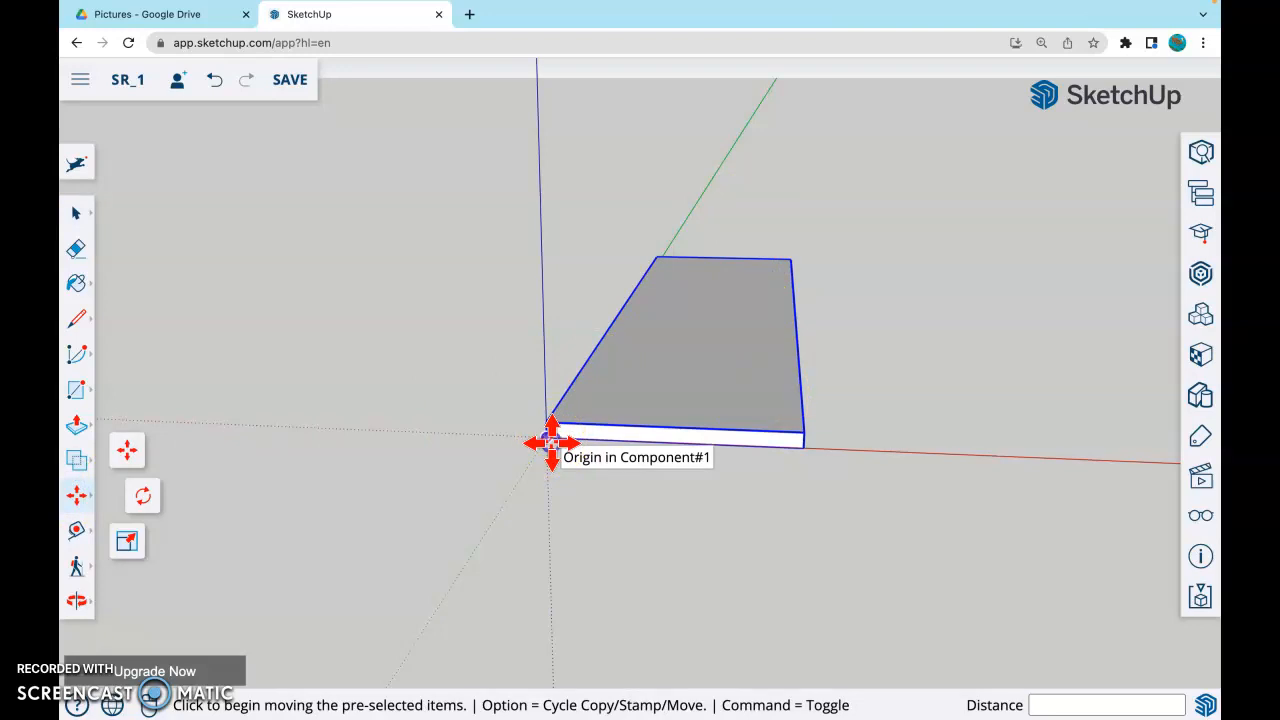
{"action": "left_click_drag", "start_coordinate": [552, 444], "coordinate": [540, 368]}
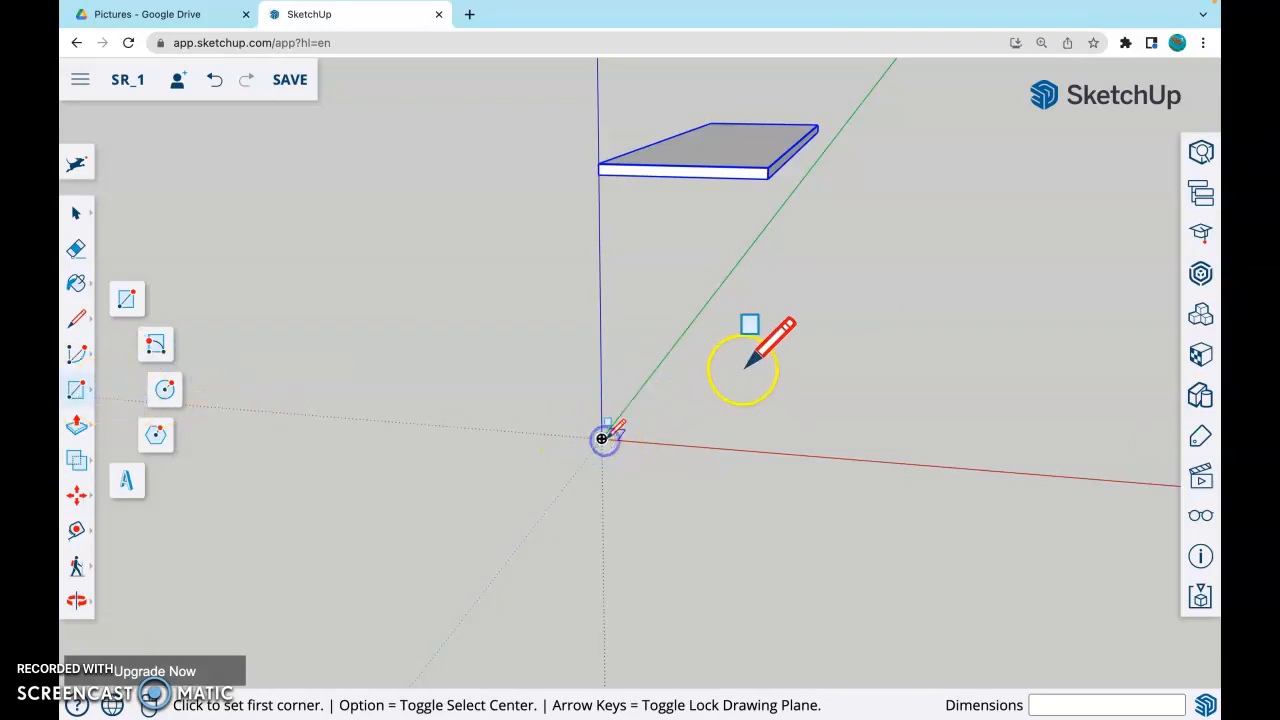
Step: Draw a 12-inch rectangle from the origin and give it the board thickness
{"action": "left_click", "coordinate": [602, 438]}
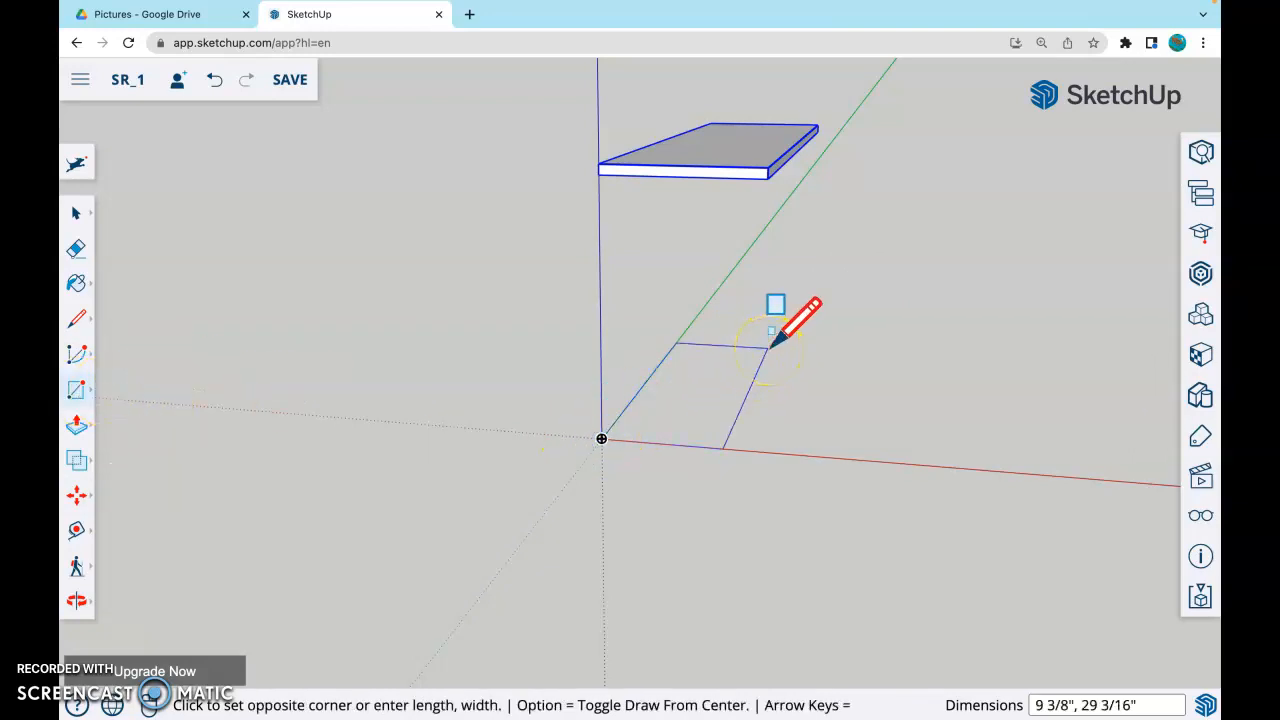
{"action": "type", "text": "12,487"}
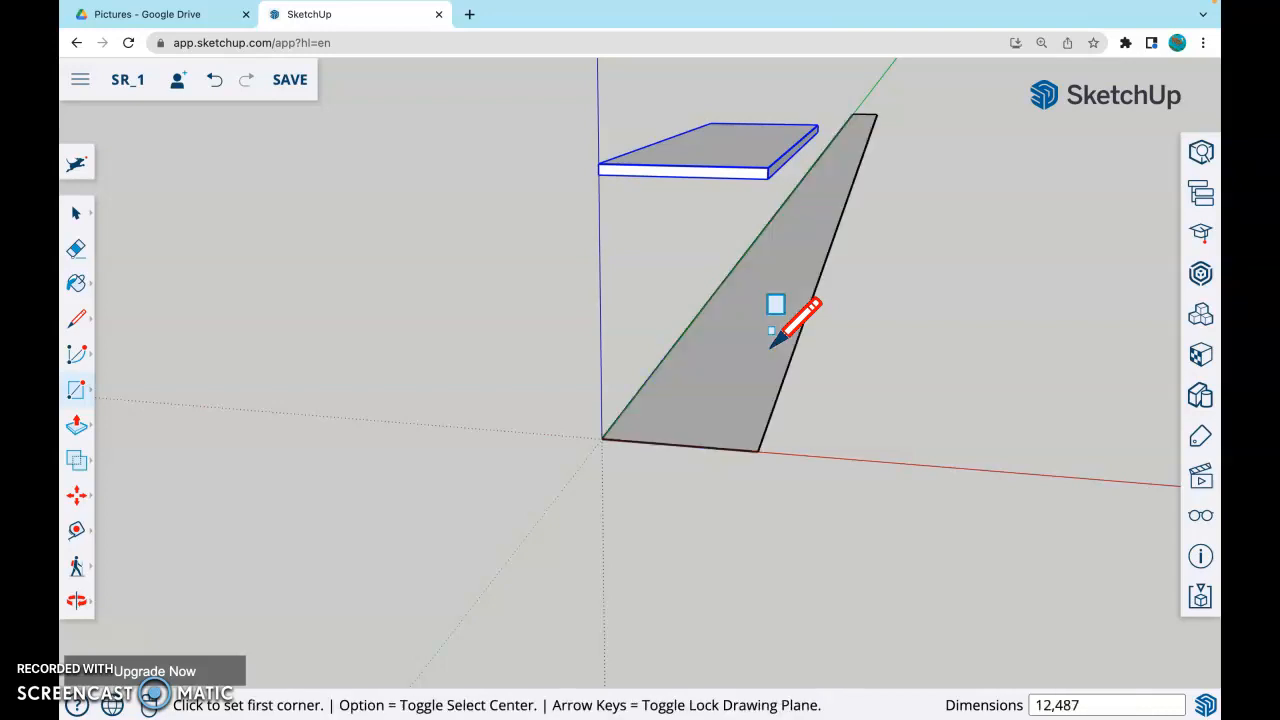
{"action": "mouse_move", "coordinate": [860, 380]}
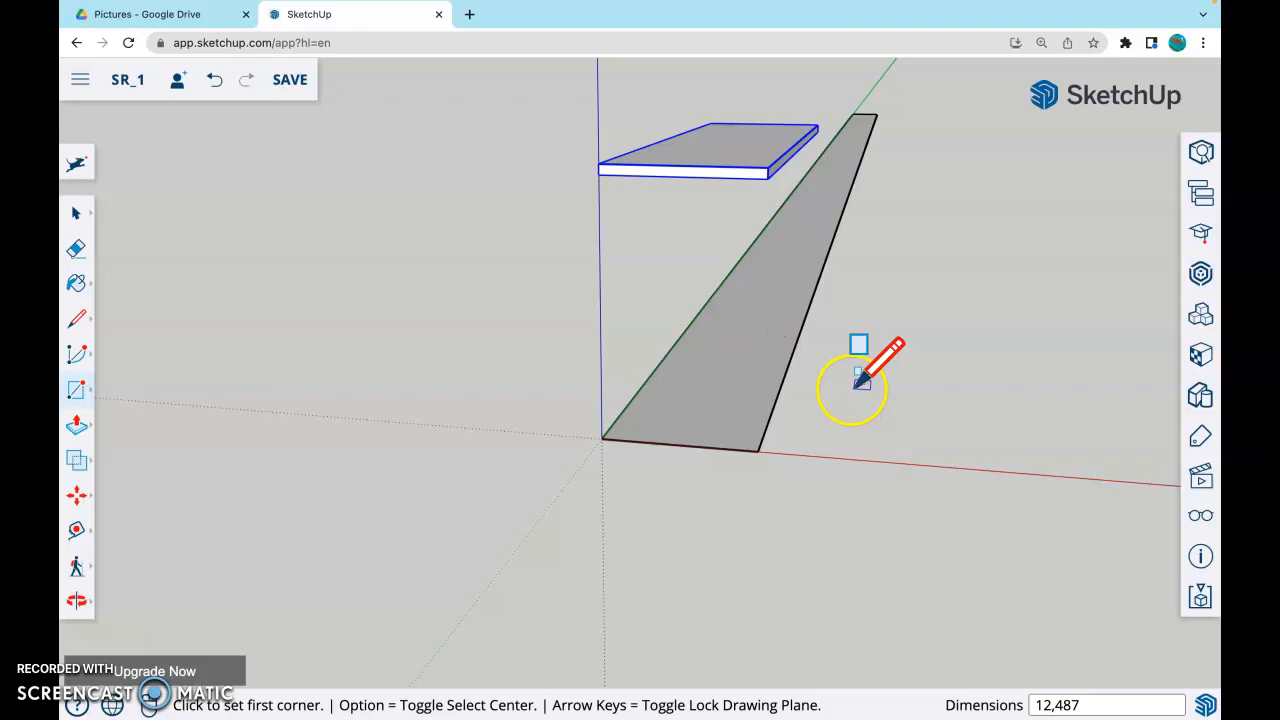
{"action": "mouse_move", "coordinate": [620, 430]}
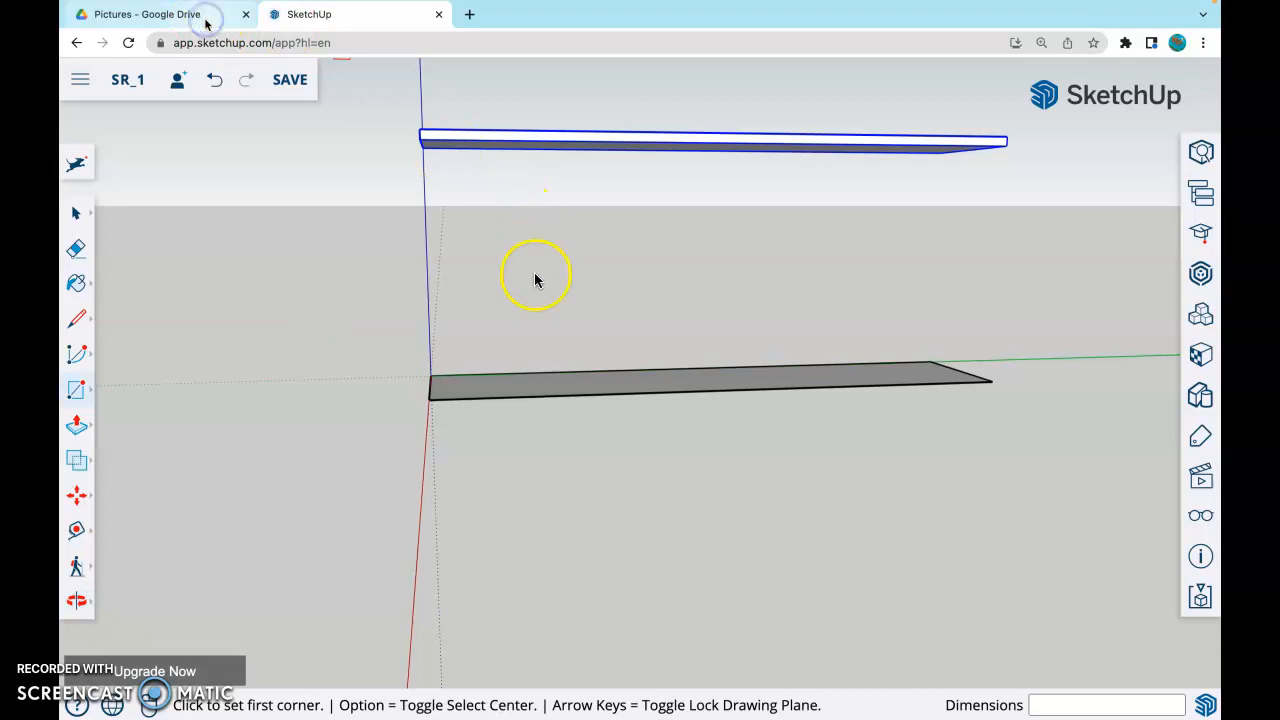
{"action": "left_click", "coordinate": [146, 14]}
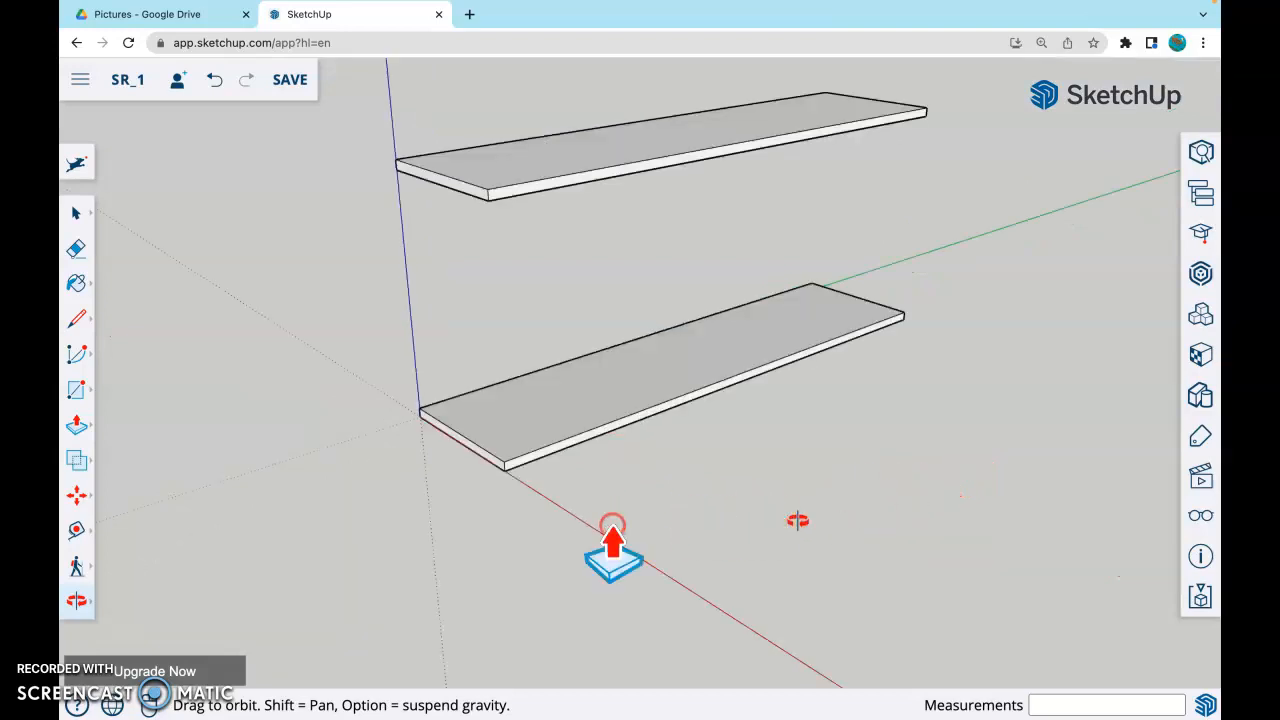
Step: Move the top panel 4 inches straight up above the bottom panel and check the spacing
{"action": "left_click_drag", "start_coordinate": [612, 540], "coordinate": [456, 338]}
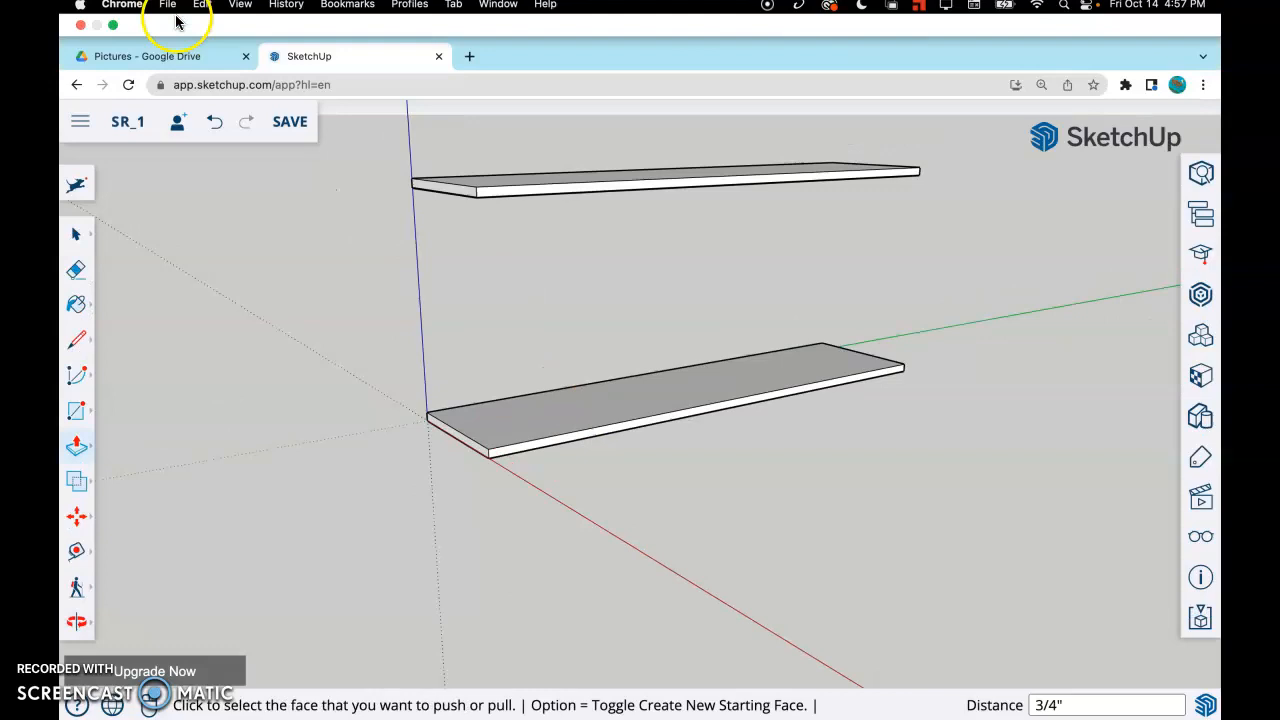
{"action": "left_click", "coordinate": [148, 56]}
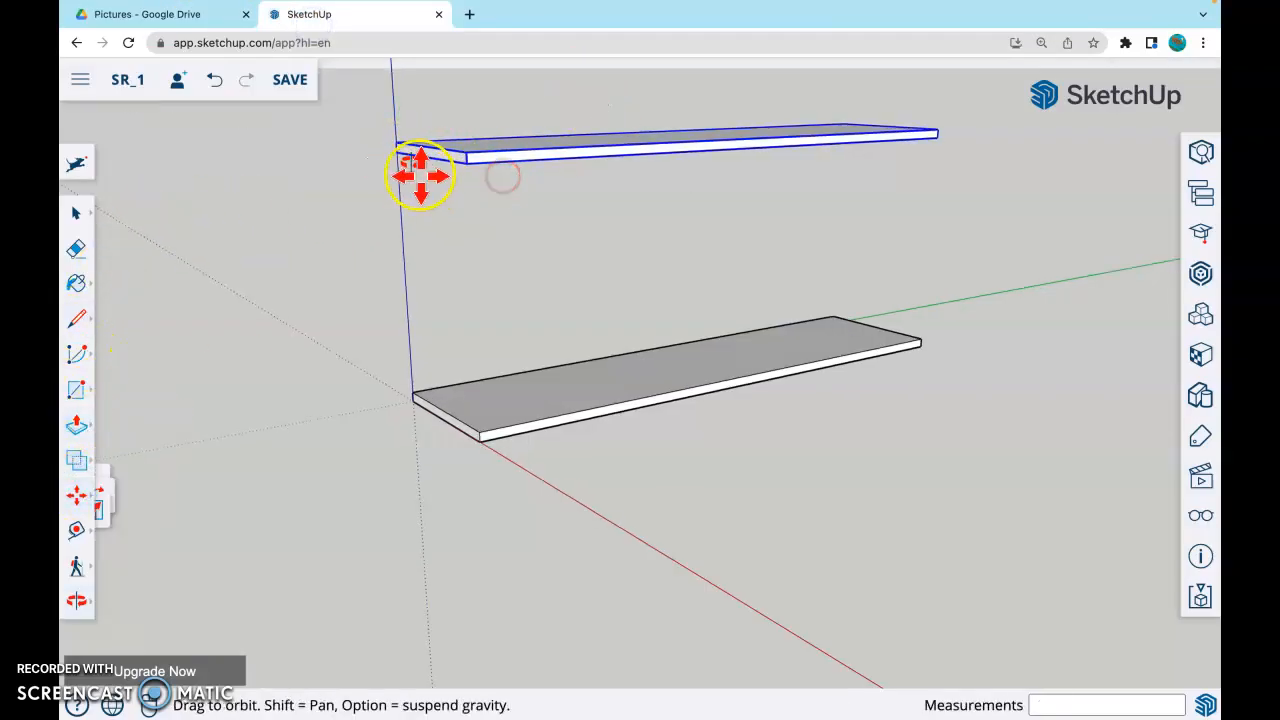
{"action": "left_click_drag", "start_coordinate": [420, 176], "coordinate": [418, 202]}
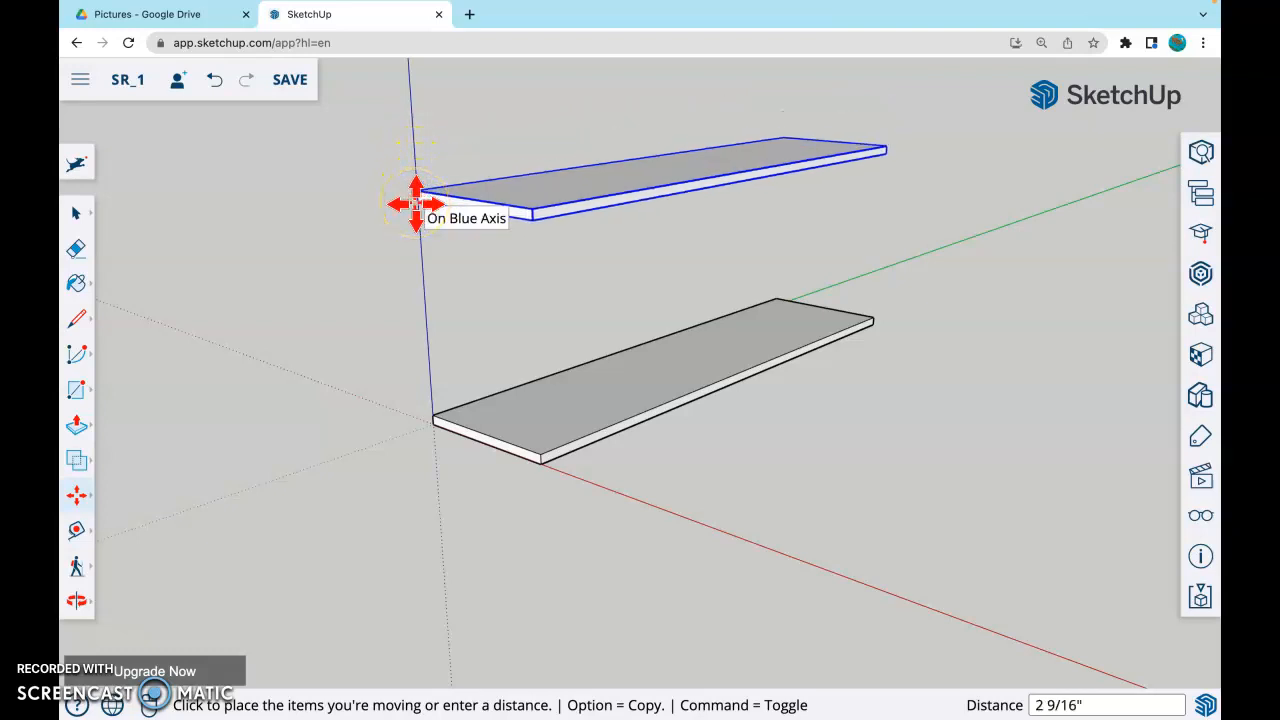
{"action": "type", "text": "4"}
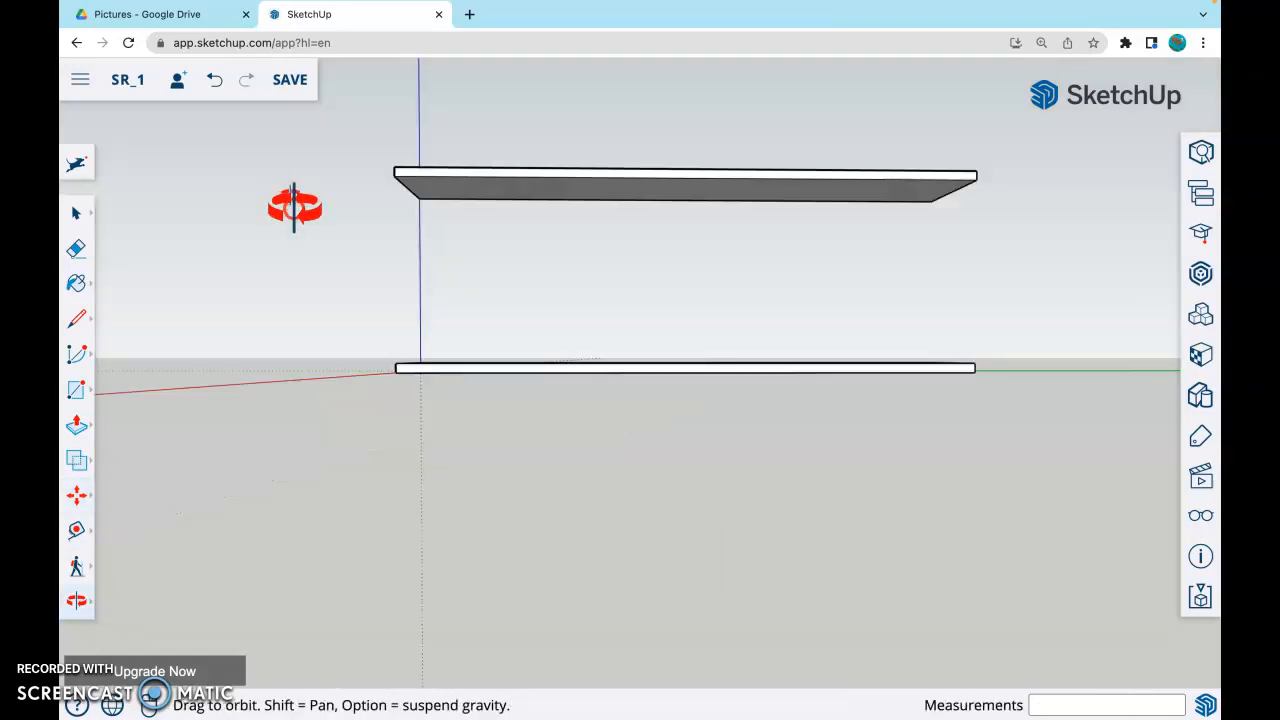
{"action": "left_click_drag", "start_coordinate": [296, 204], "coordinate": [490, 224]}
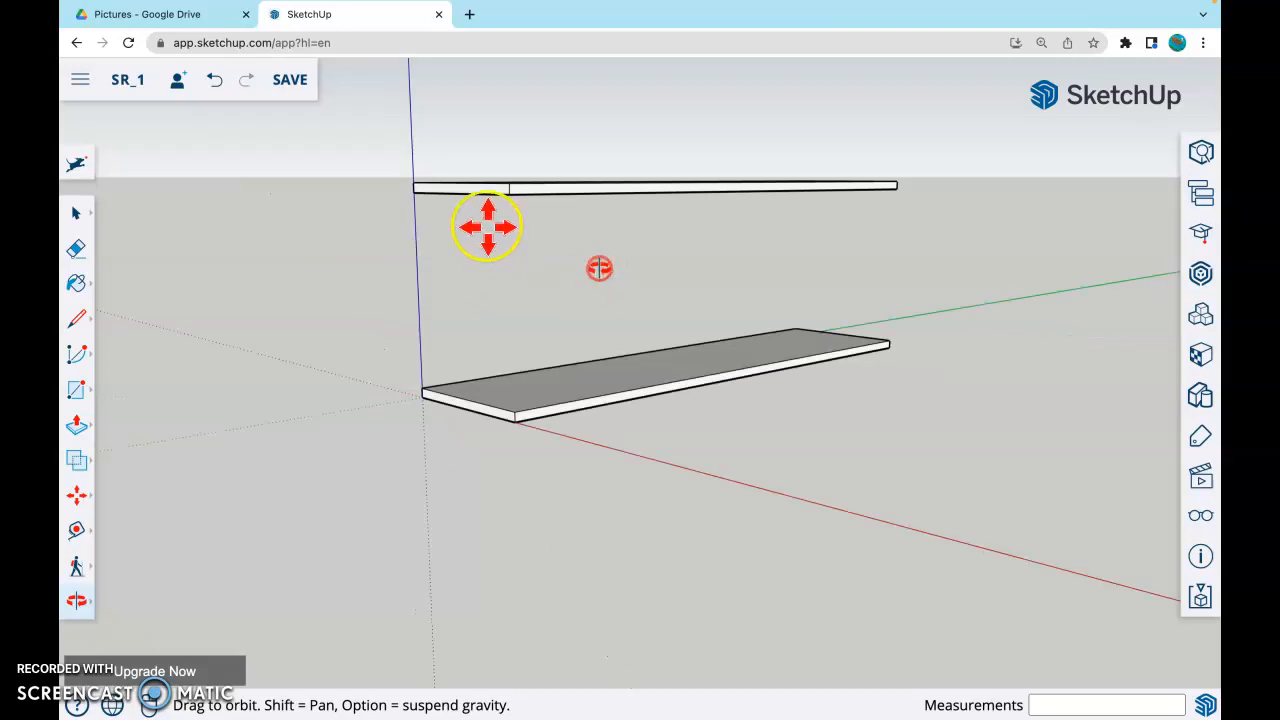
{"action": "left_click_drag", "start_coordinate": [488, 226], "coordinate": [252, 248]}
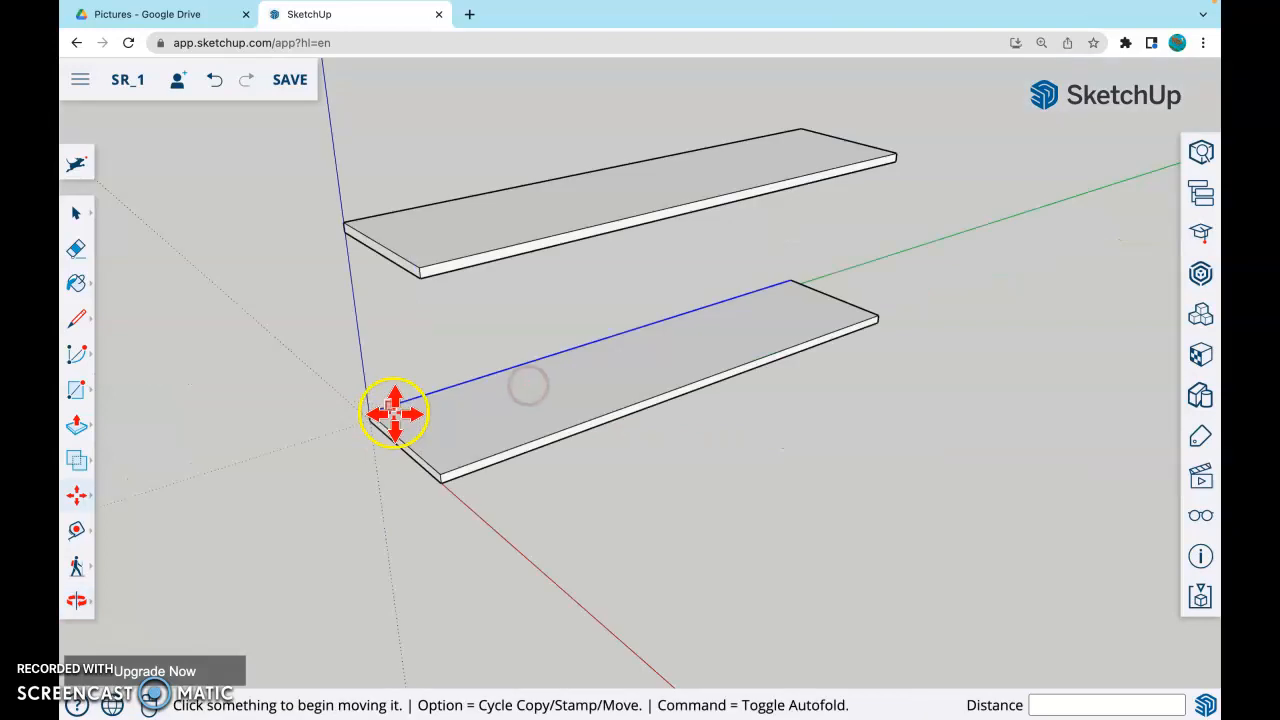
Step: Draw a 12 x .75 rectangle on the bottom panel's end and pull it up to the top panel
{"action": "left_click", "coordinate": [76, 390]}
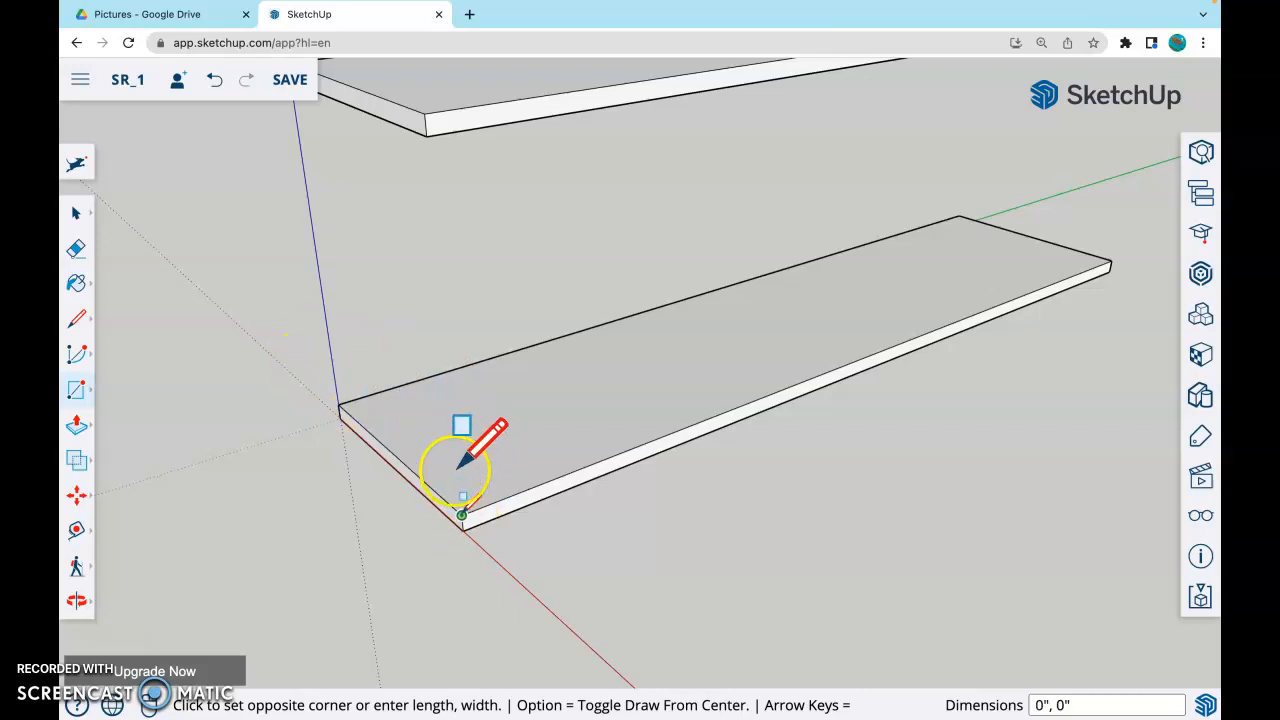
{"action": "mouse_move", "coordinate": [450, 400]}
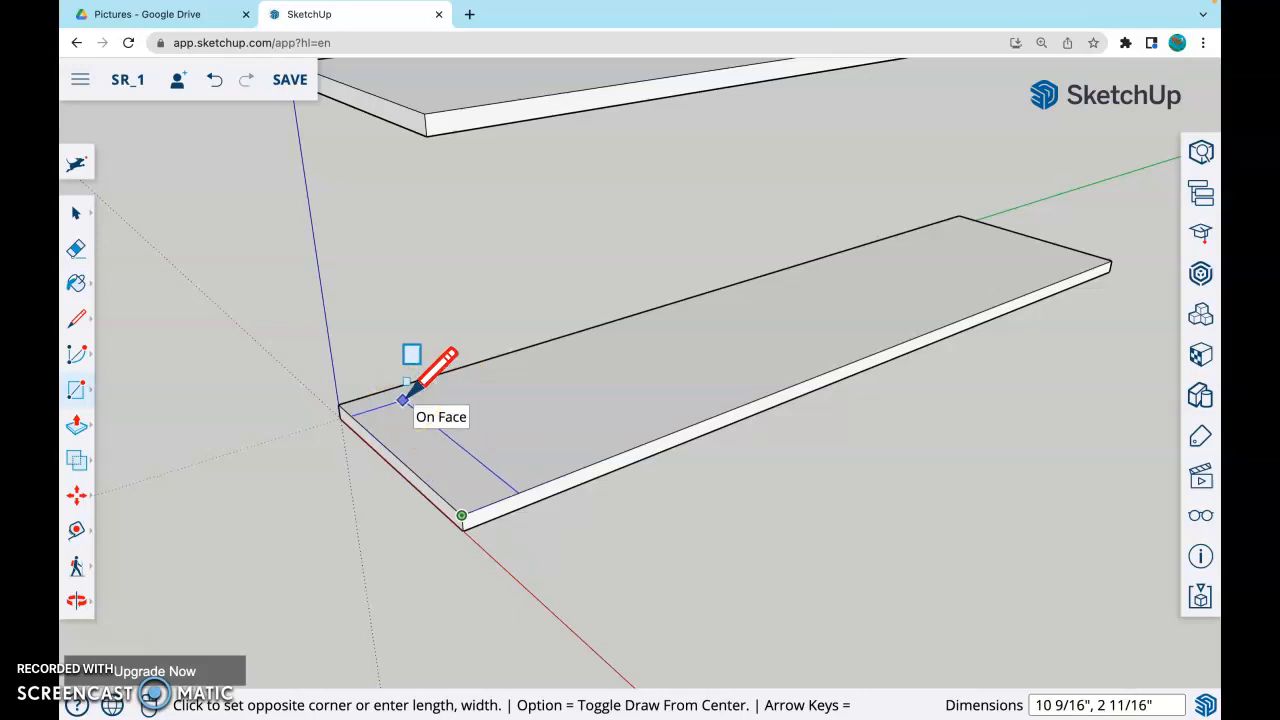
{"action": "type", "text": "12"}
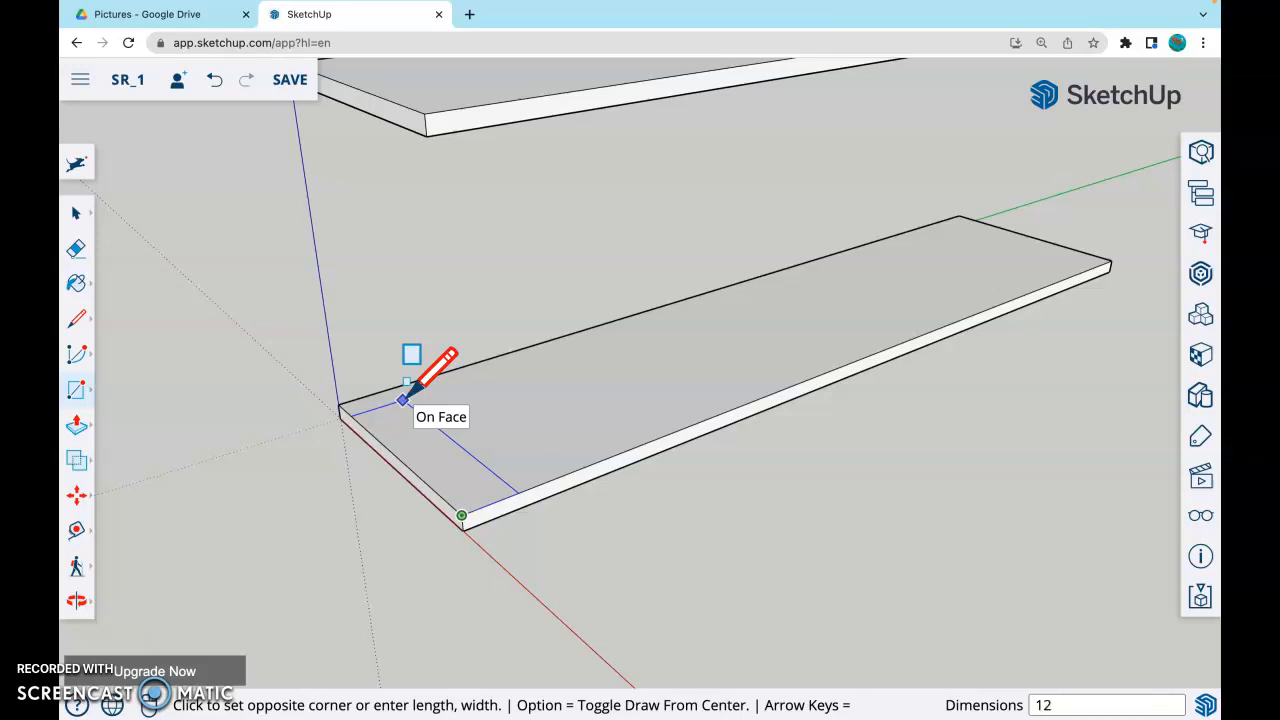
{"action": "type", "text": ",.75"}
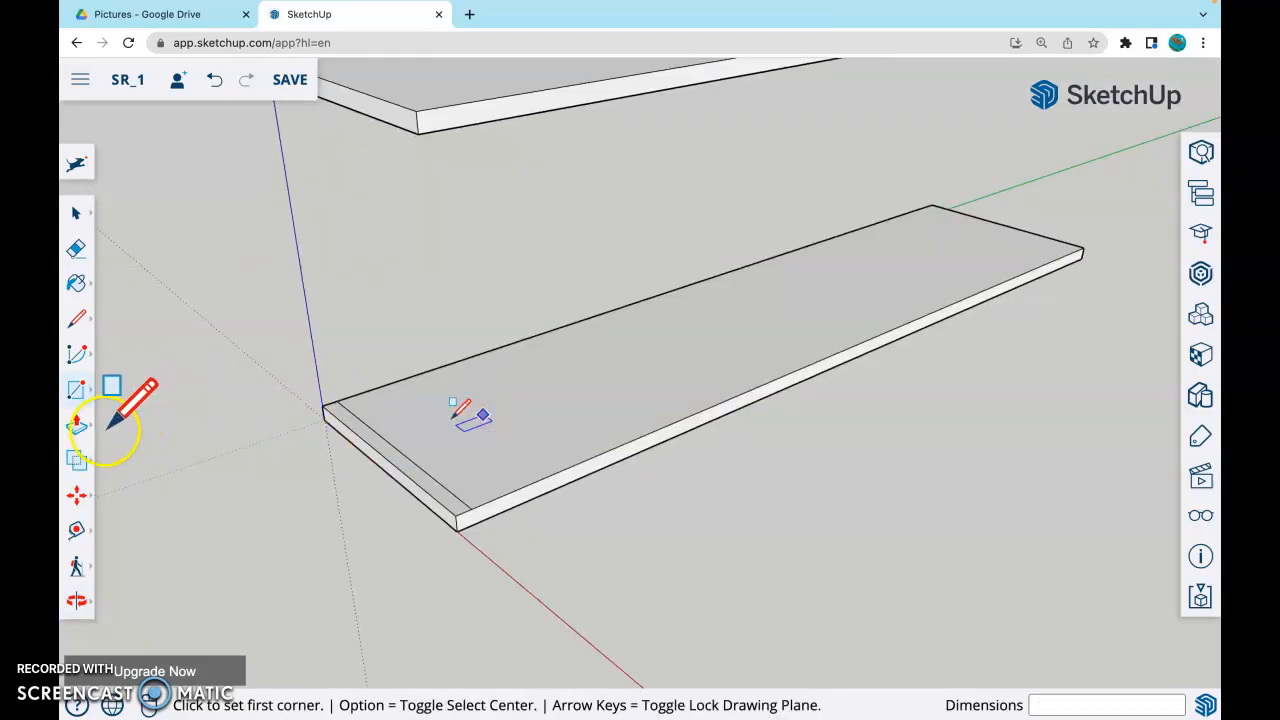
{"action": "left_click", "coordinate": [76, 424]}
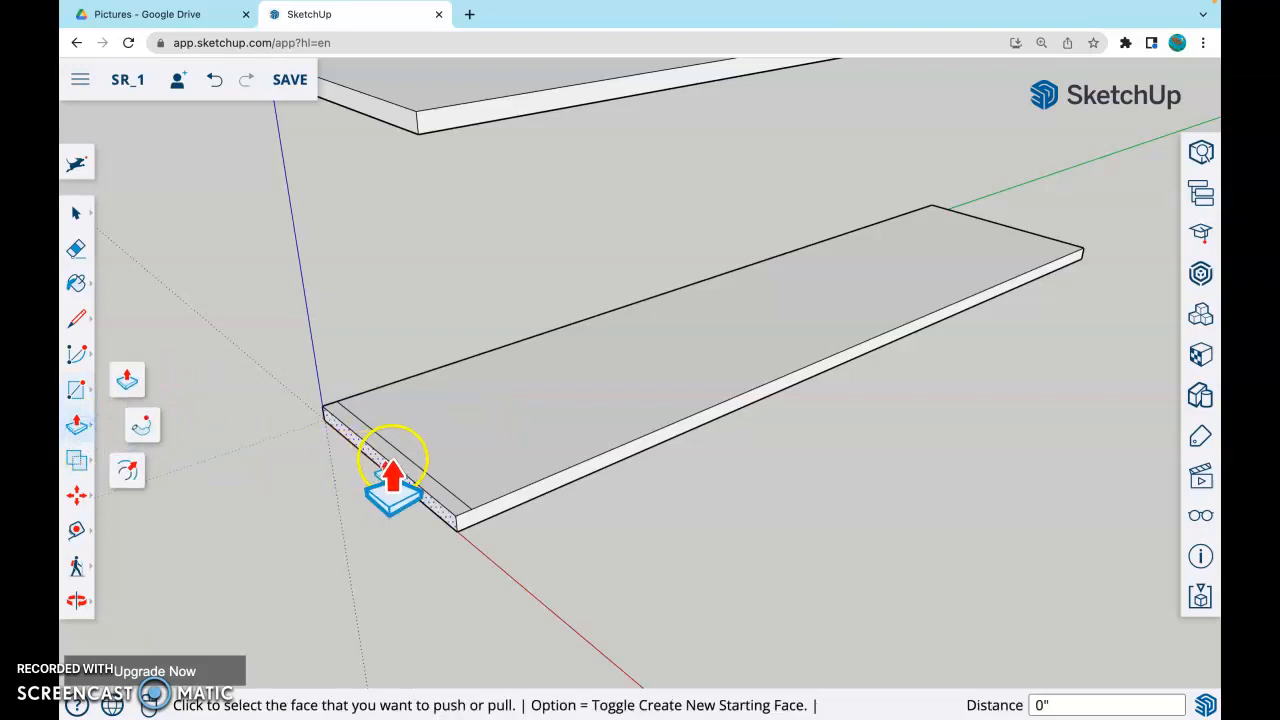
{"action": "left_click_drag", "start_coordinate": [392, 470], "coordinate": [372, 150]}
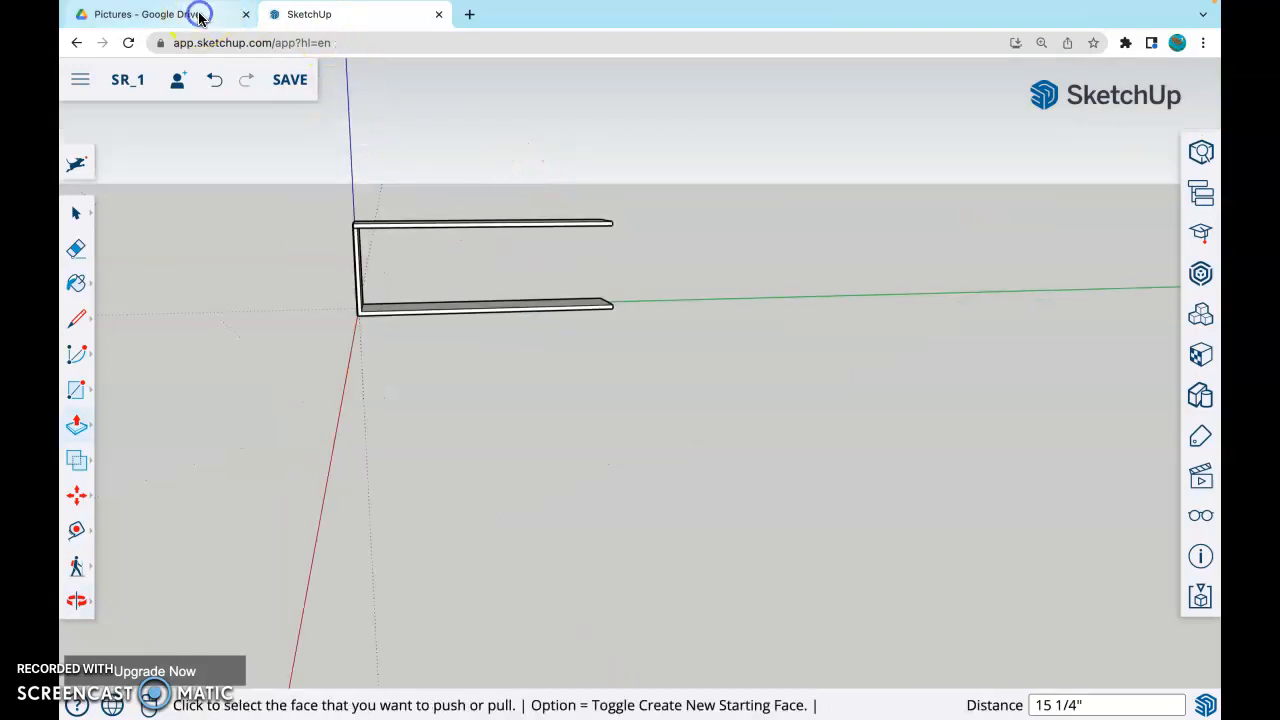
{"action": "left_click", "coordinate": [150, 14]}
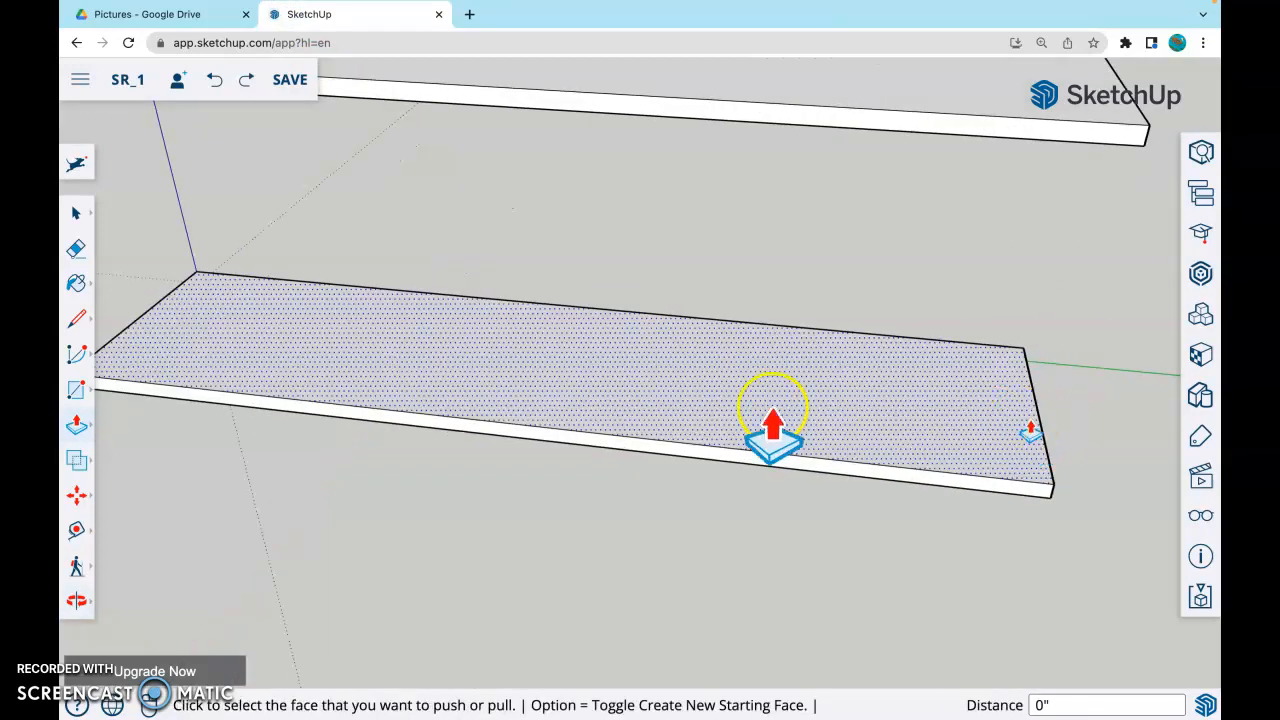
{"action": "left_click", "coordinate": [76, 388]}
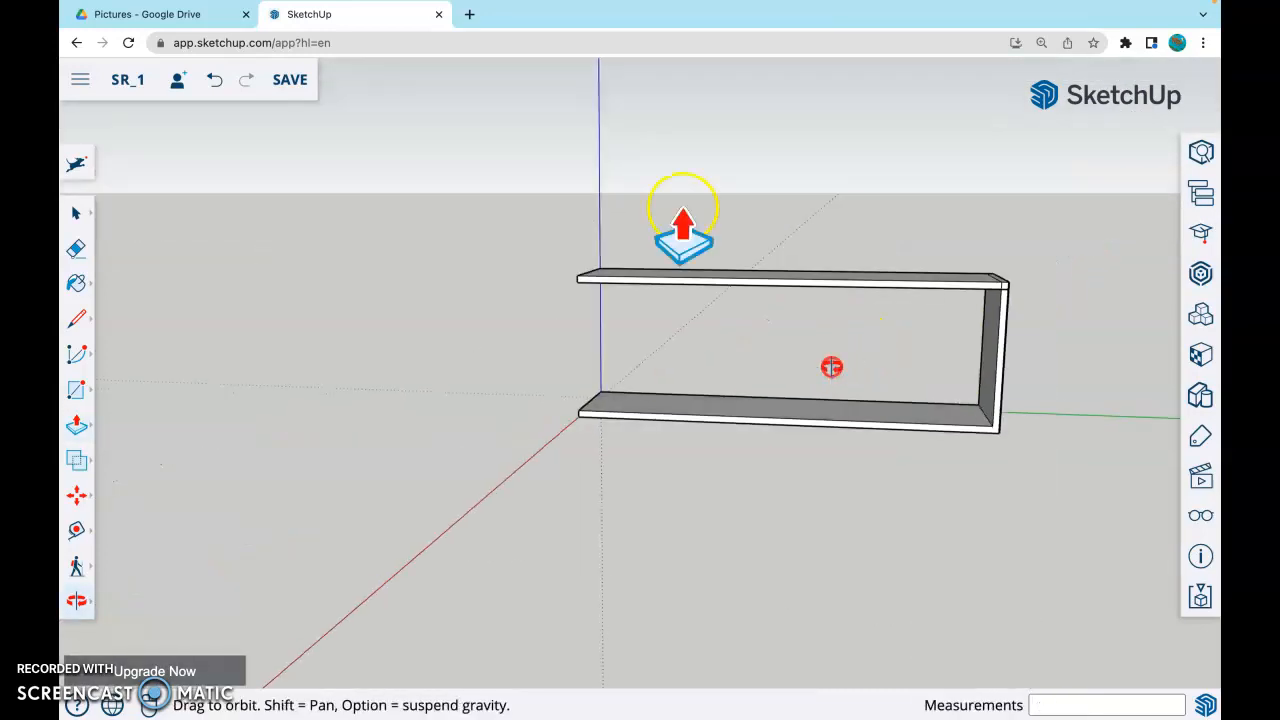
{"action": "left_click", "coordinate": [146, 14]}
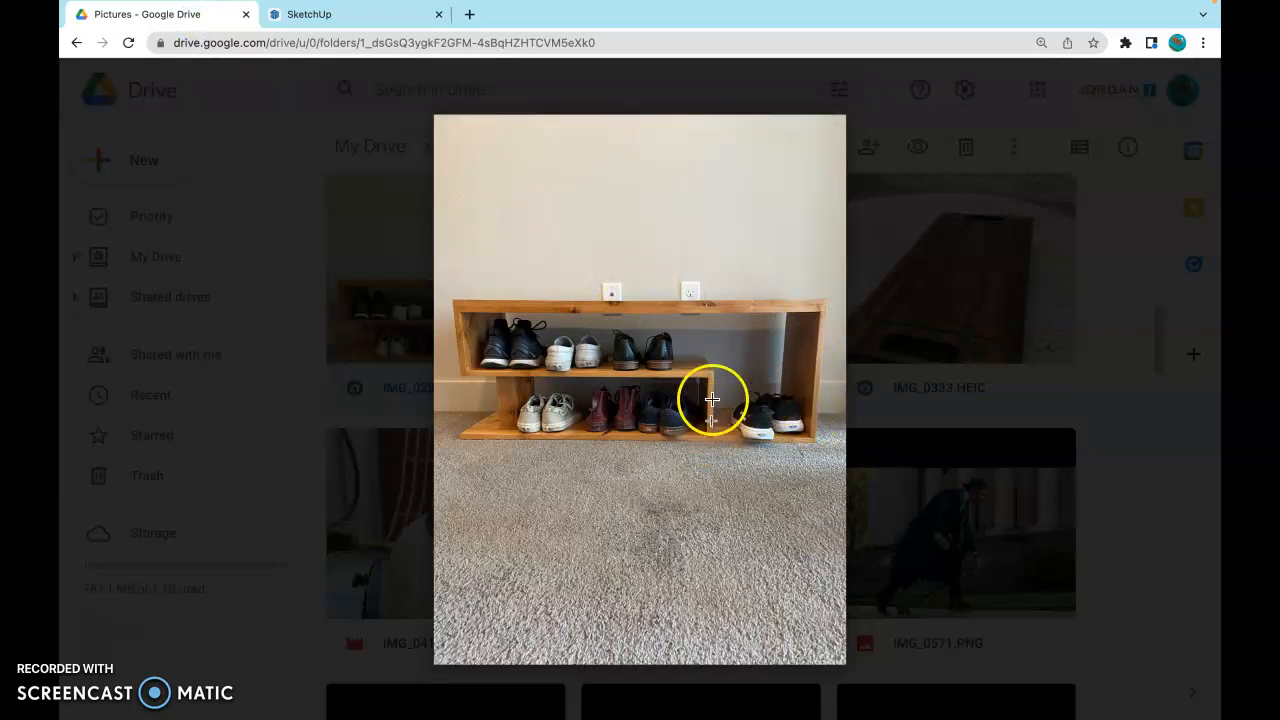
{"action": "mouse_move", "coordinate": [480, 350]}
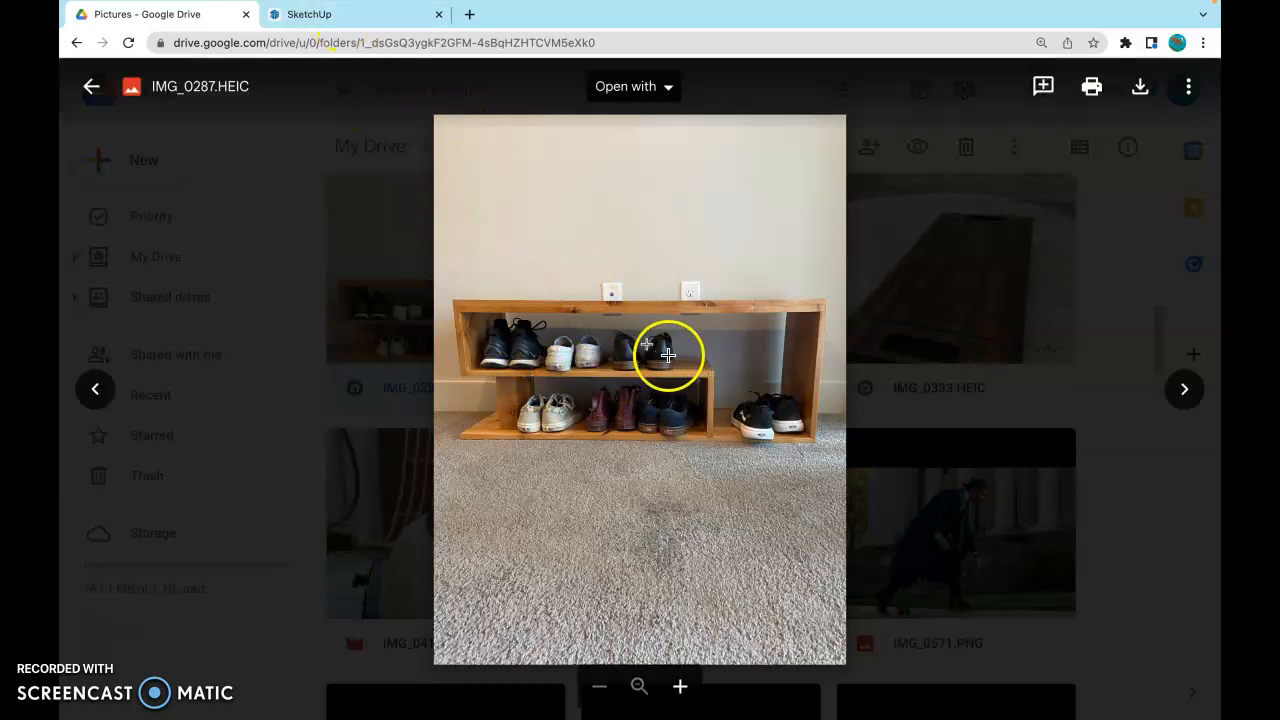
{"action": "mouse_move", "coordinate": [708, 420]}
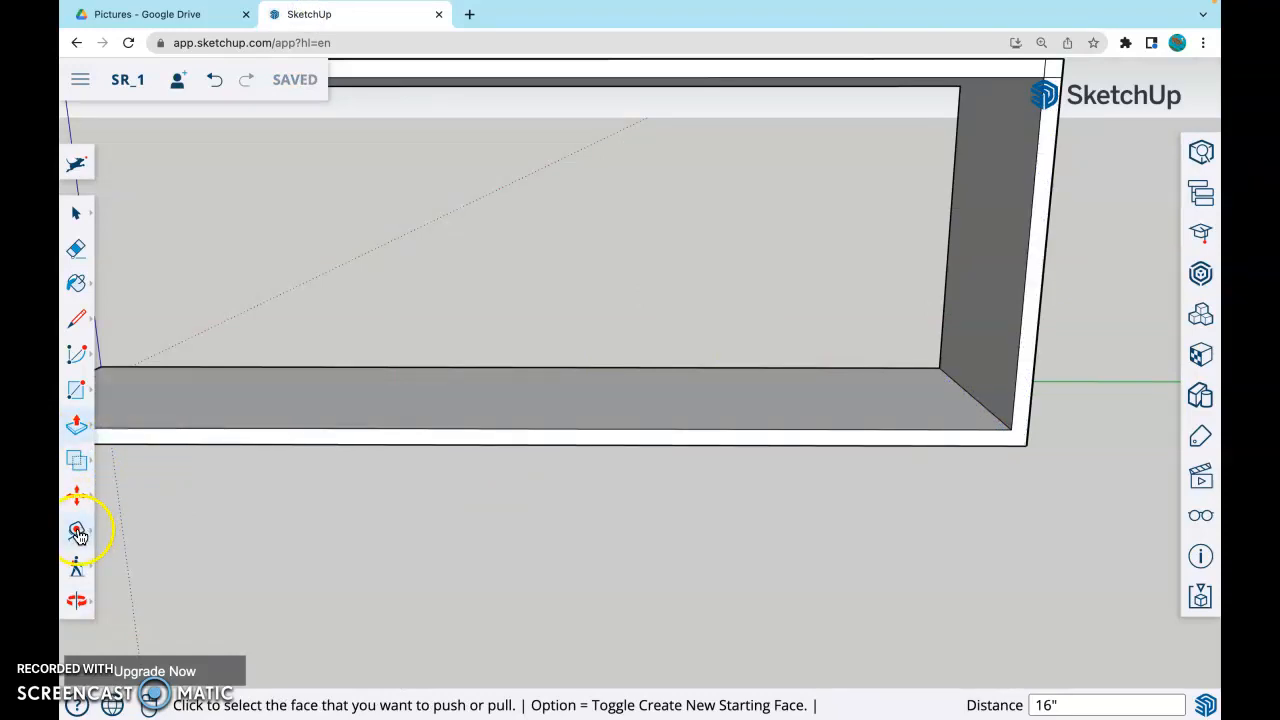
Step: Place a Tape Measure guide 16 inches along the bottom panel for a support
{"action": "left_click", "coordinate": [76, 530]}
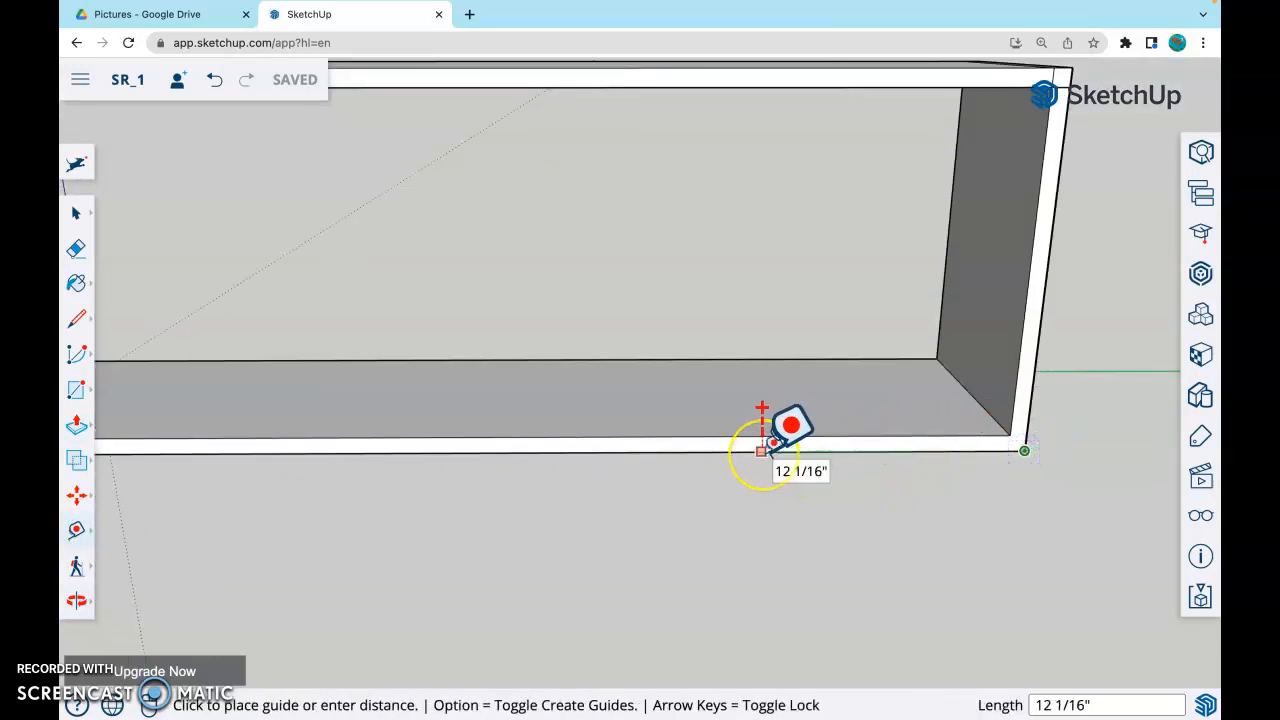
{"action": "type", "text": "16"}
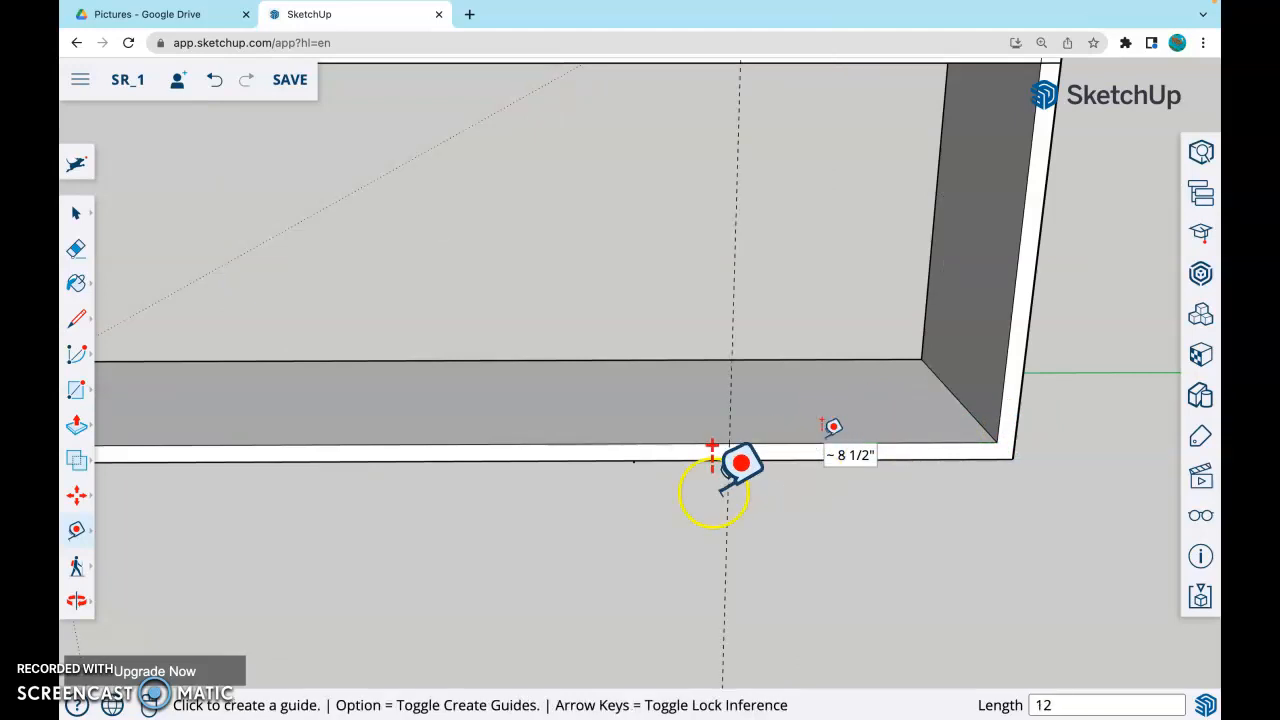
{"action": "left_click", "coordinate": [76, 212]}
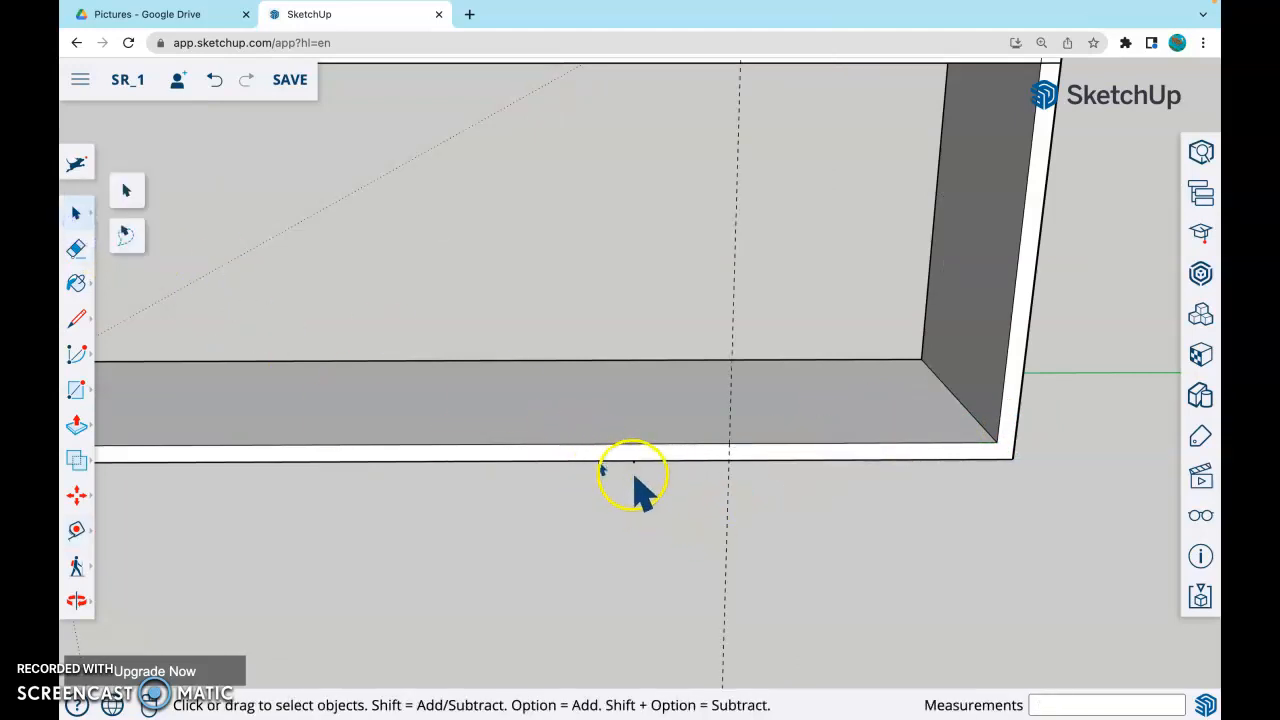
{"action": "left_click", "coordinate": [620, 458]}
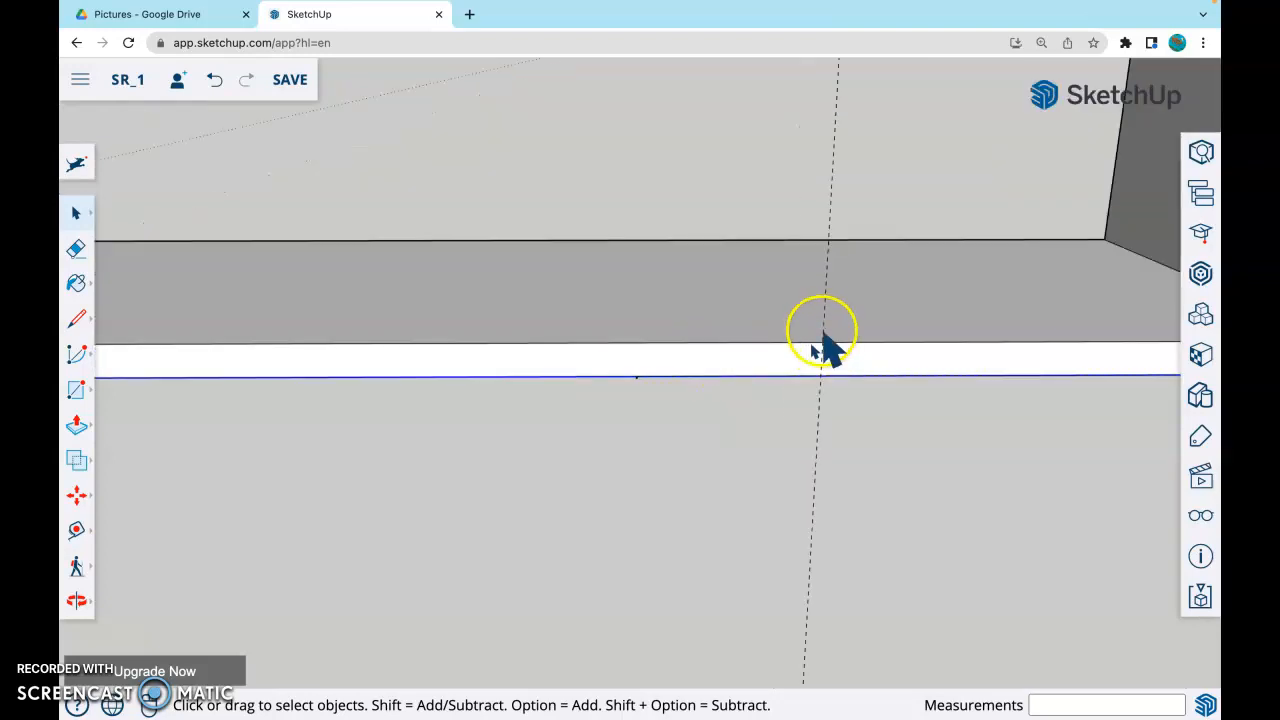
{"action": "left_click_drag", "start_coordinate": [820, 330], "coordinate": [756, 404]}
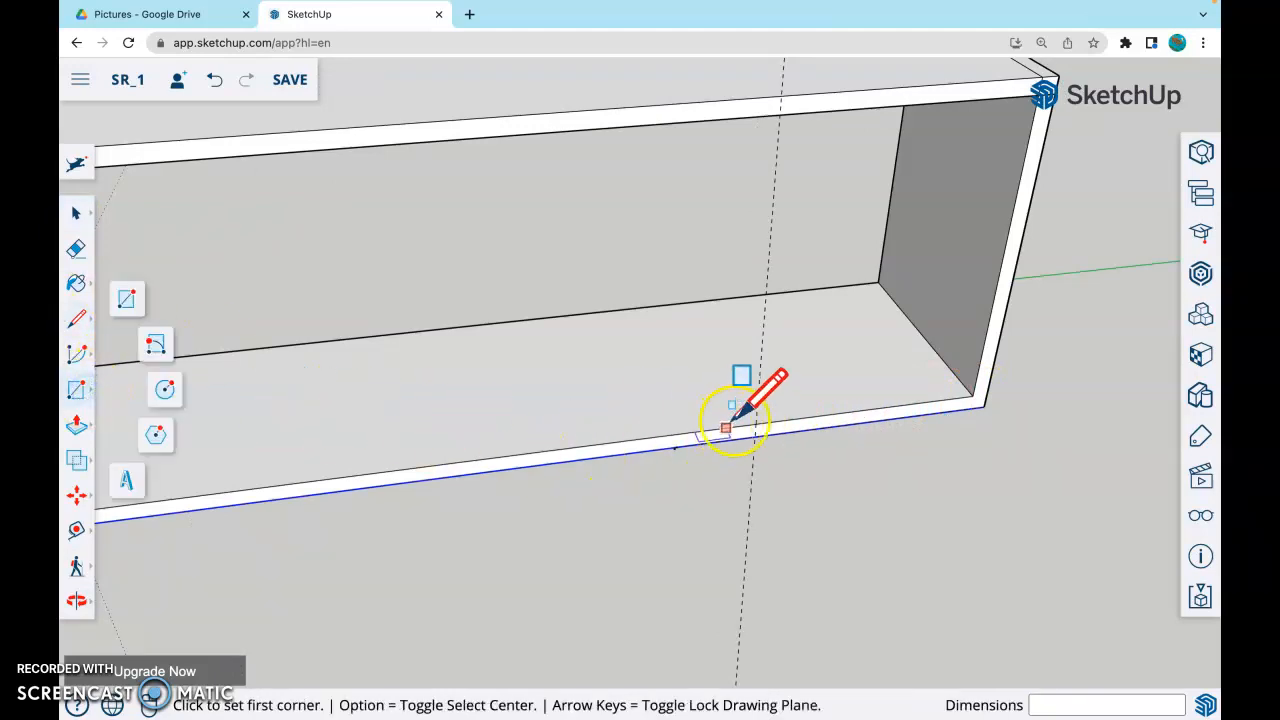
Step: Draw a narrow 12 x .7 strip across the bottom panel at the guide line
{"action": "left_click", "coordinate": [726, 428]}
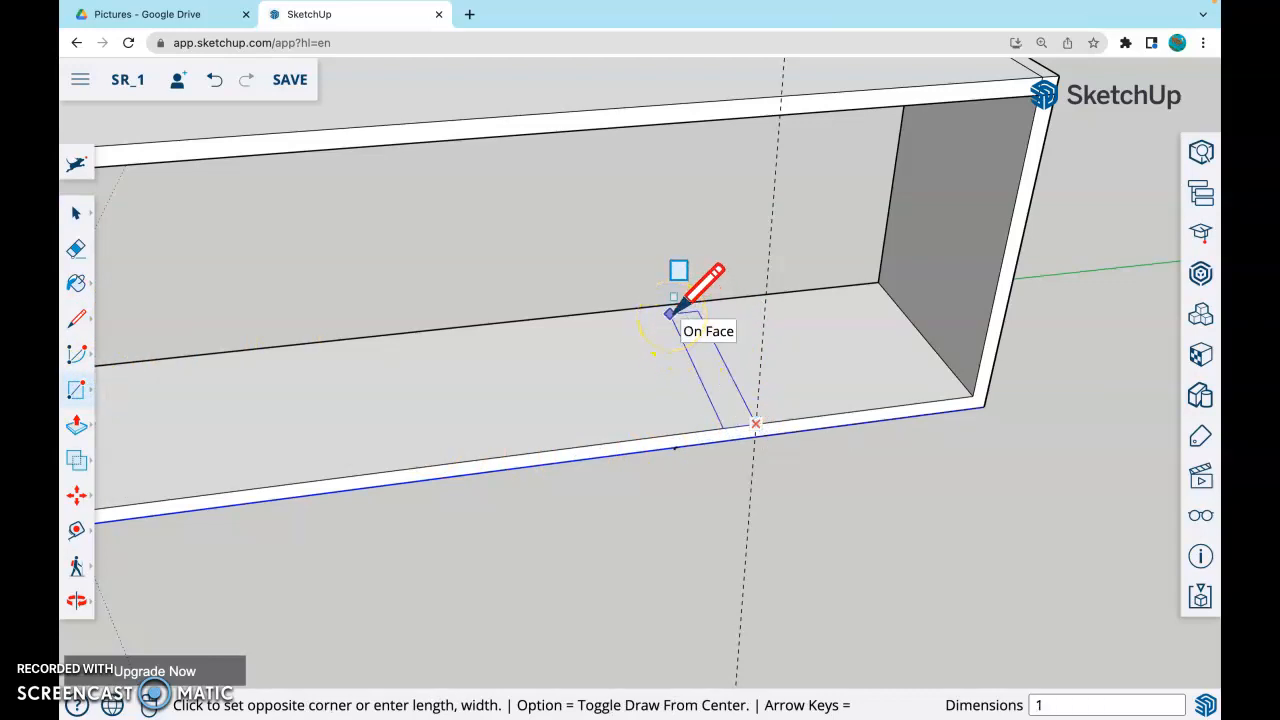
{"action": "type", "text": "12,.75"}
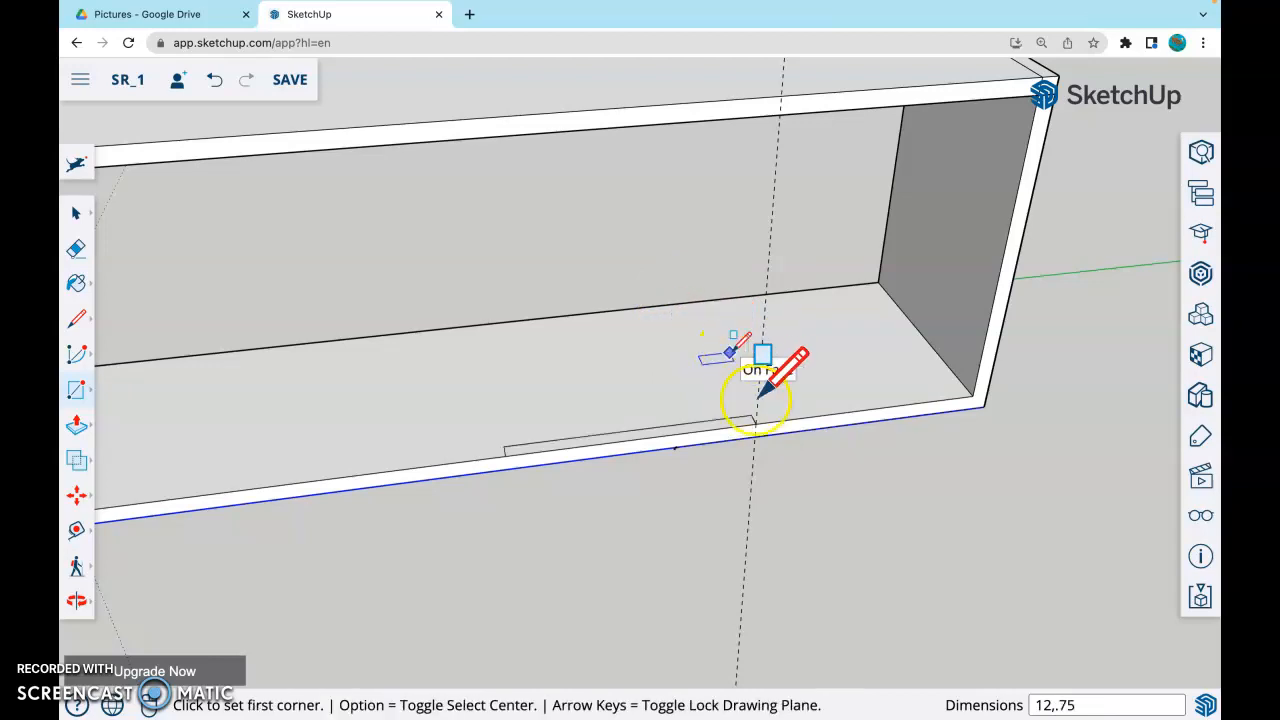
{"action": "left_click", "coordinate": [756, 420]}
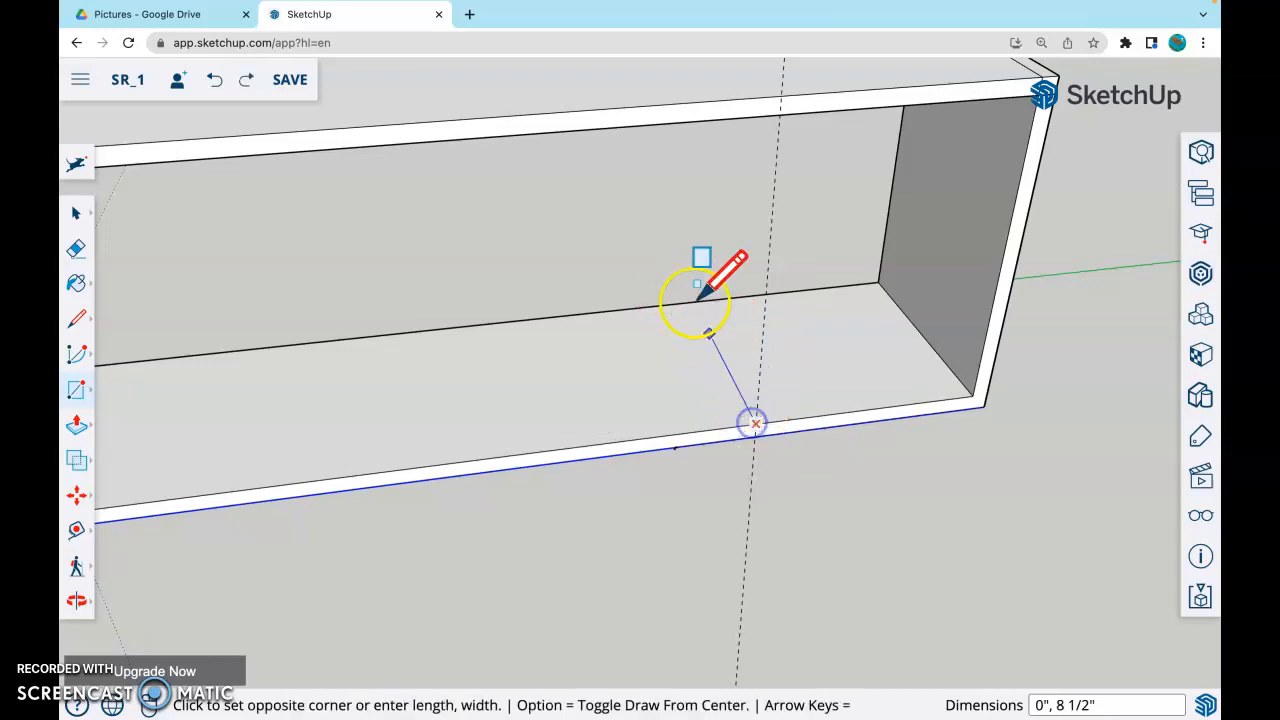
{"action": "mouse_move", "coordinate": [680, 300]}
{"action": "type", "text": ".7"}
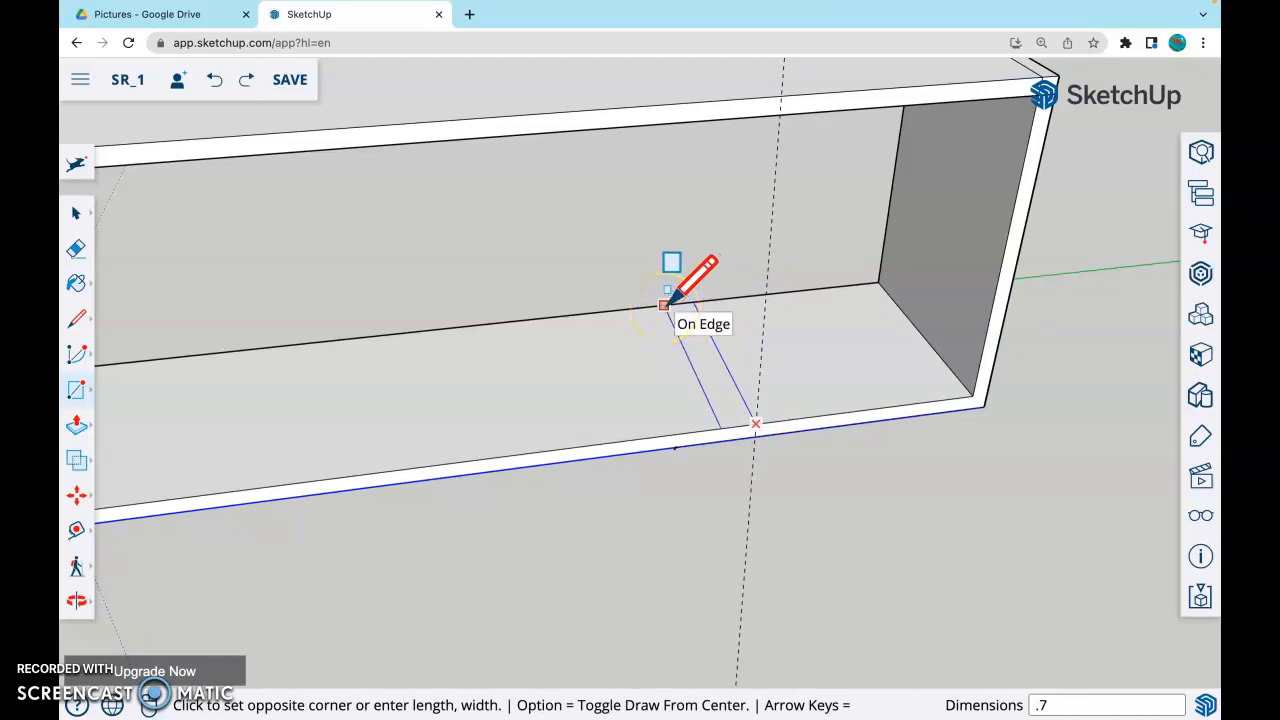
{"action": "left_click", "coordinate": [664, 304]}
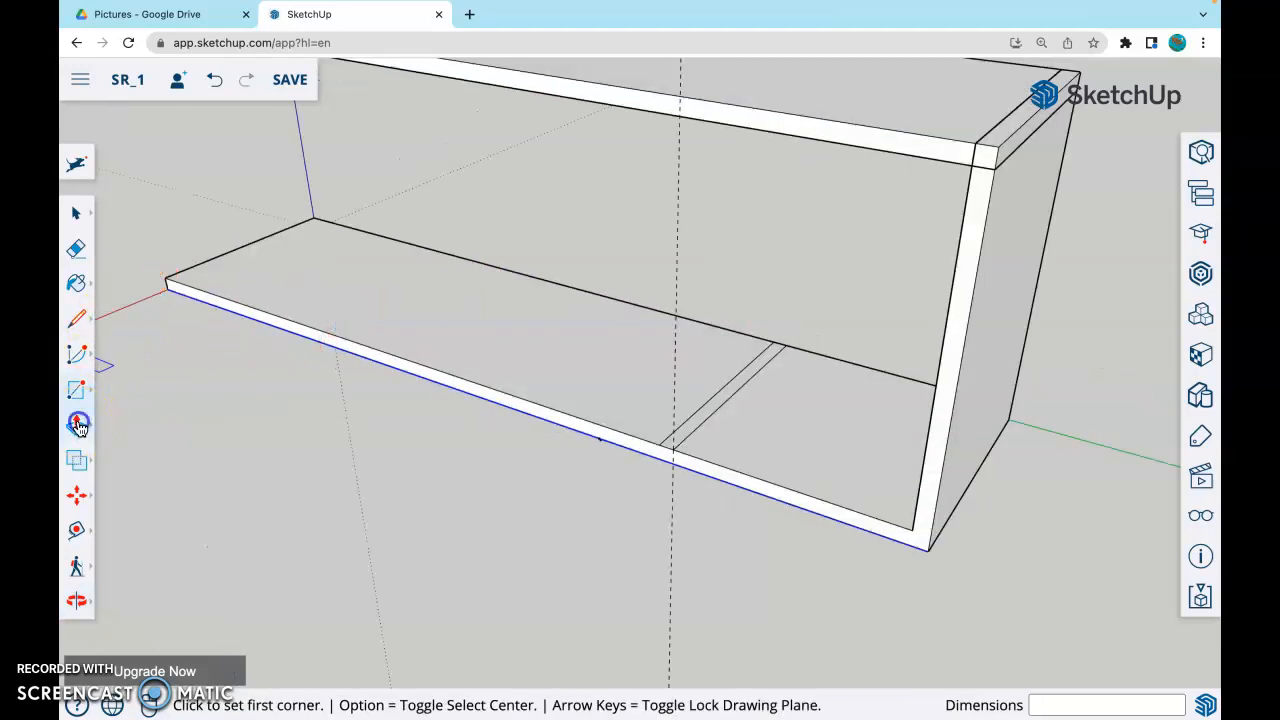
Step: Ready Push/Pull, check the shoe rack photo in Drive and return to the model
{"action": "left_click", "coordinate": [78, 424]}
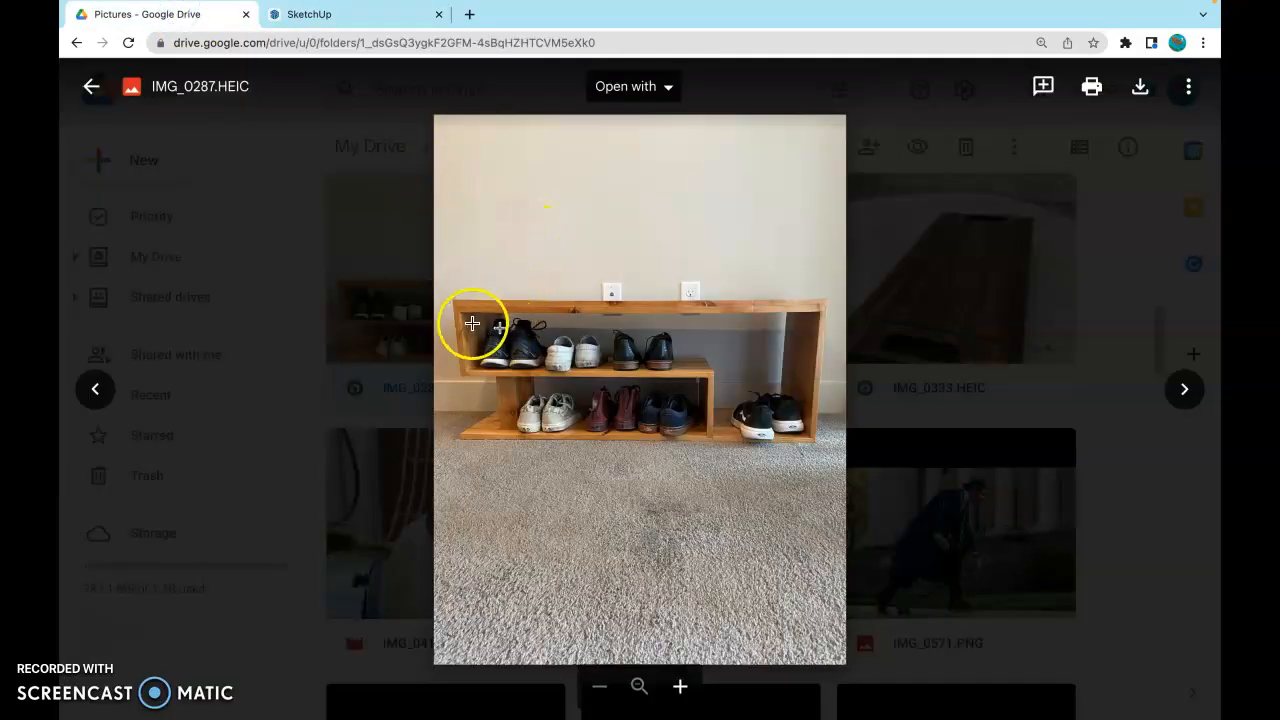
{"action": "left_click", "coordinate": [324, 14]}
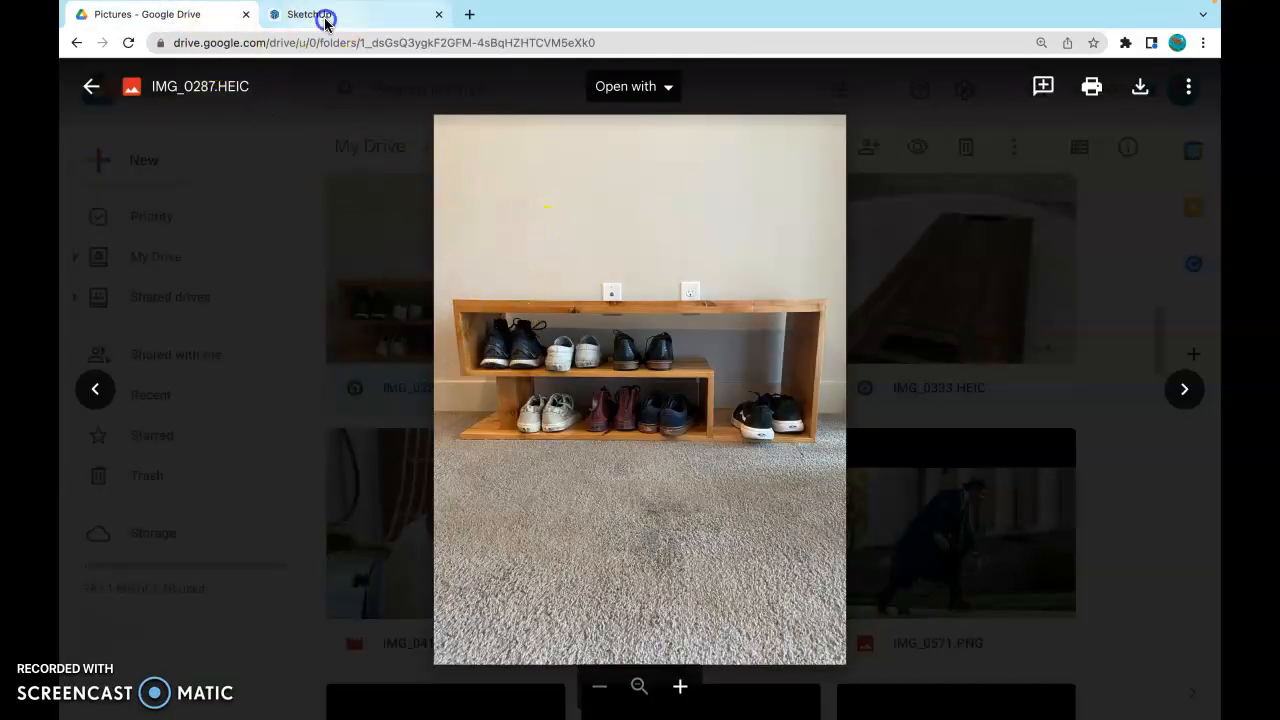
{"action": "left_click", "coordinate": [308, 14]}
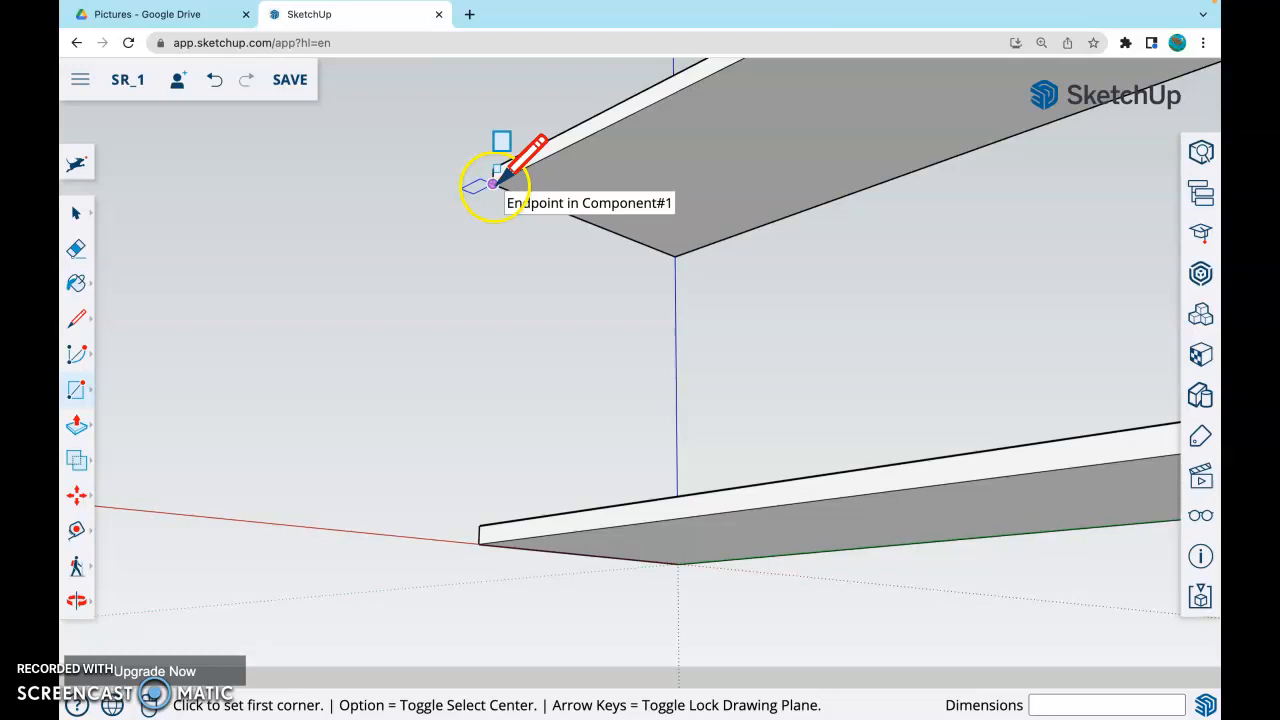
Step: Outline and pull down a short left side panel, then measure up from the bottom panel
{"action": "left_click", "coordinate": [492, 184]}
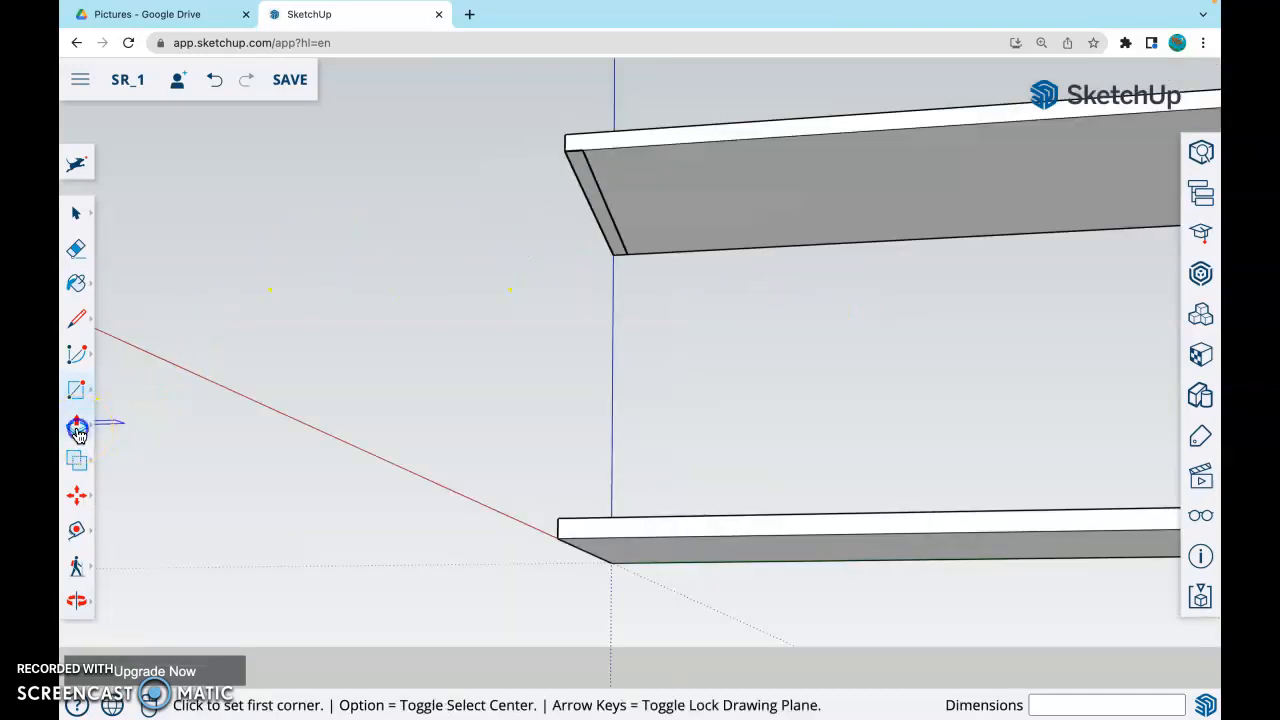
{"action": "left_click", "coordinate": [76, 424]}
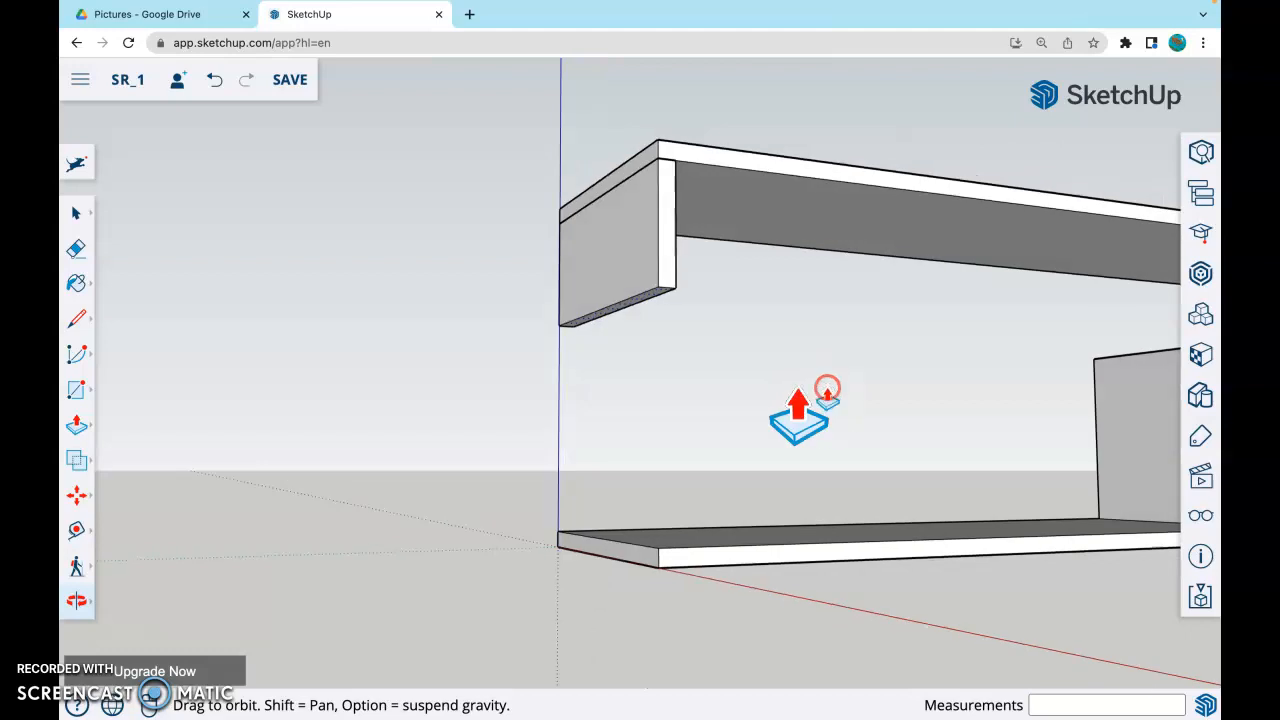
{"action": "left_click", "coordinate": [76, 530]}
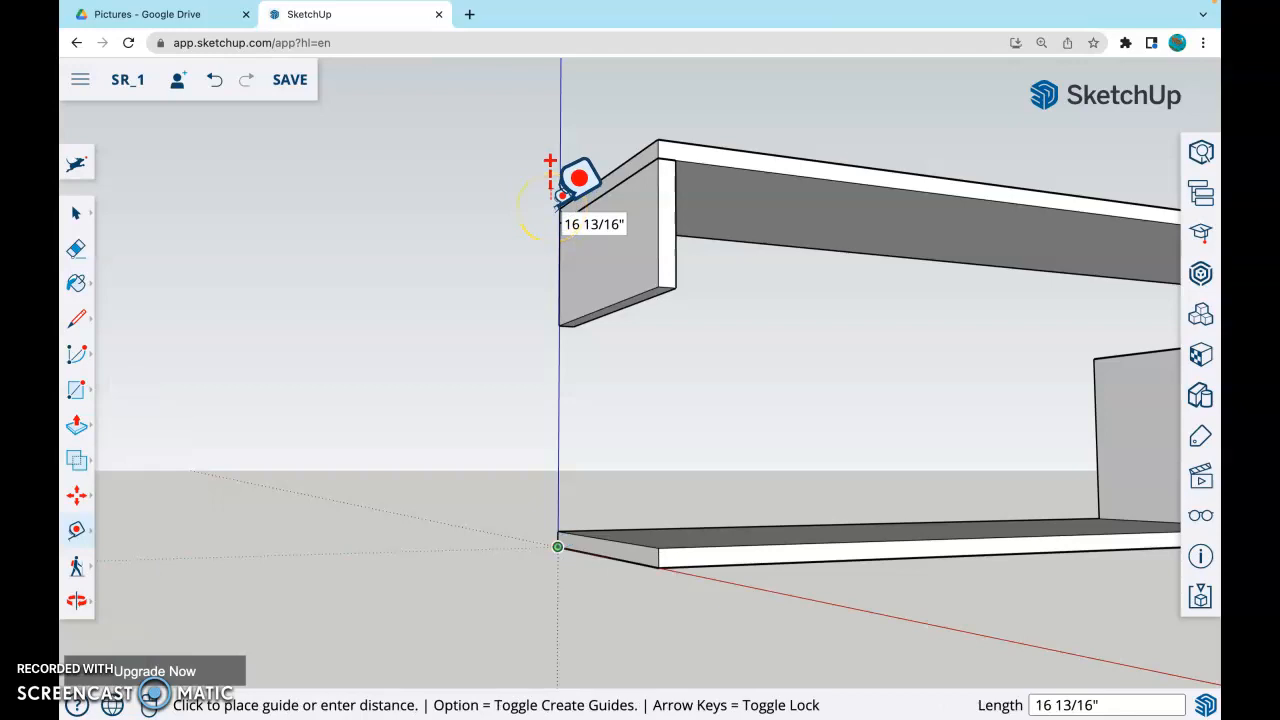
{"action": "mouse_move", "coordinate": [164, 336]}
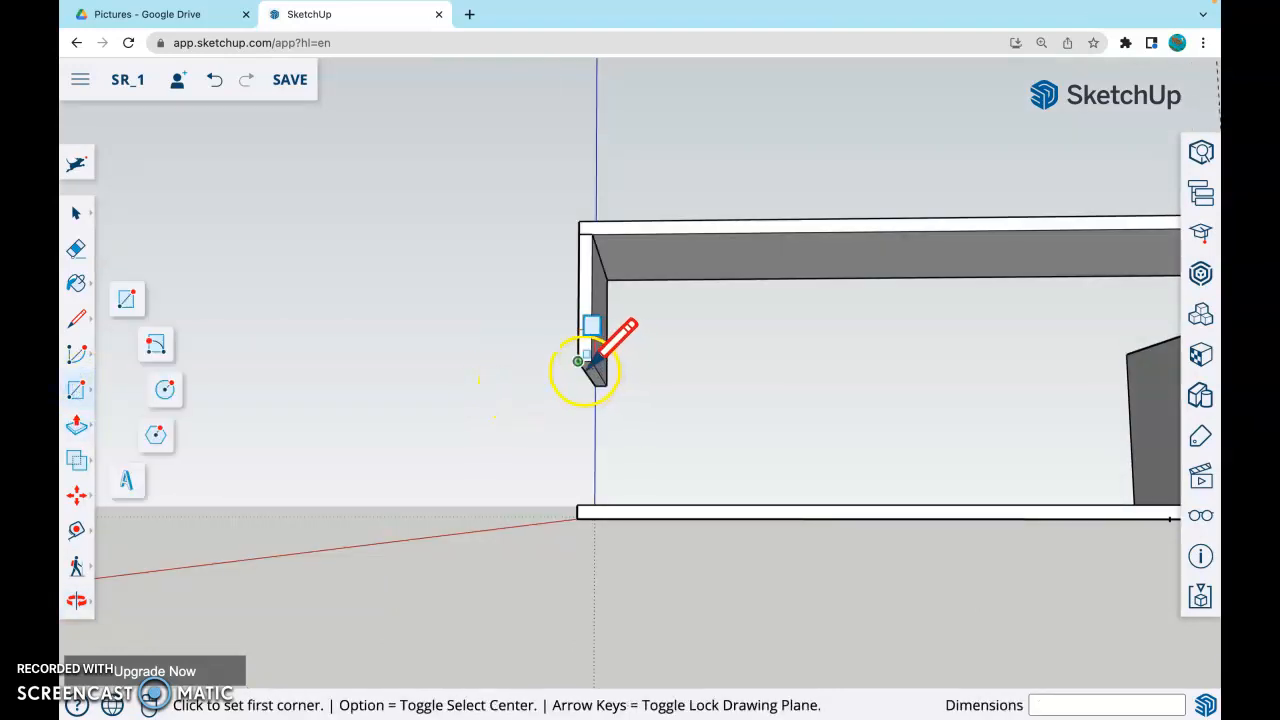
Step: Outline the middle shelf profile below the short left side panel
{"action": "left_click", "coordinate": [578, 364]}
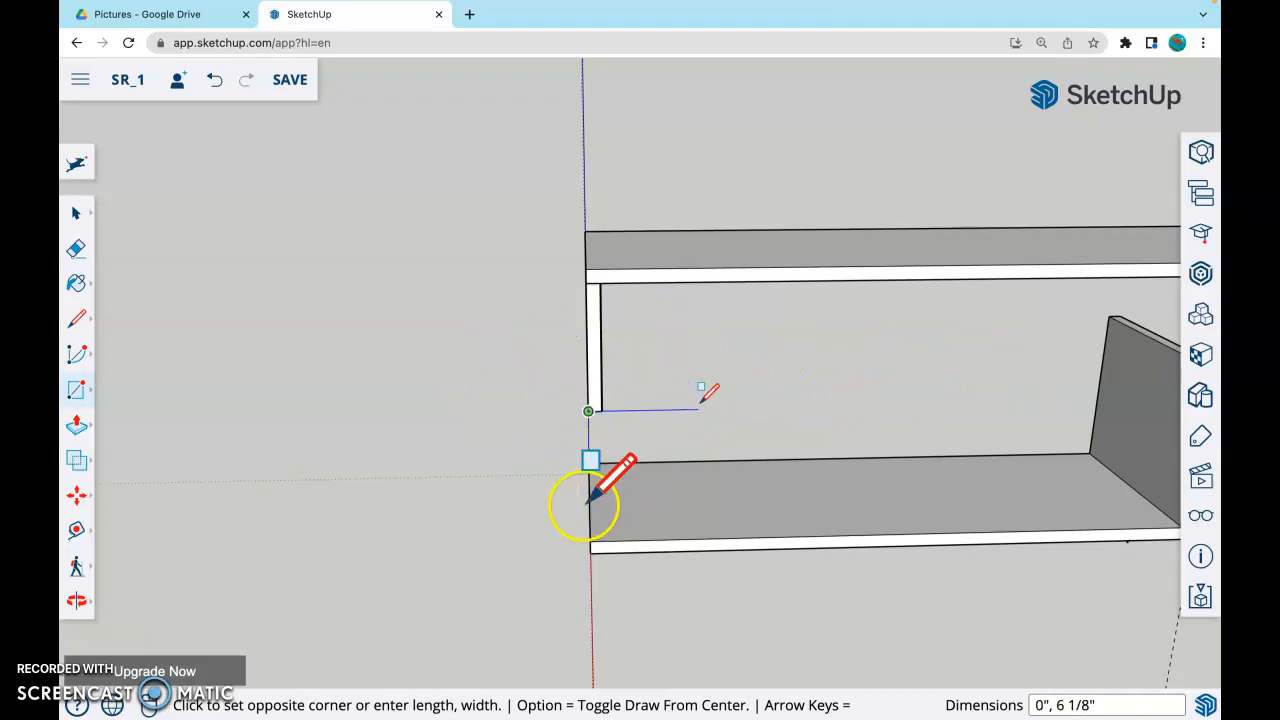
{"action": "mouse_move", "coordinate": [830, 330]}
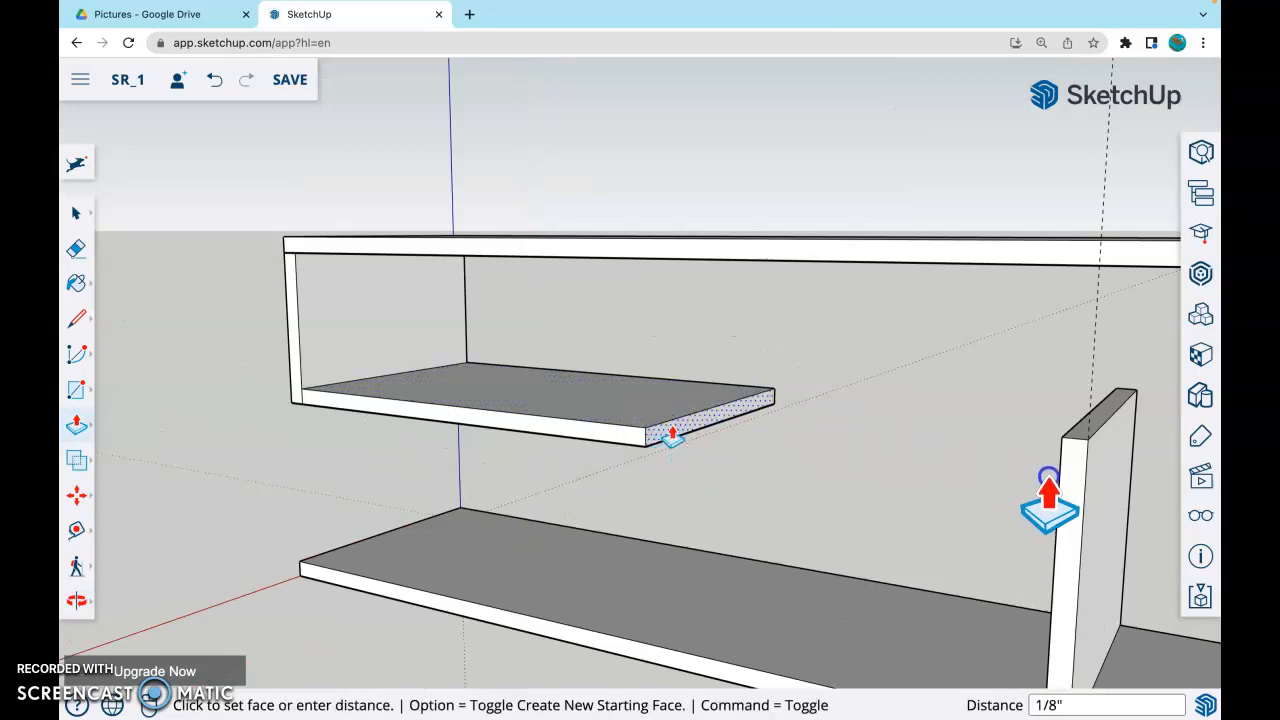
Step: Pull the middle shelf's end face out to the right support and head back to Drive
{"action": "left_click_drag", "start_coordinate": [672, 436], "coordinate": [1068, 504]}
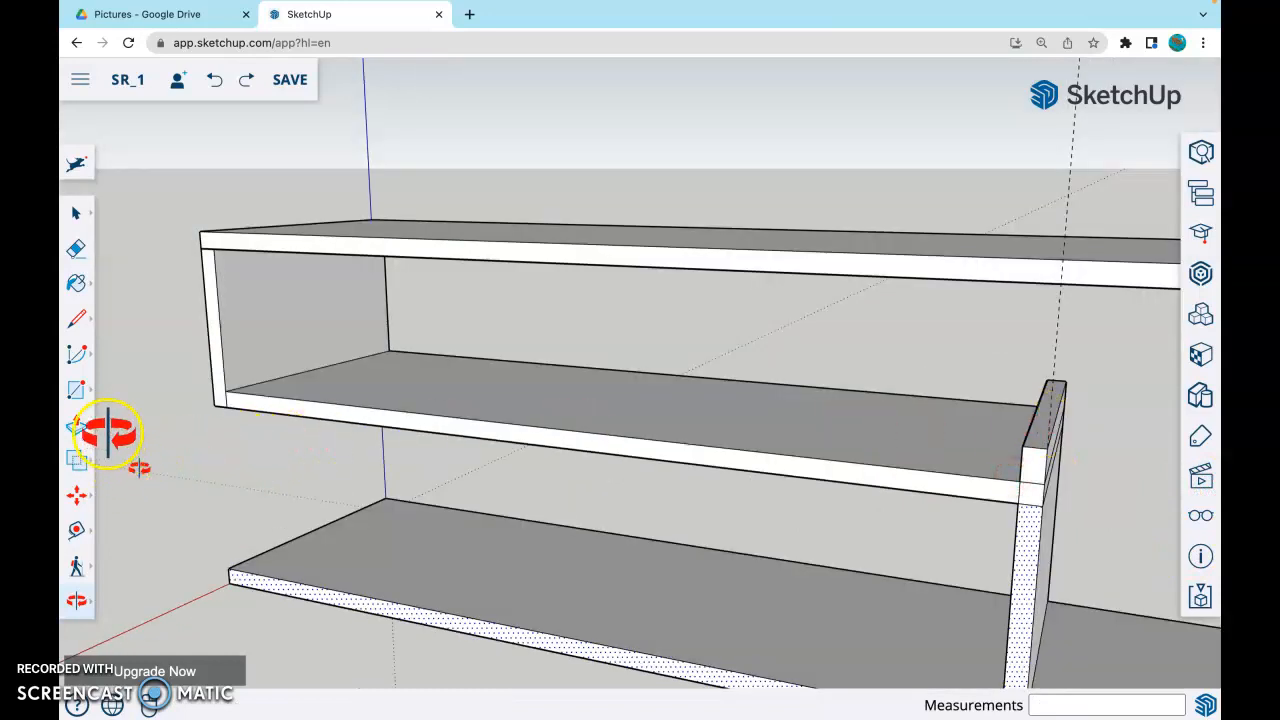
{"action": "left_click", "coordinate": [76, 424]}
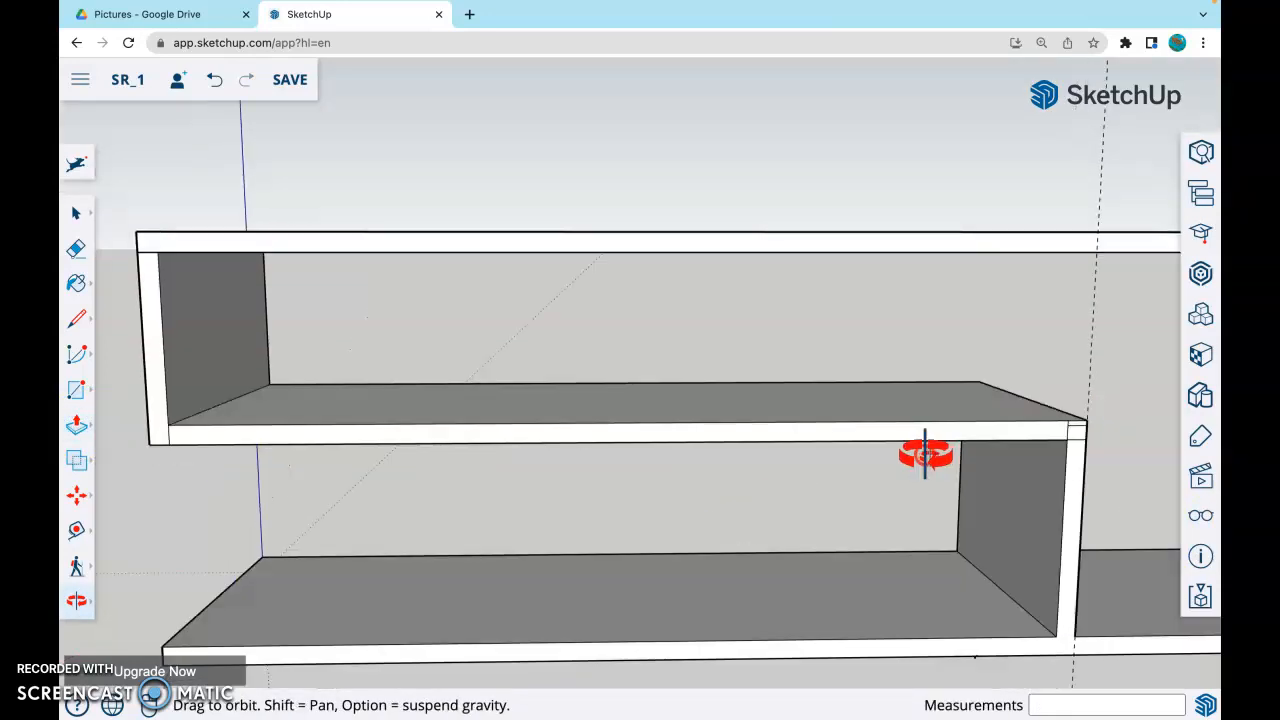
{"action": "left_click", "coordinate": [148, 14]}
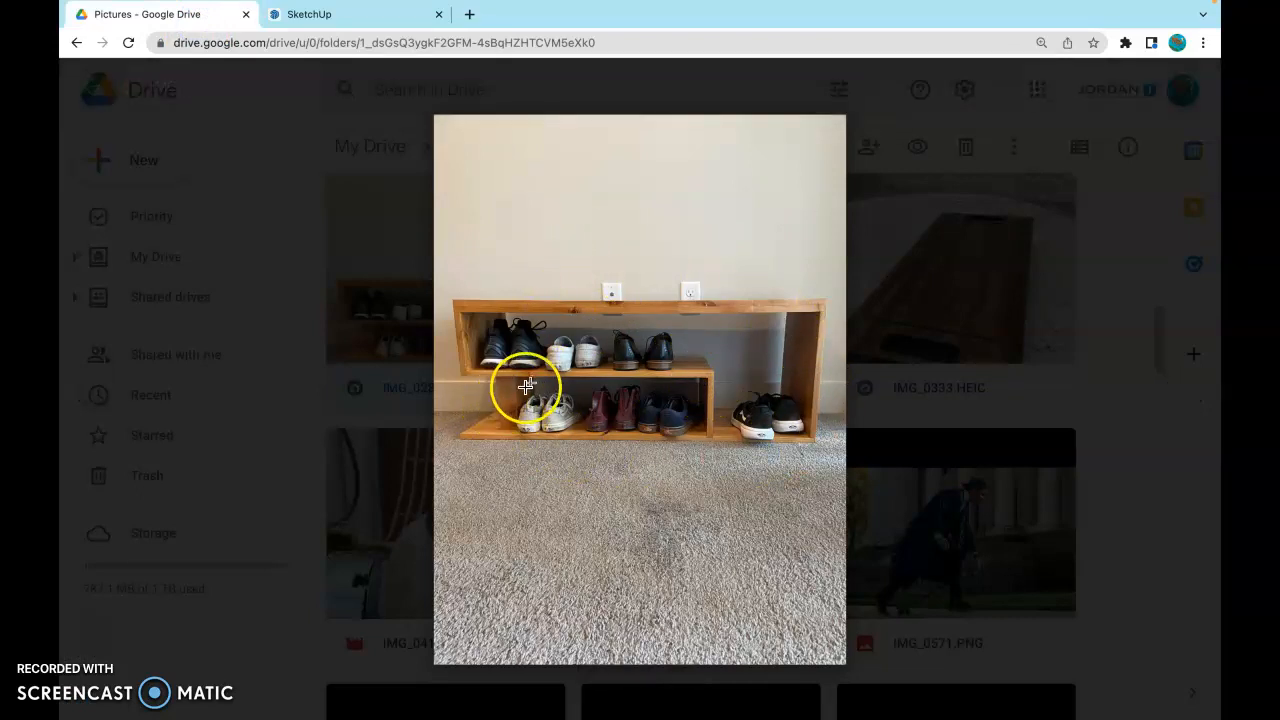
Step: View the wooden shoe rack reference photo in the Google Drive preview
{"action": "left_click", "coordinate": [308, 14]}
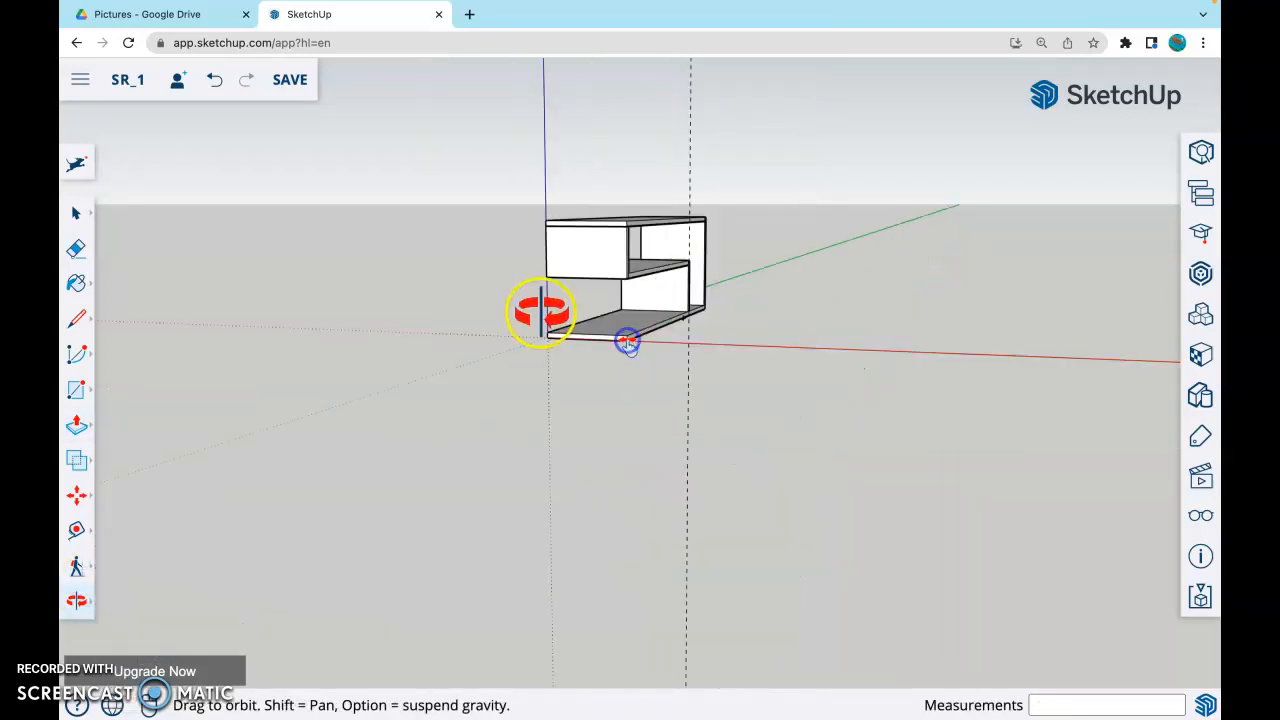
Step: Orbit out to view the whole two-tier rack frame with its middle shelf
{"action": "left_click_drag", "start_coordinate": [540, 310], "coordinate": [904, 370]}
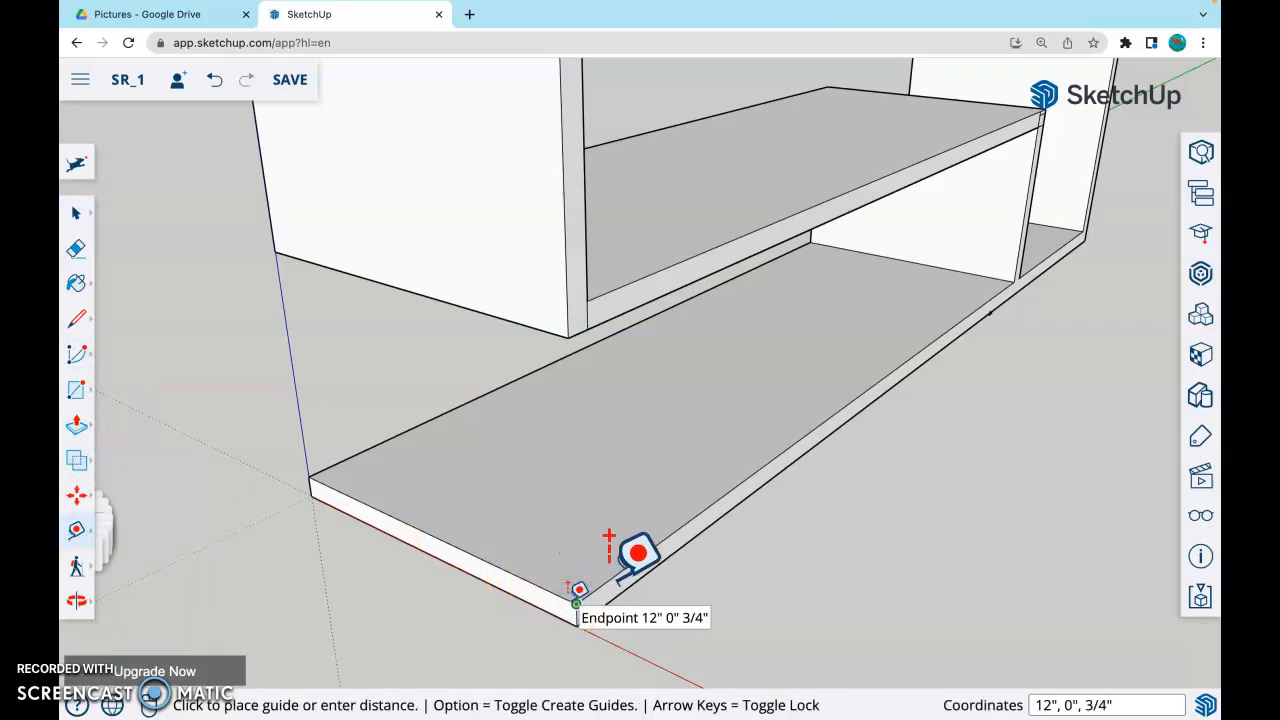
{"action": "mouse_move", "coordinate": [640, 552]}
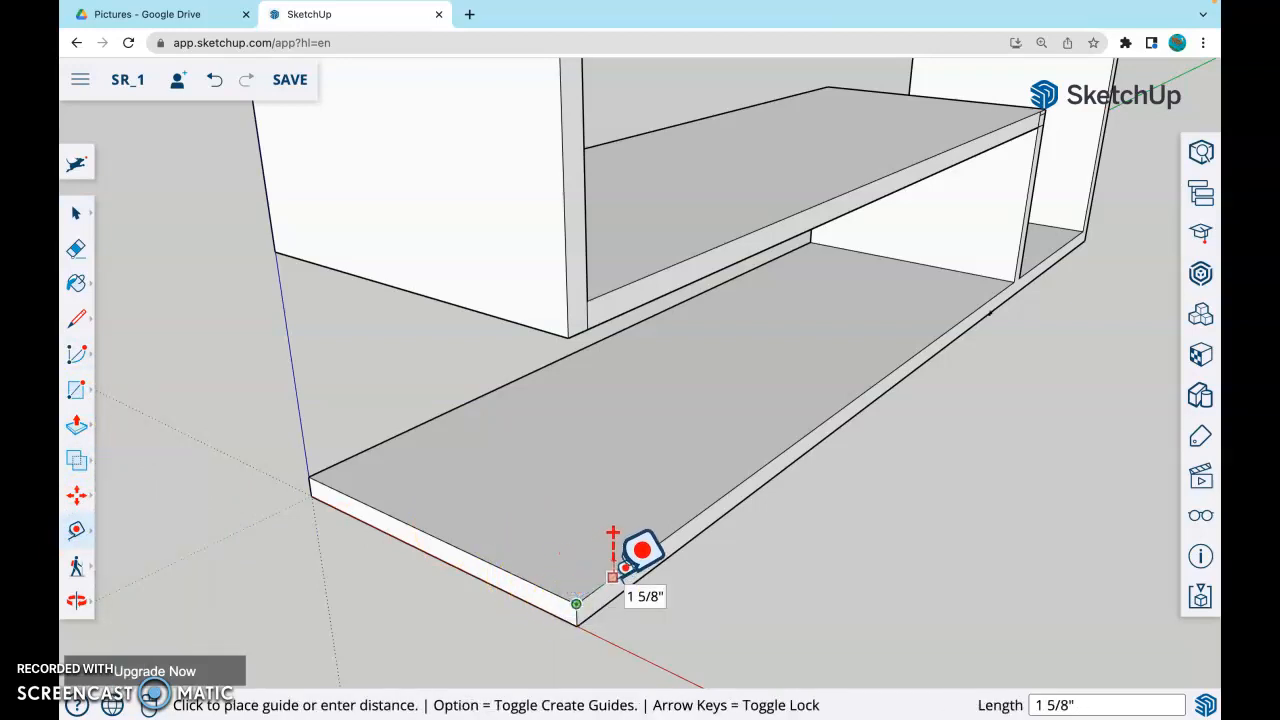
Step: Place guides at 2 and 5 from the bottom panel's front edge for the leg supports
{"action": "type", "text": "2"}
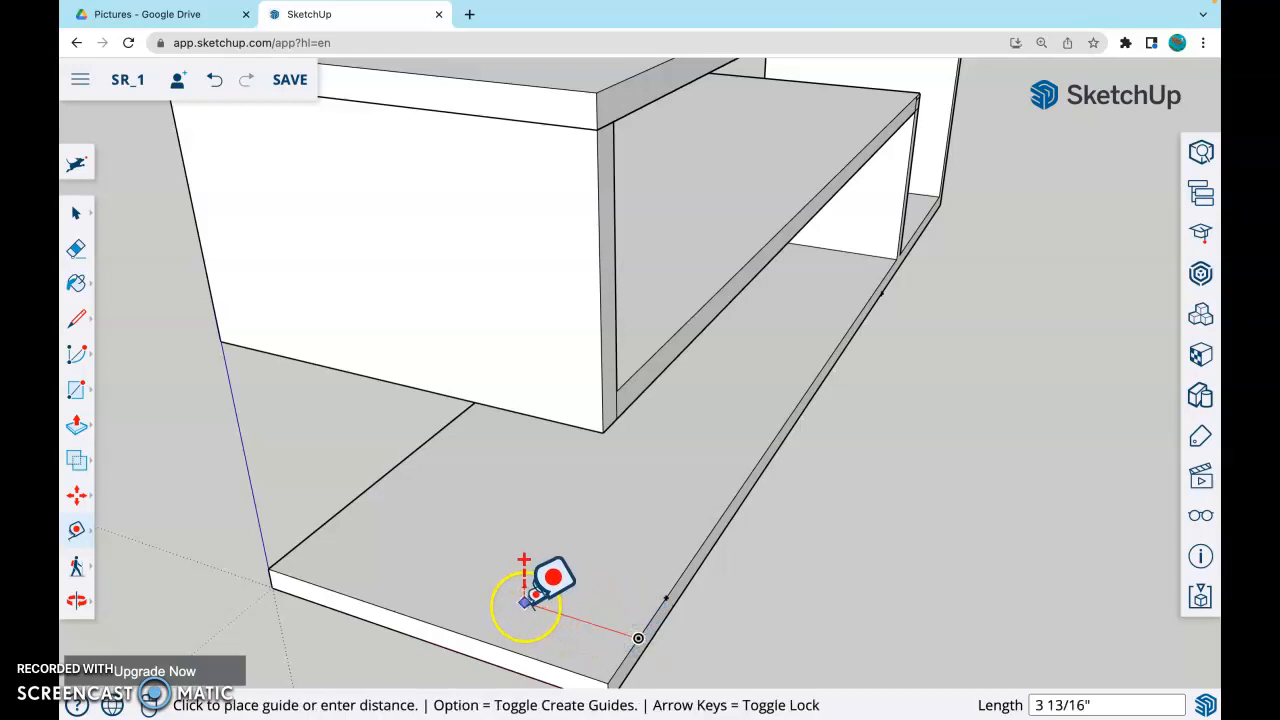
{"action": "type", "text": "5"}
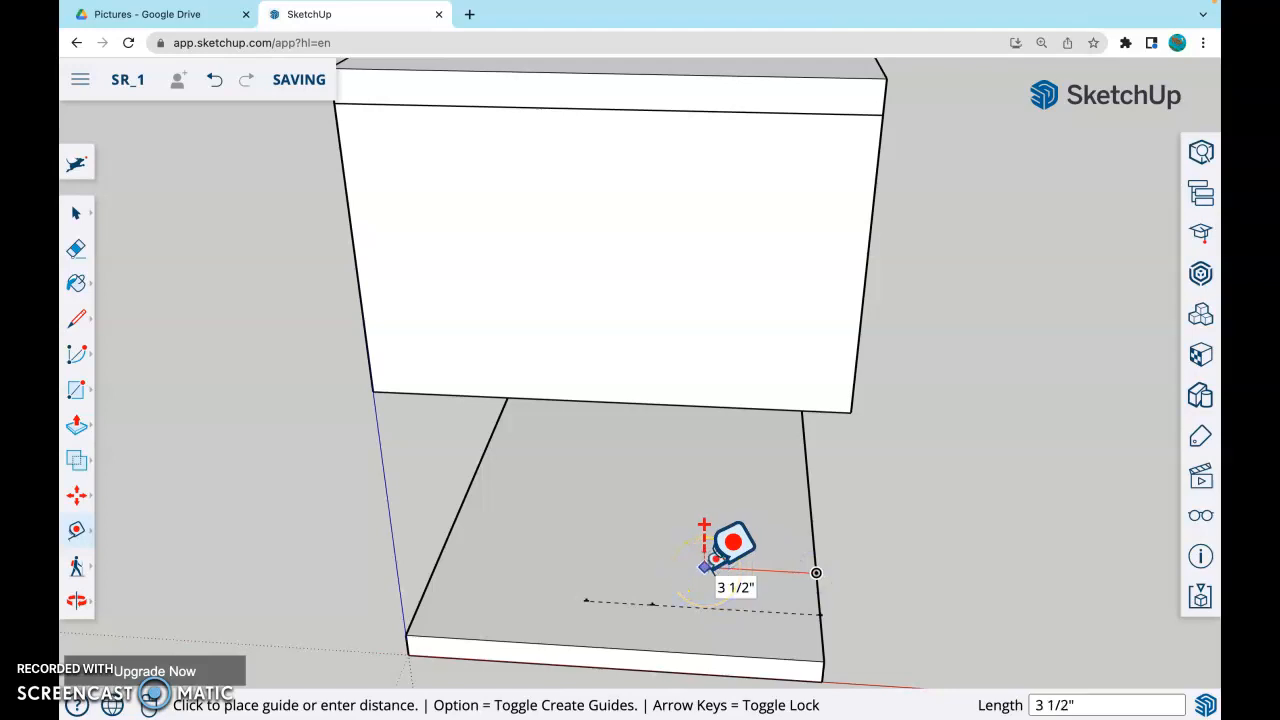
{"action": "mouse_move", "coordinate": [384, 624]}
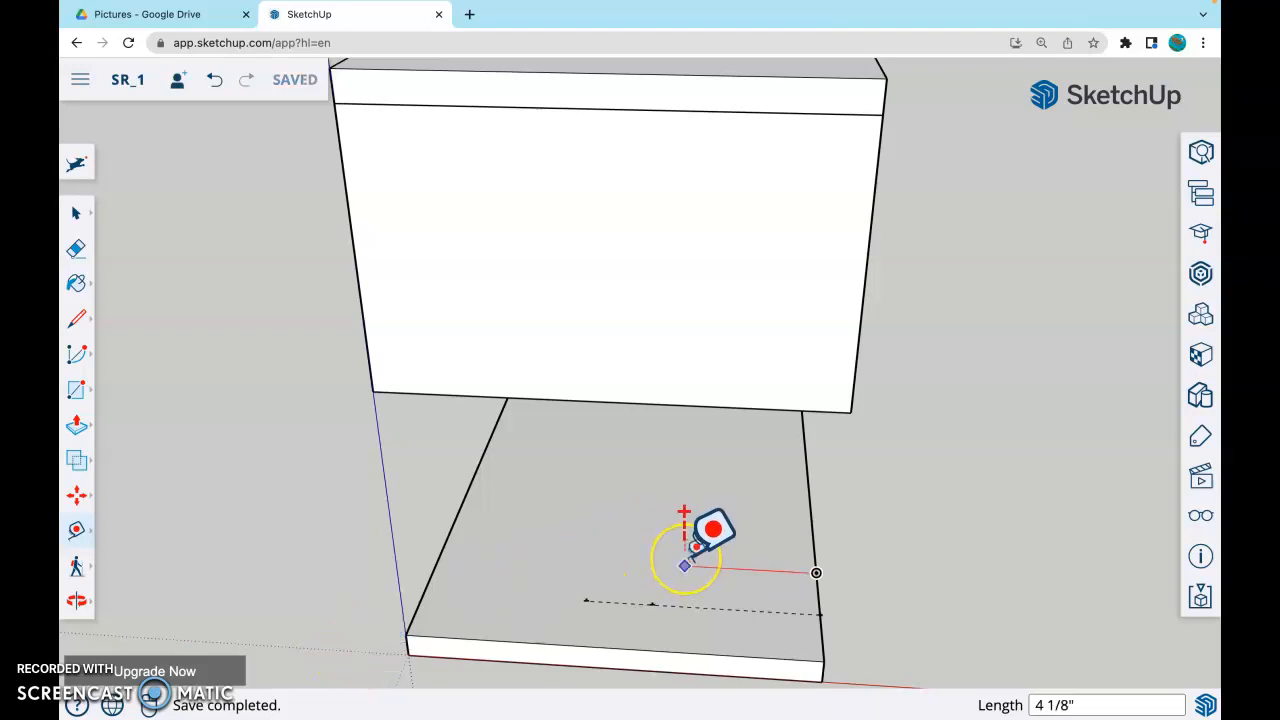
{"action": "type", "text": "5"}
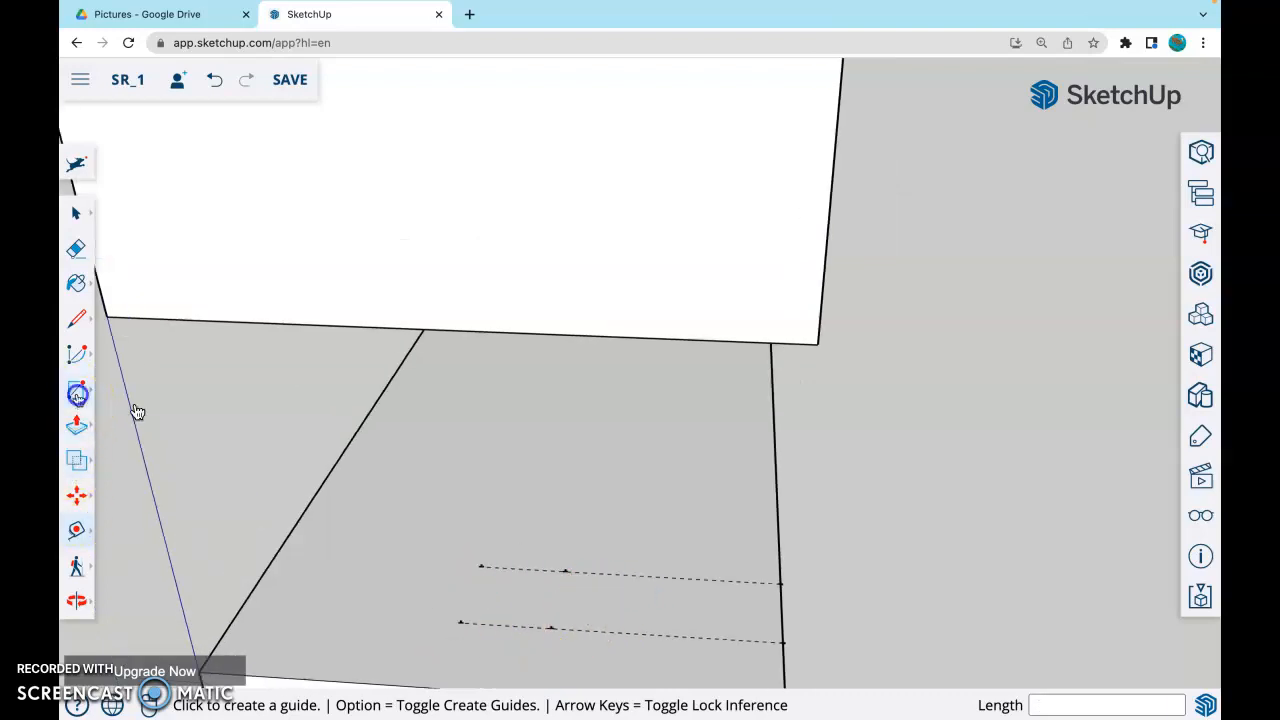
Step: Draw two squares between the guides and pull them up into leg posts under the shelf
{"action": "left_click", "coordinate": [76, 392]}
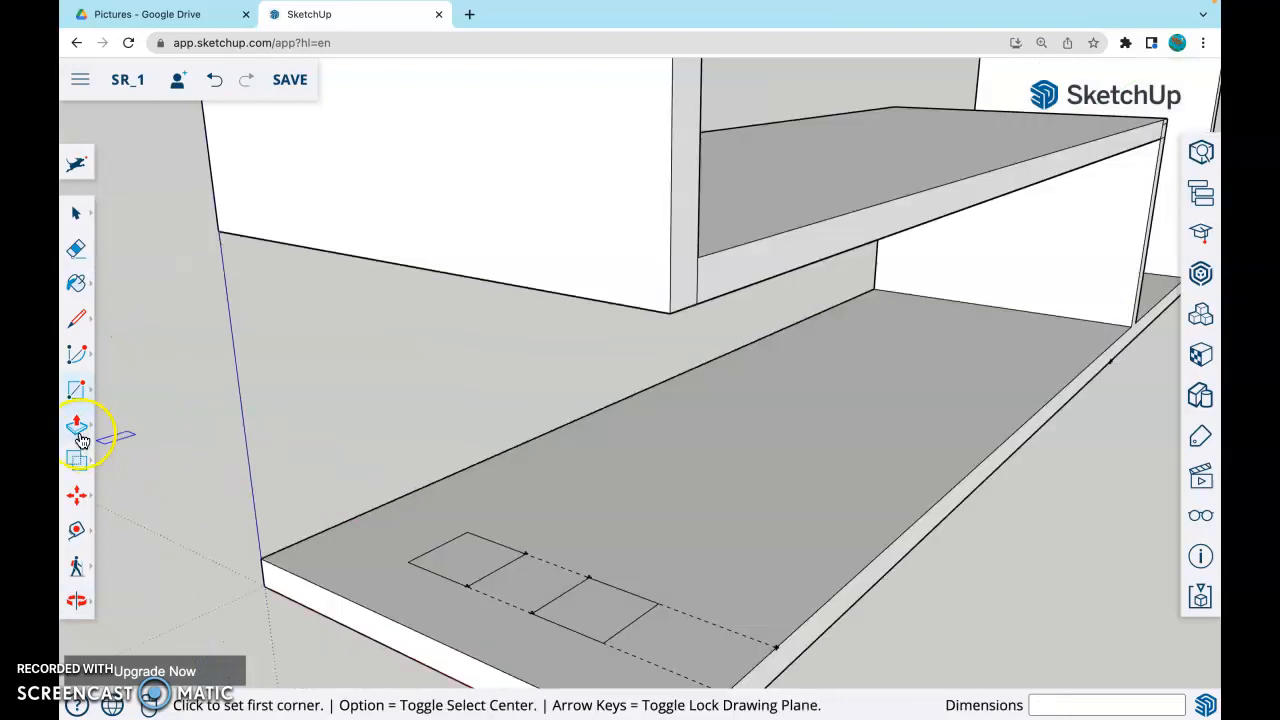
{"action": "left_click", "coordinate": [78, 424]}
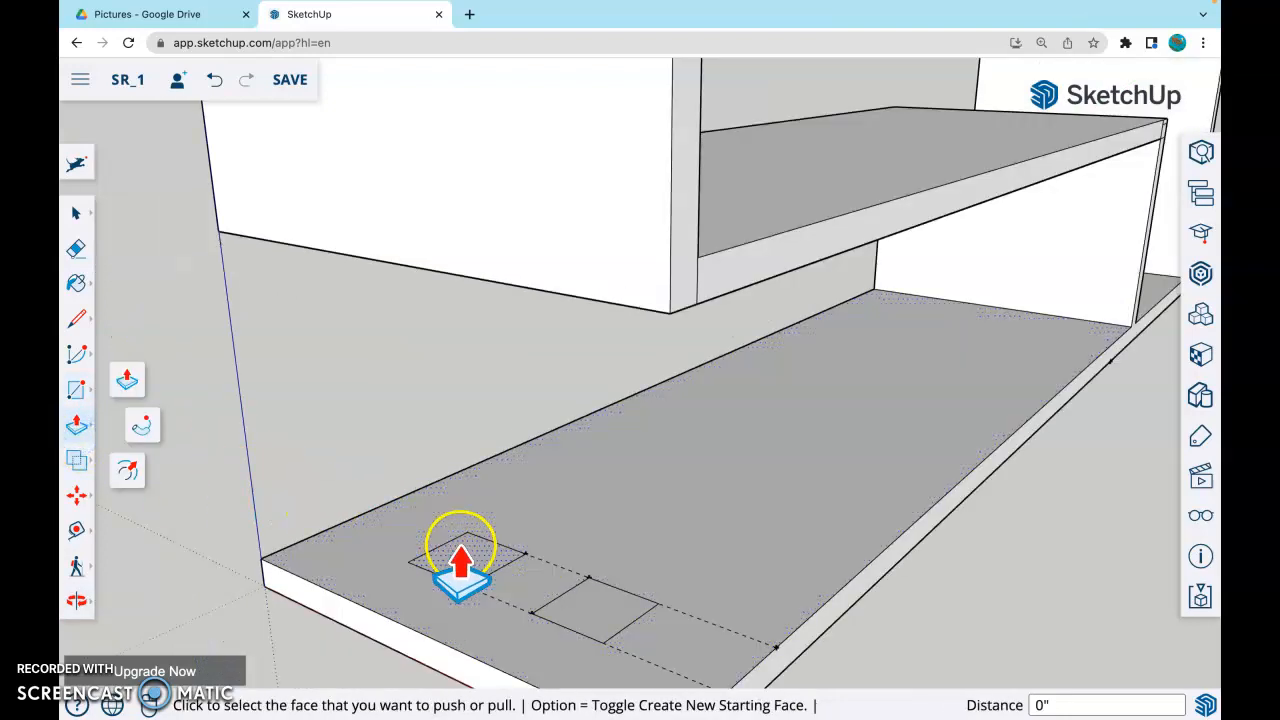
{"action": "left_click_drag", "start_coordinate": [462, 560], "coordinate": [436, 310]}
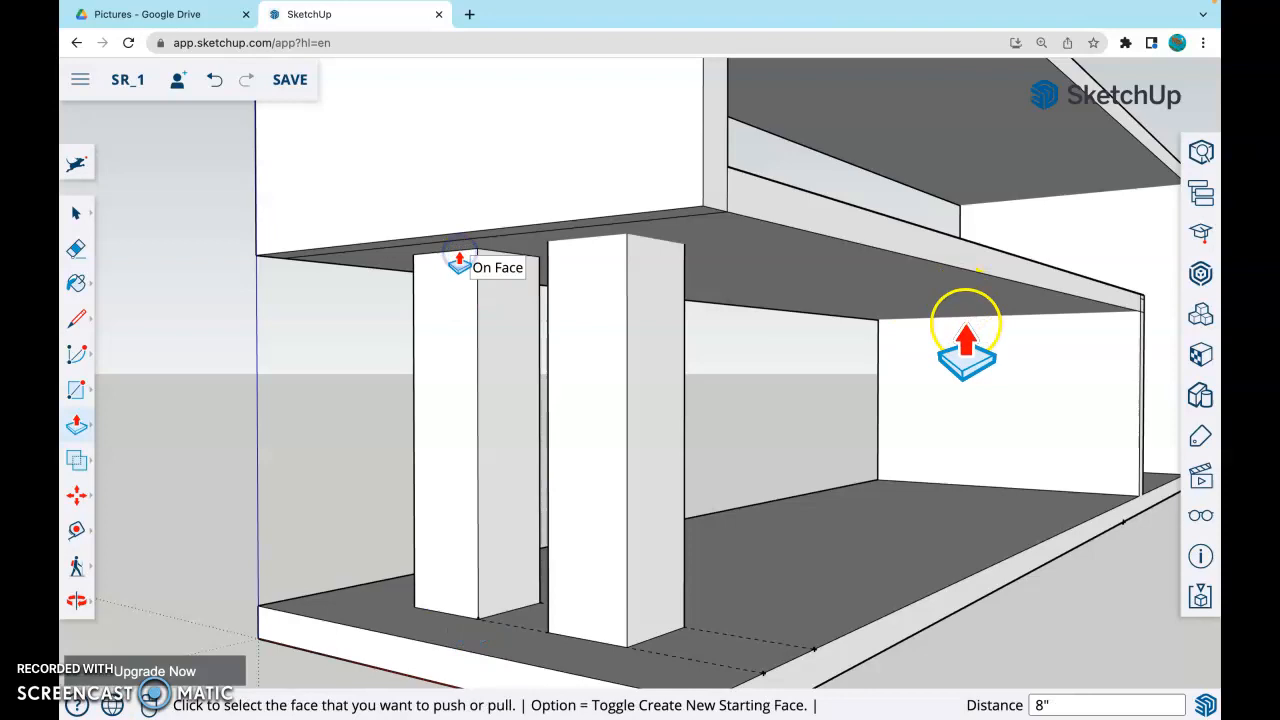
{"action": "scroll", "scroll_direction": "down", "scroll_amount": 3}
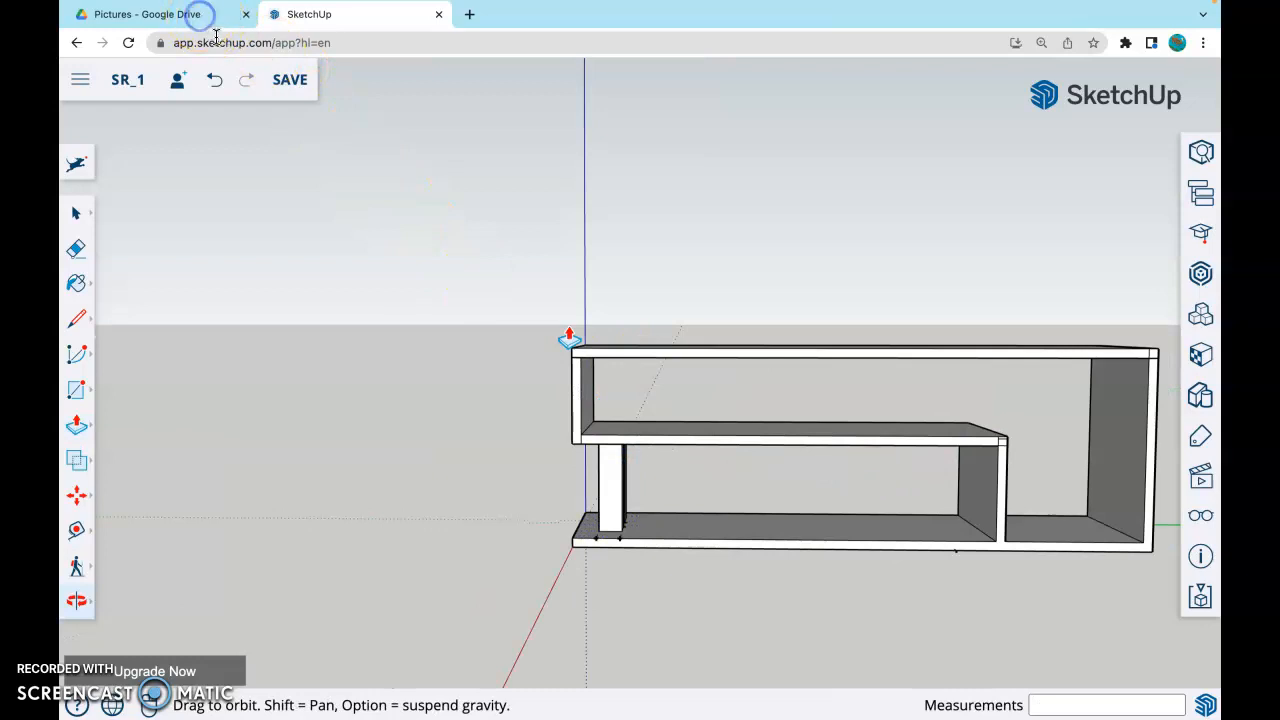
{"action": "left_click", "coordinate": [144, 14]}
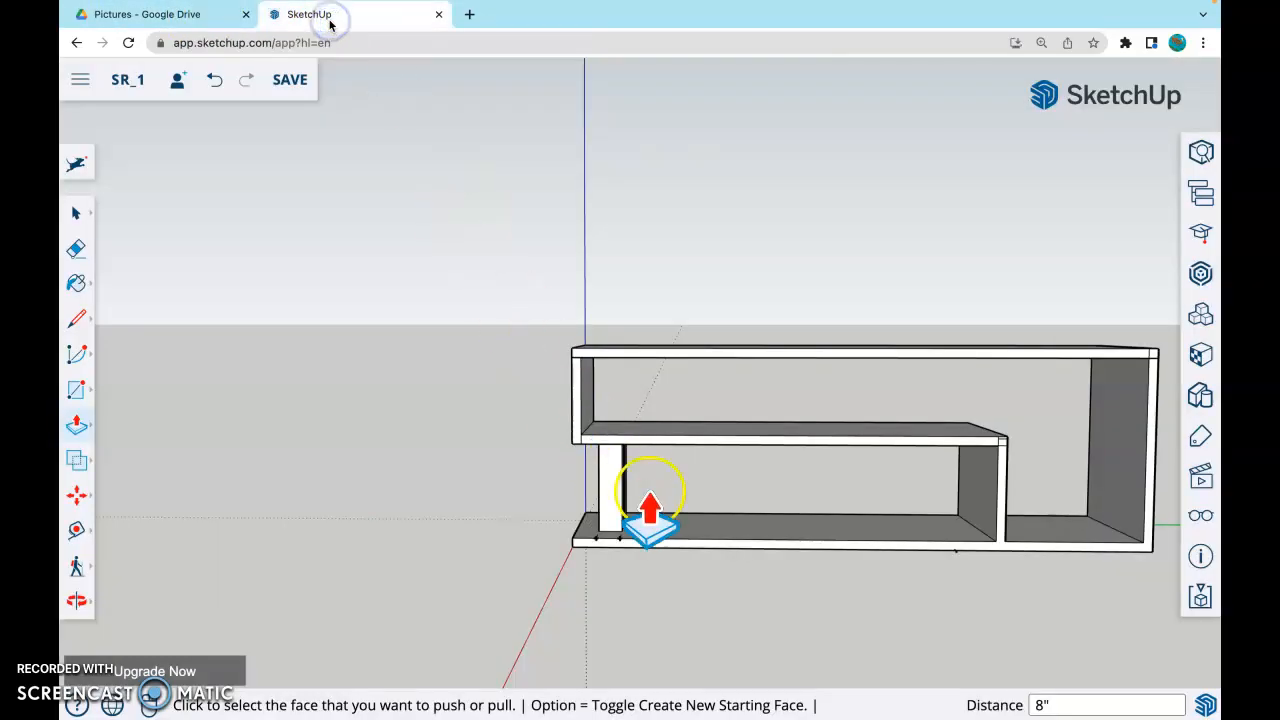
{"action": "left_click_drag", "start_coordinate": [650, 500], "coordinate": [728, 564]}
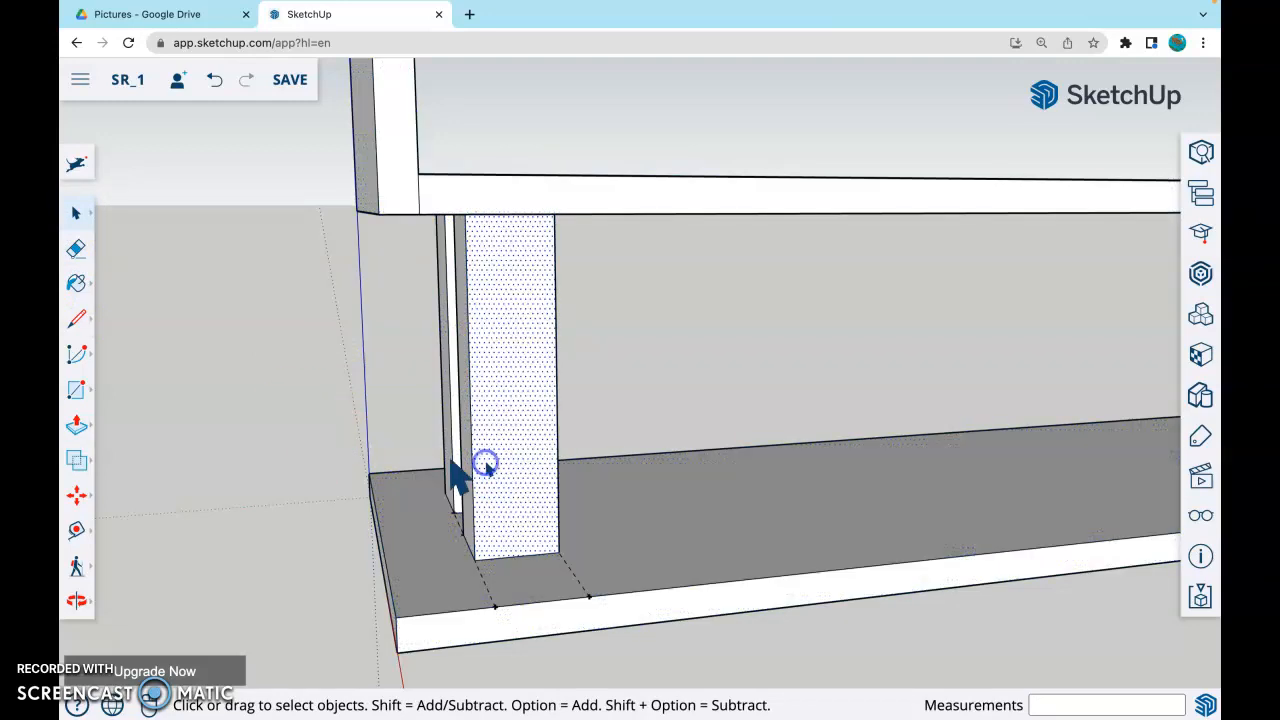
{"action": "mouse_move", "coordinate": [364, 410]}
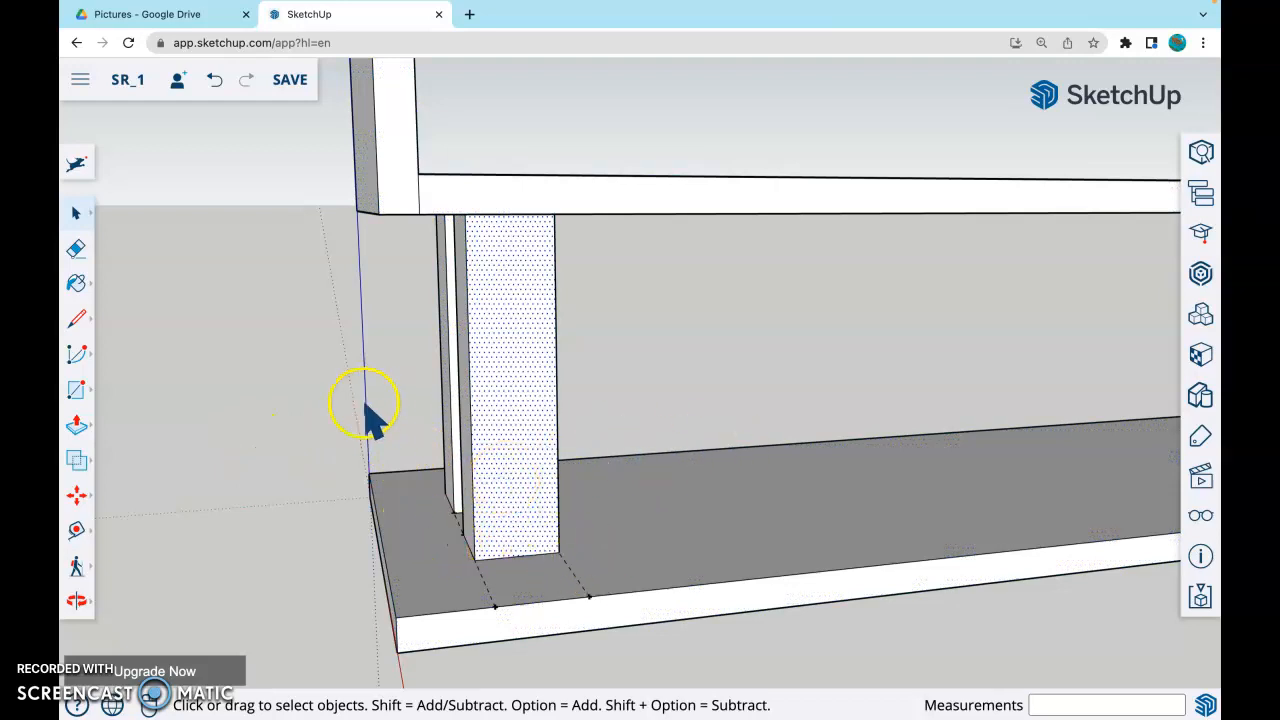